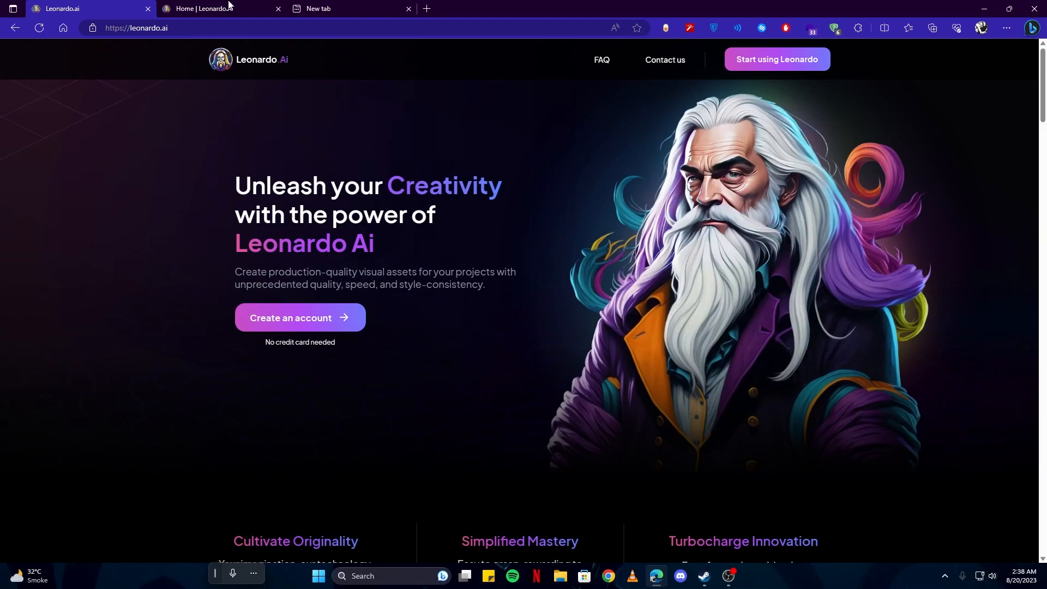
- Switch to the Leonardo.Ai app home page and browse down the Recent Creations gallery
click(214, 9)
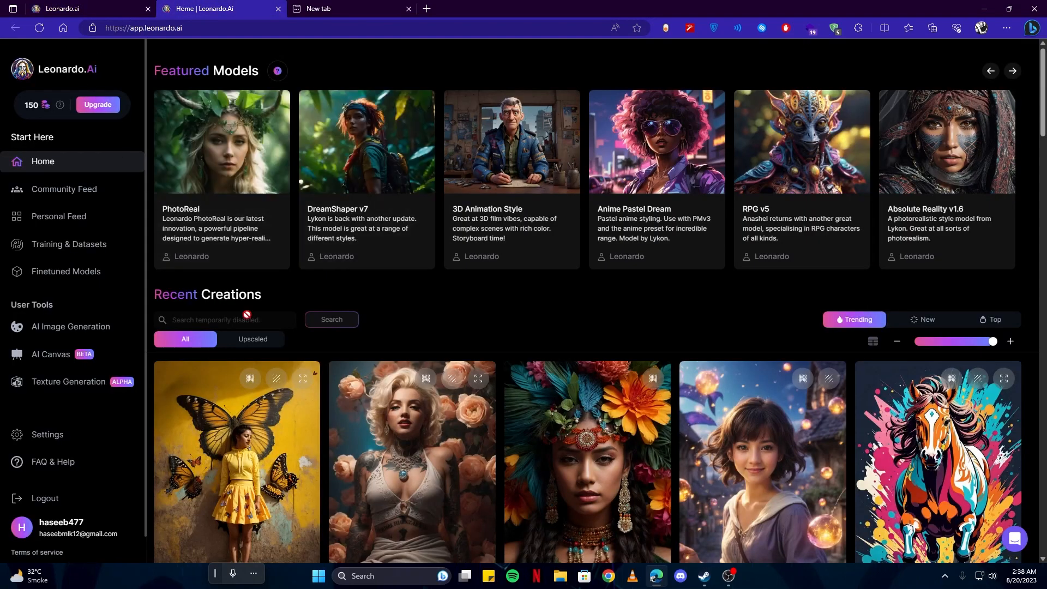
mouse_move(316, 292)
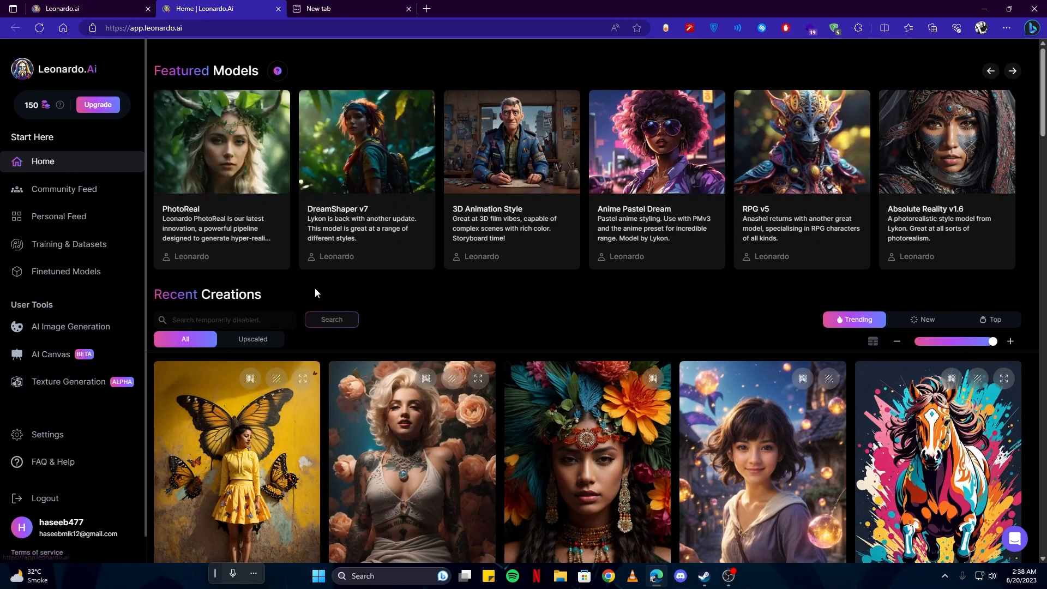
mouse_move(44, 136)
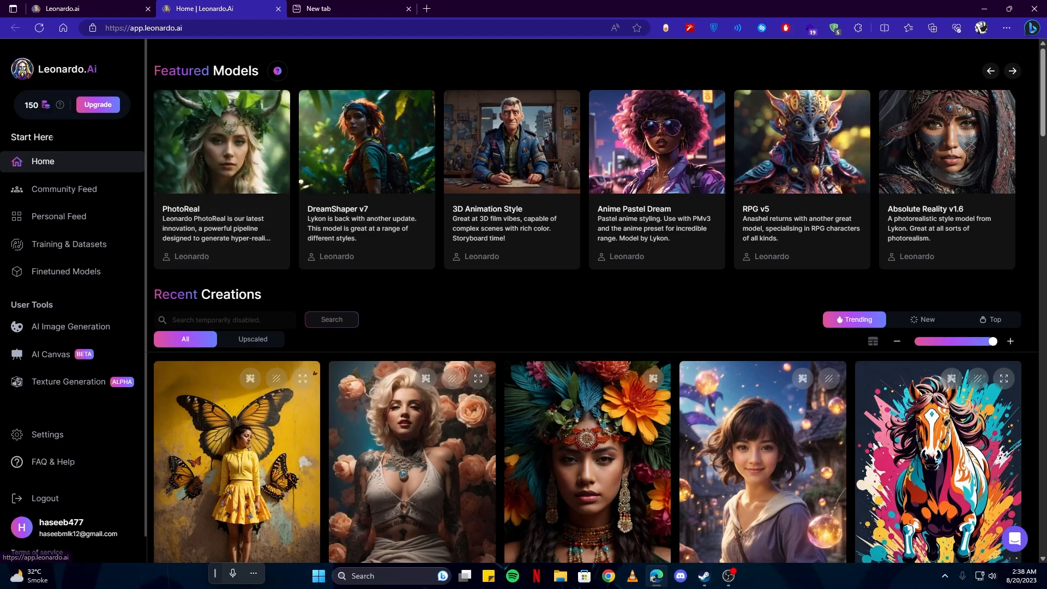
scroll(down, 3)
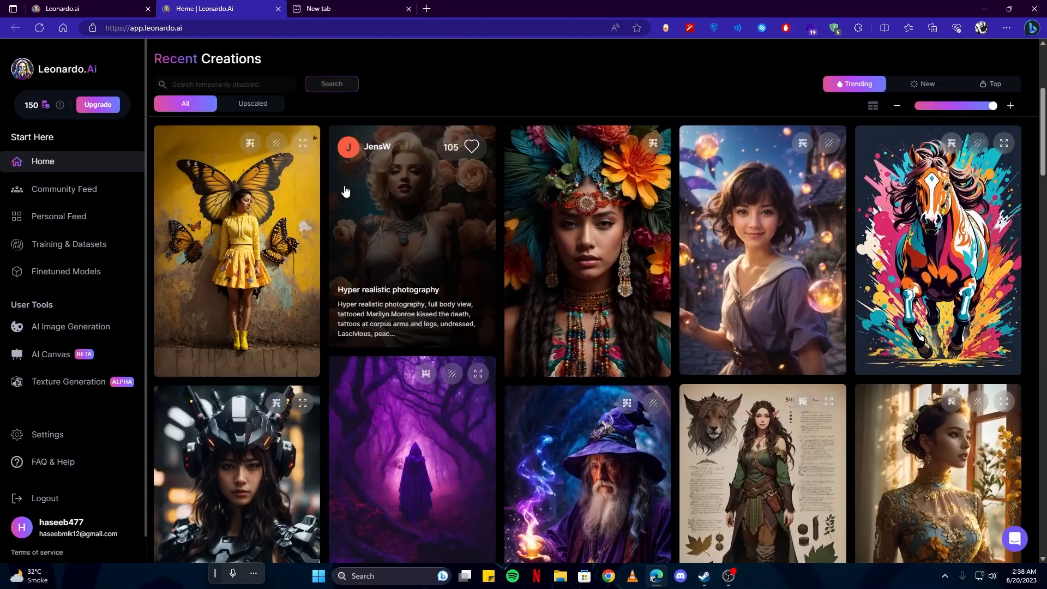
mouse_move(422, 194)
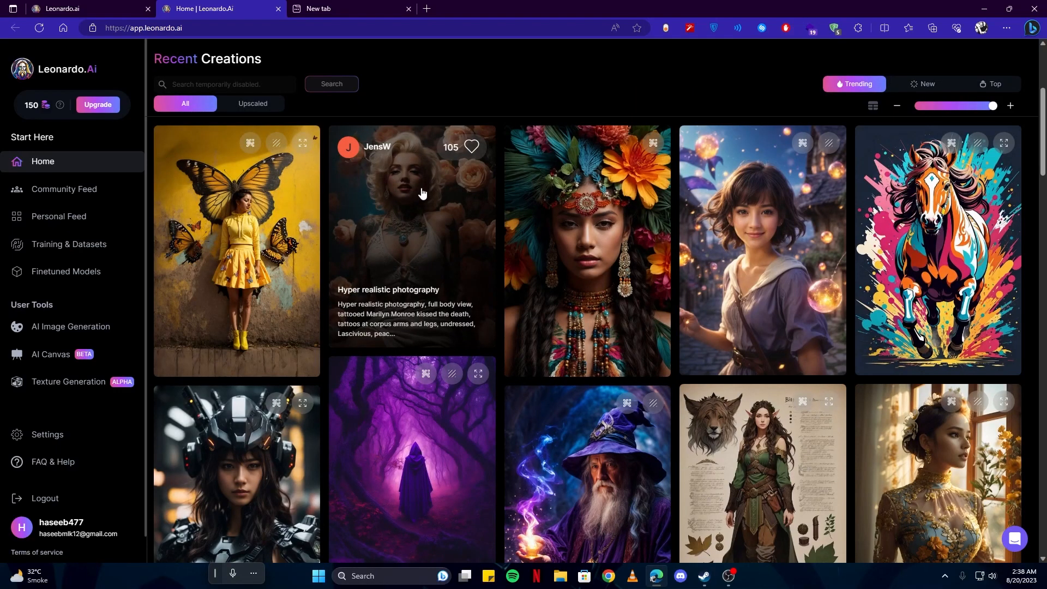
mouse_move(895, 85)
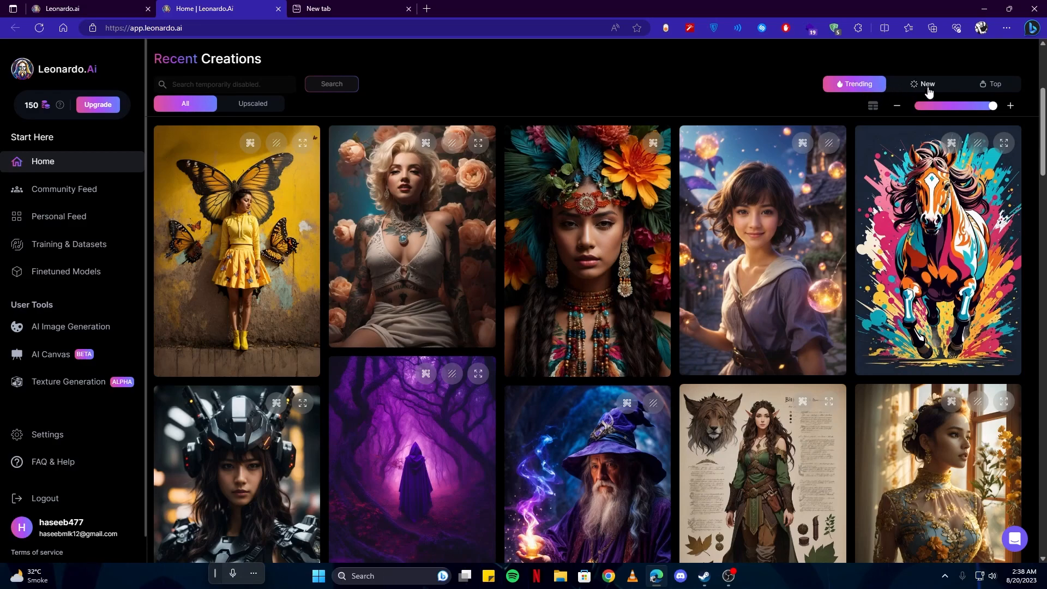
mouse_move(38, 109)
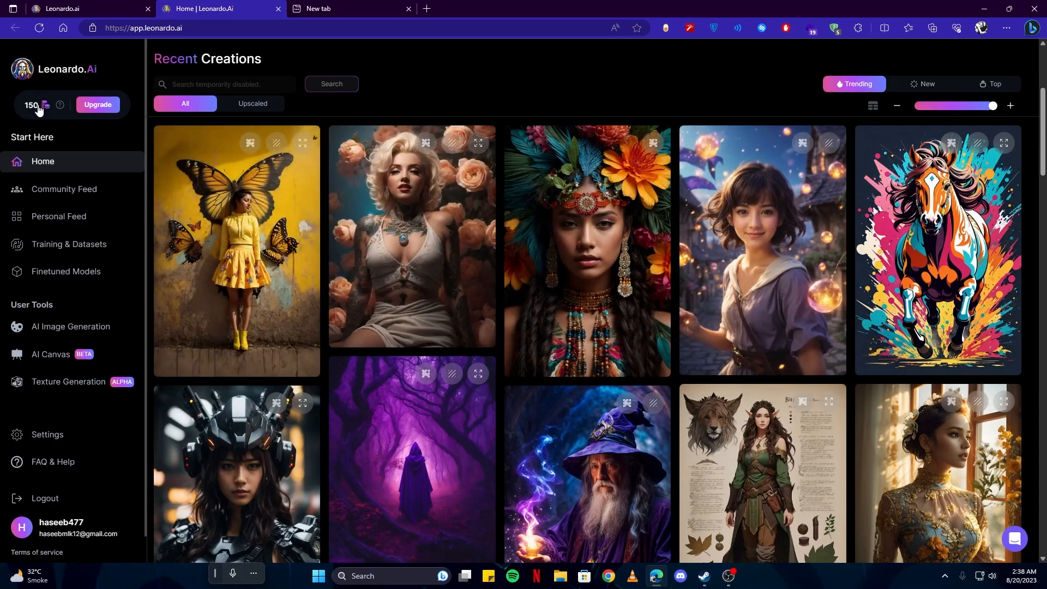
mouse_move(56, 124)
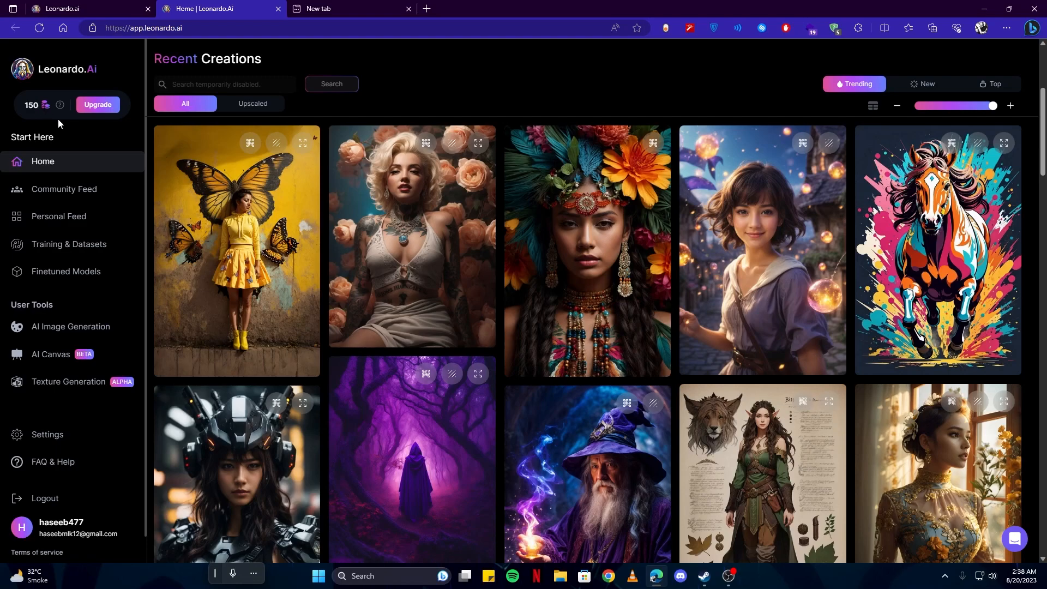
scroll(down, 3)
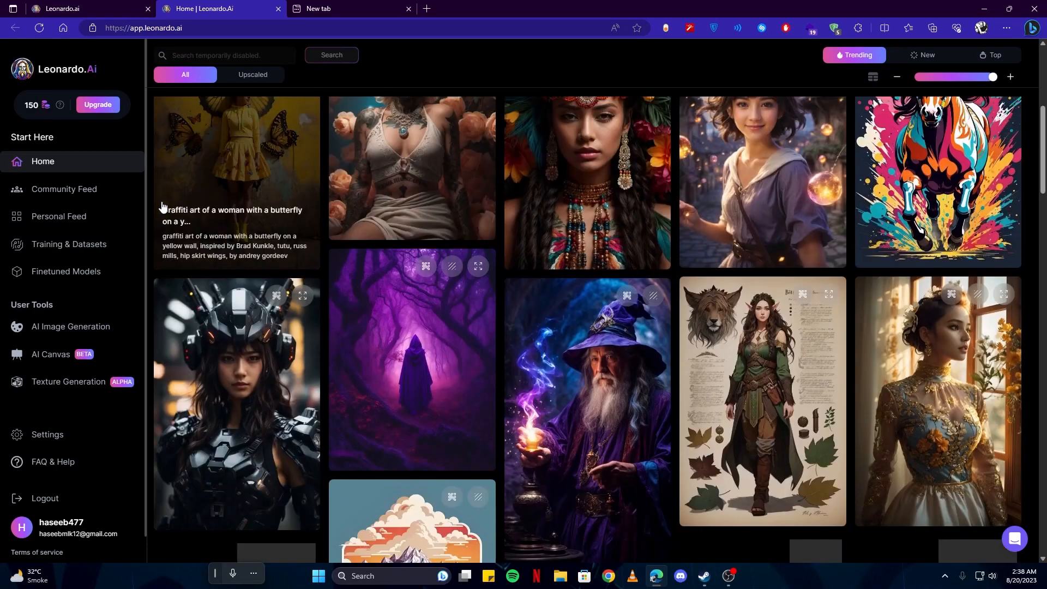
scroll(down, 3)
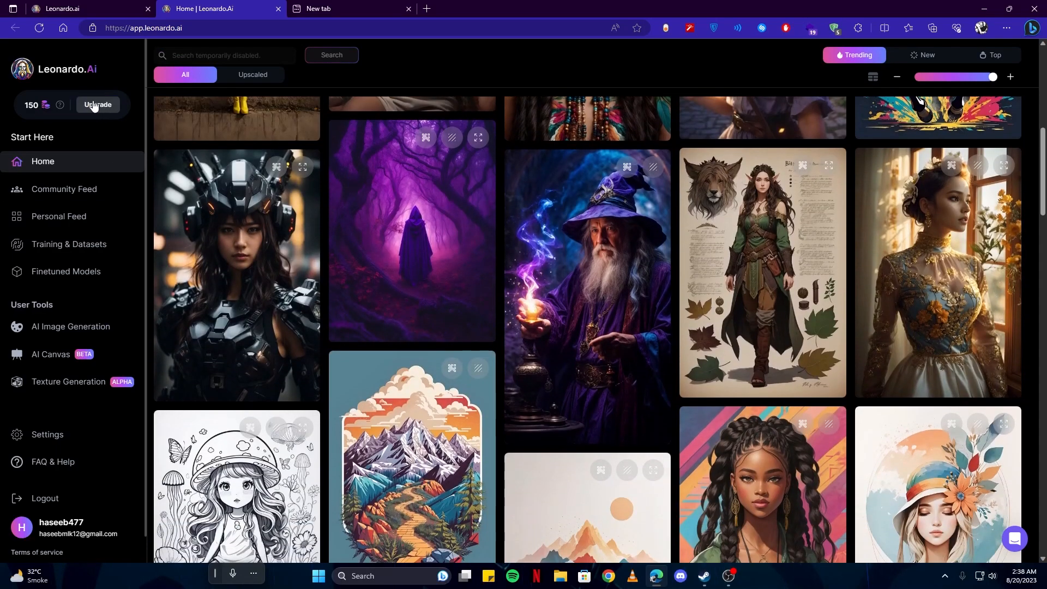
mouse_move(41, 126)
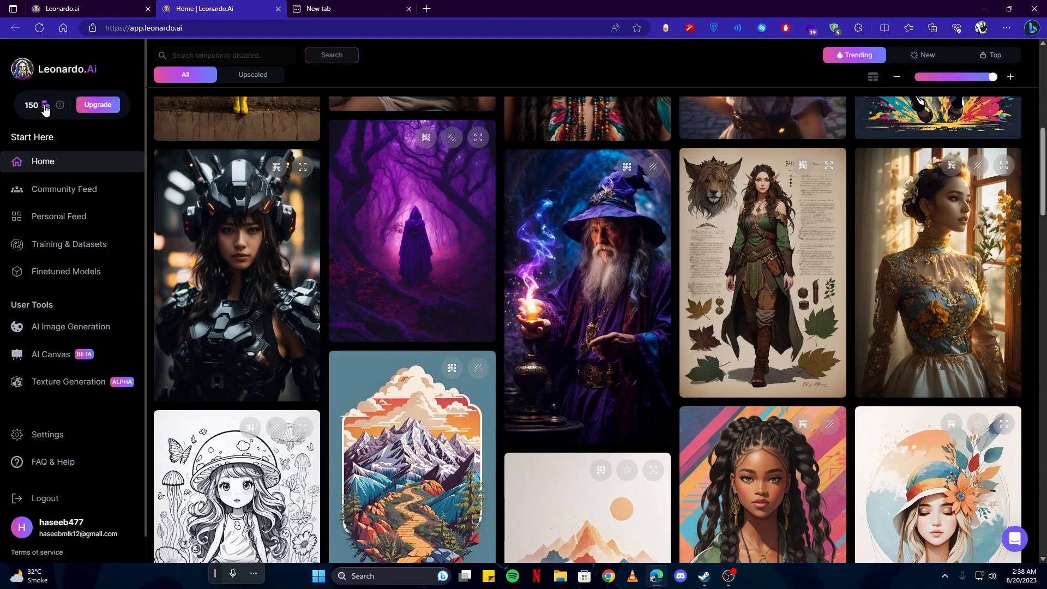
mouse_move(47, 112)
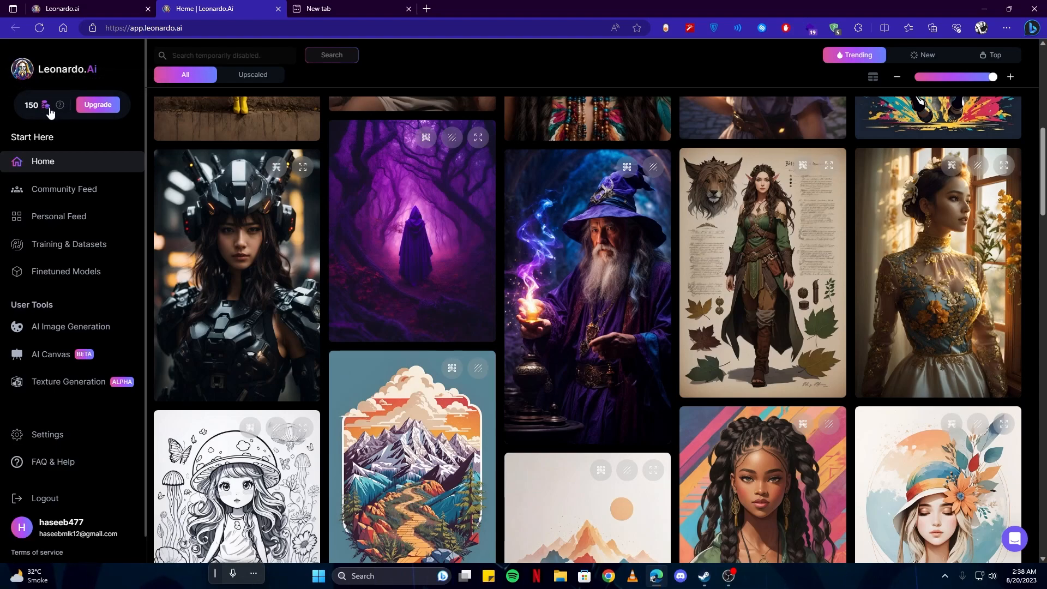
mouse_move(60, 138)
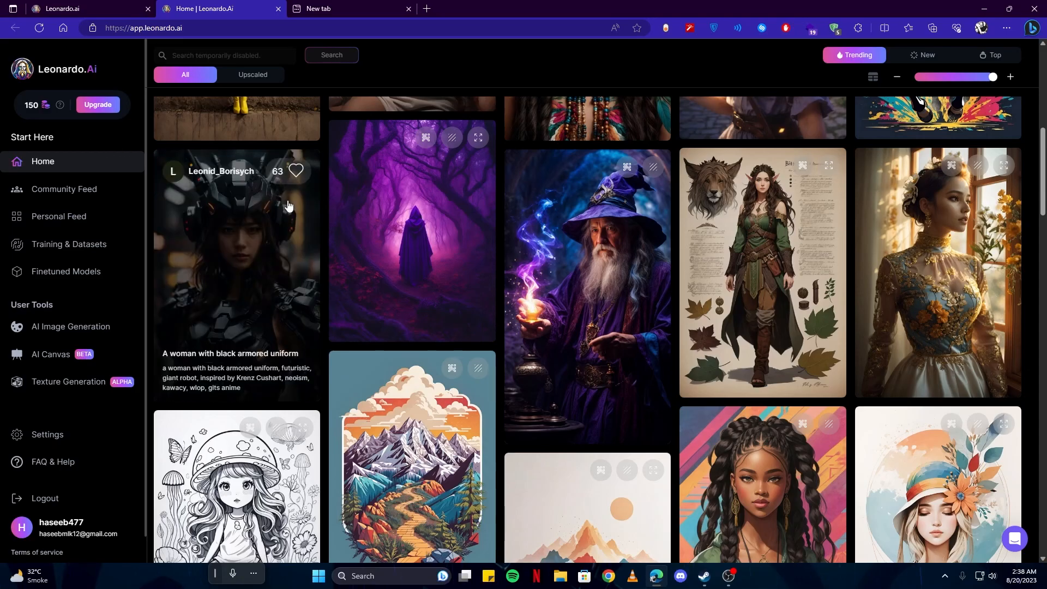
- Open the Community Feed and view the purple hooded witch image's details
click(64, 189)
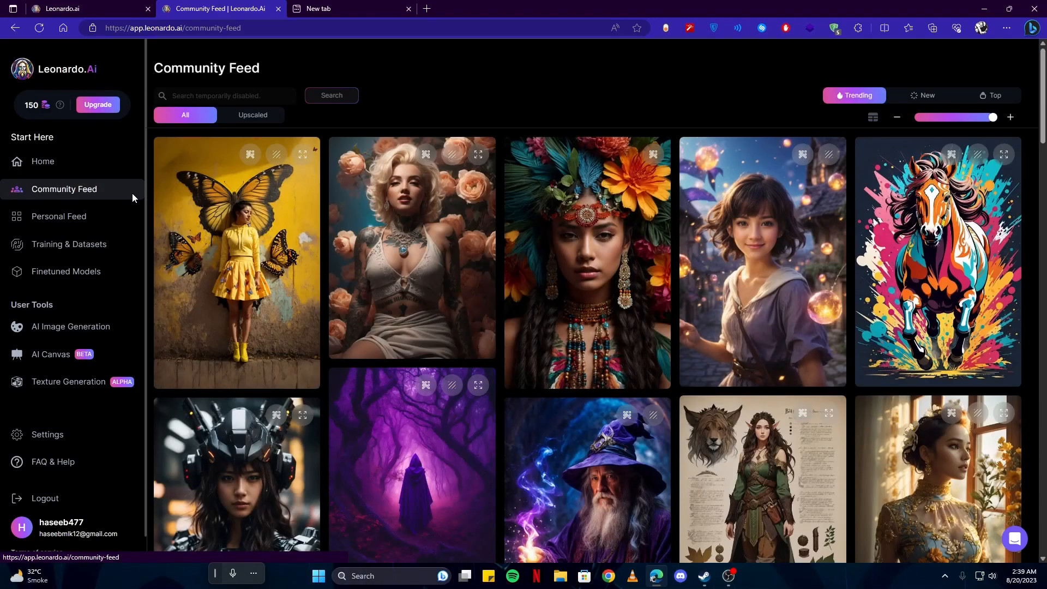
mouse_move(431, 214)
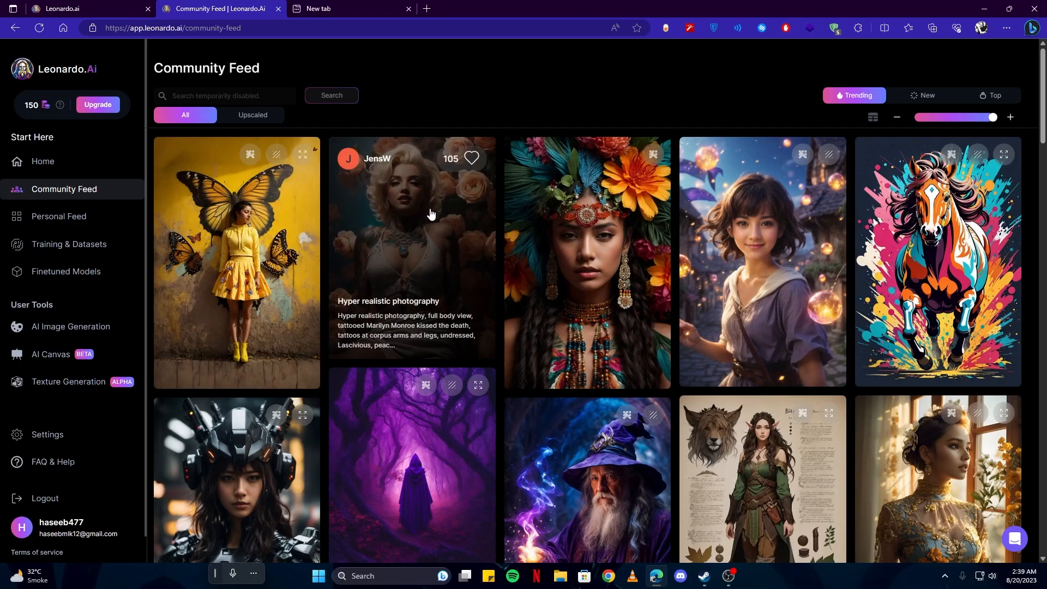
scroll(down, 3)
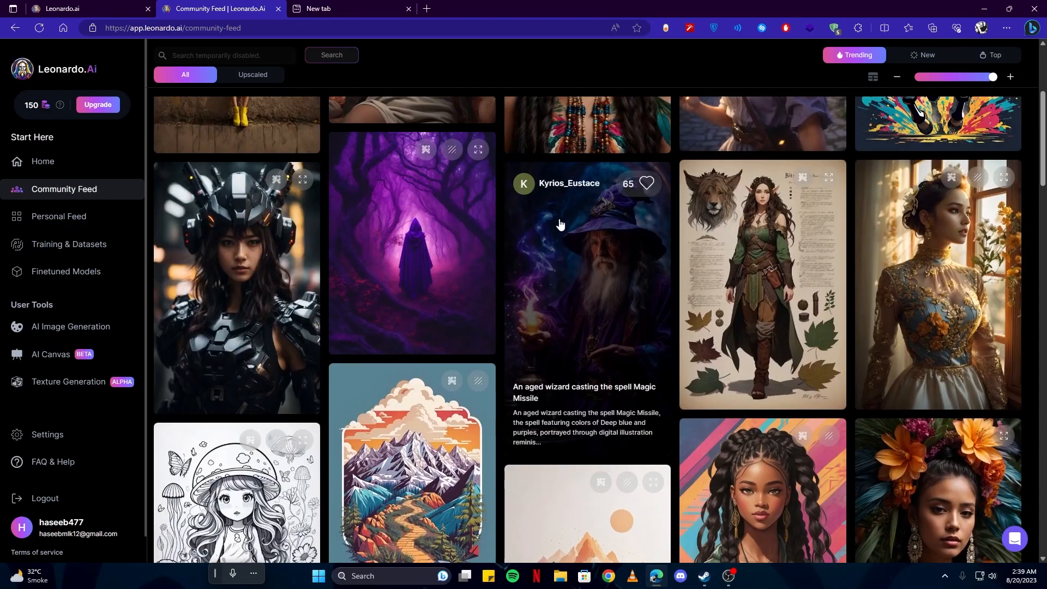
mouse_move(424, 248)
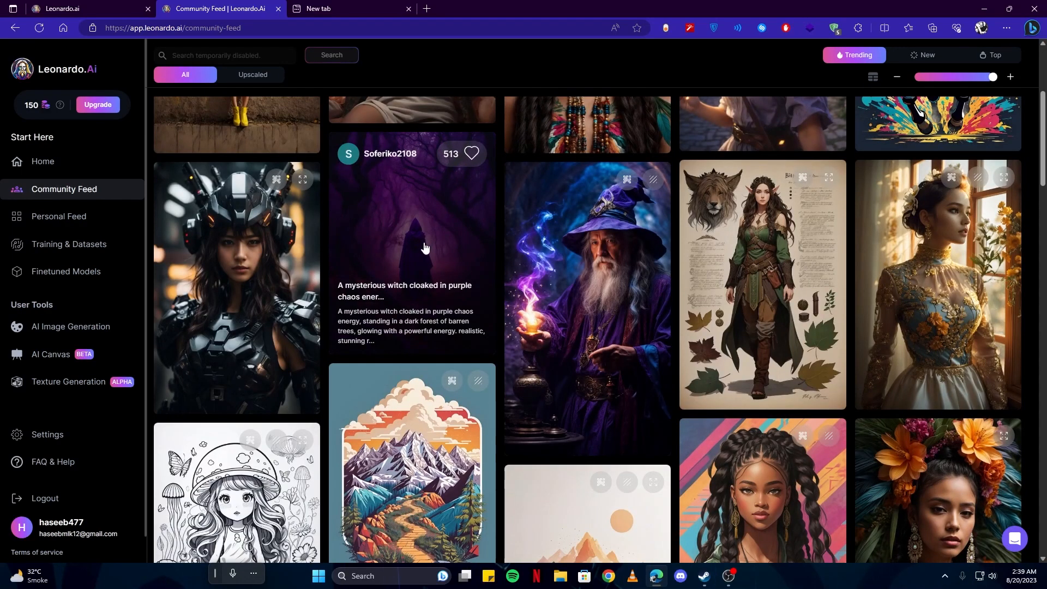
click(411, 247)
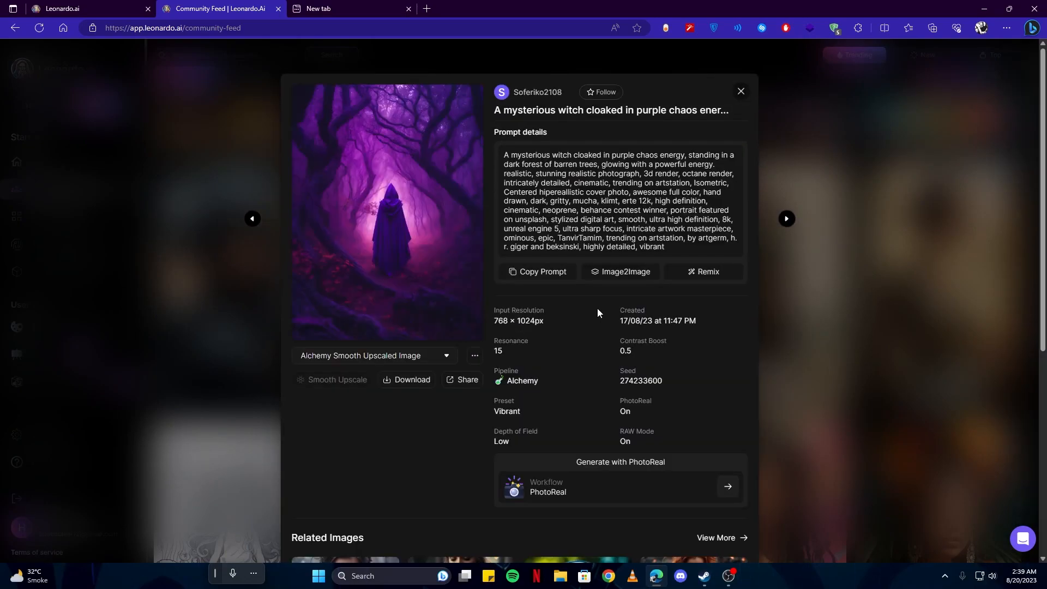
- Look over the witch image's prompt and related images, then close its details
scroll(down, 3)
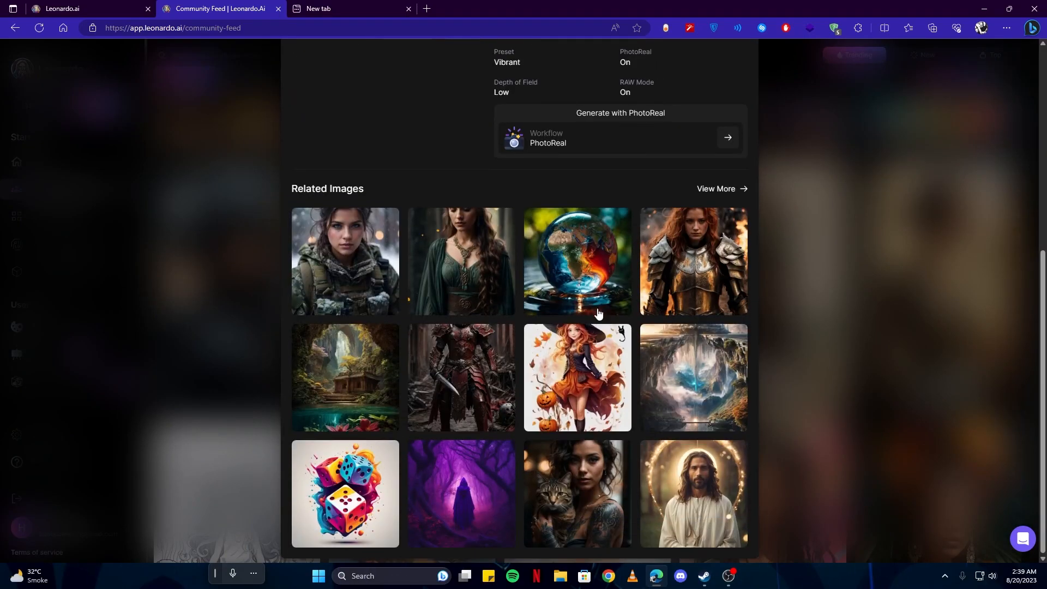
mouse_move(447, 359)
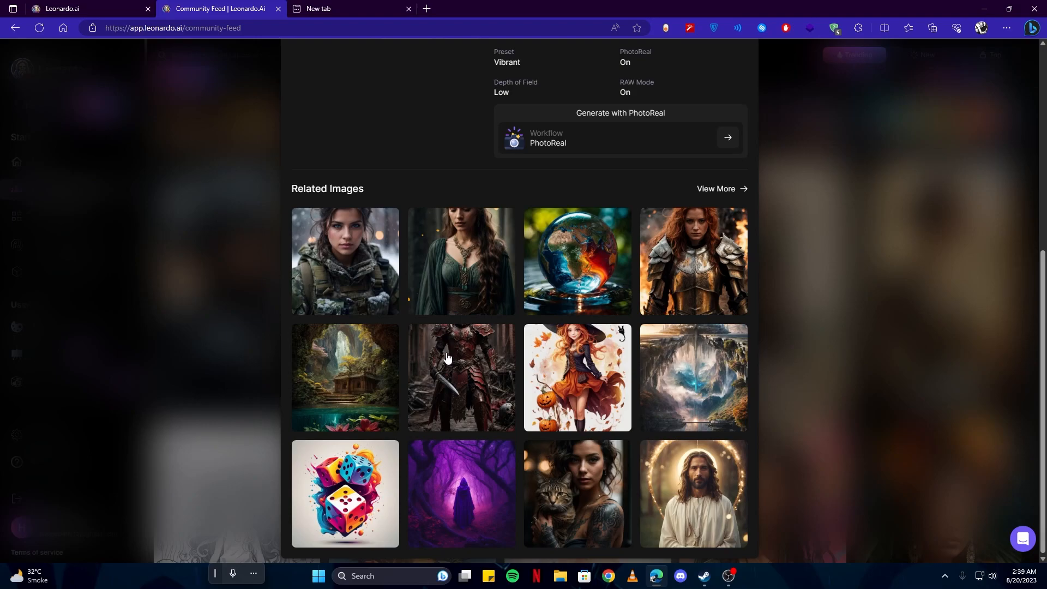
click(460, 494)
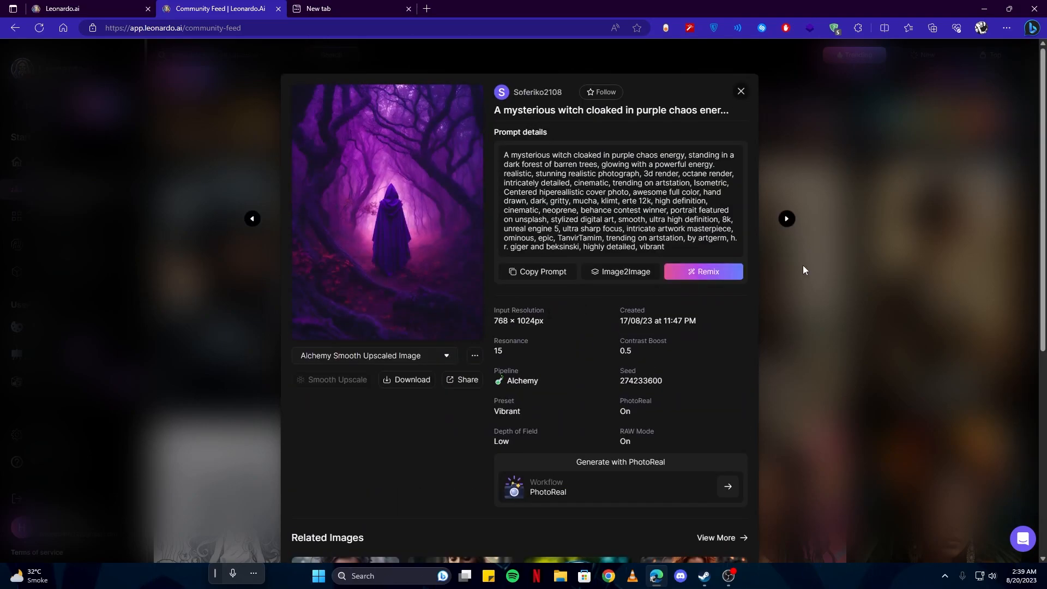
click(740, 90)
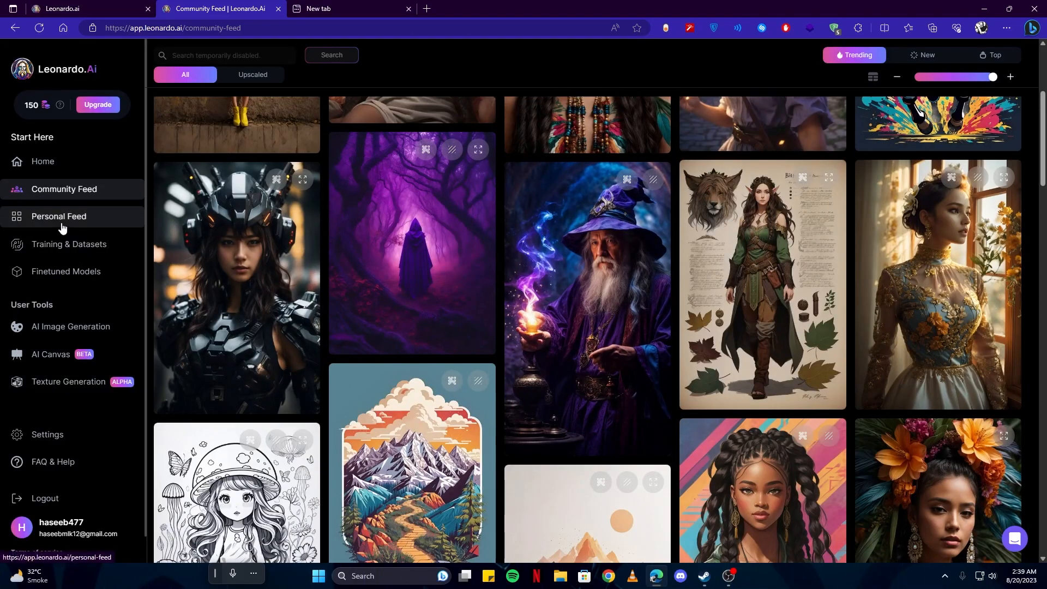
- Open the Personal Feed and browse your own lion, bird and anime girl generations
click(58, 217)
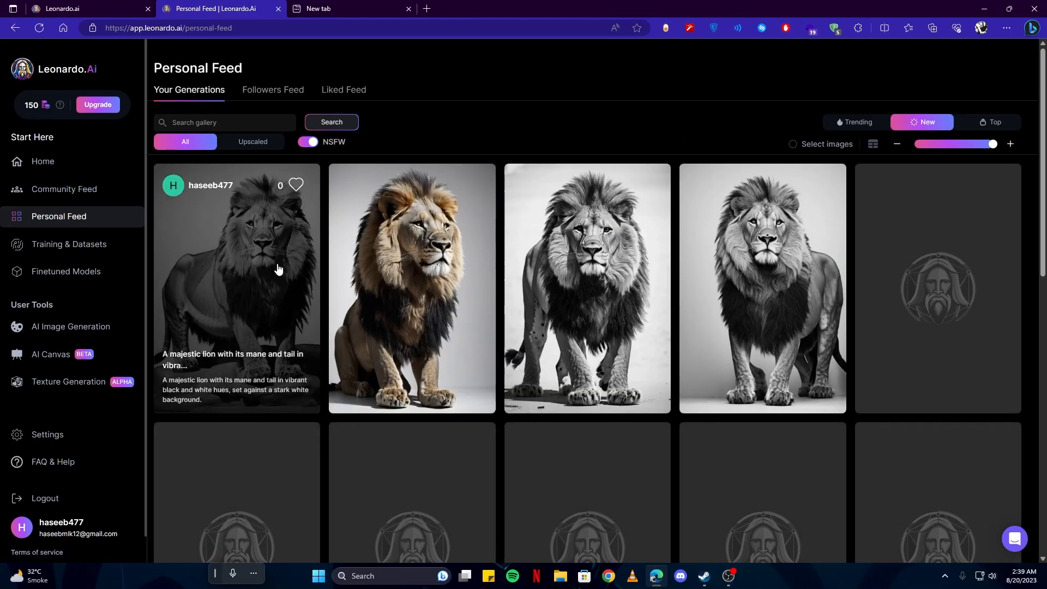
scroll(down, 3)
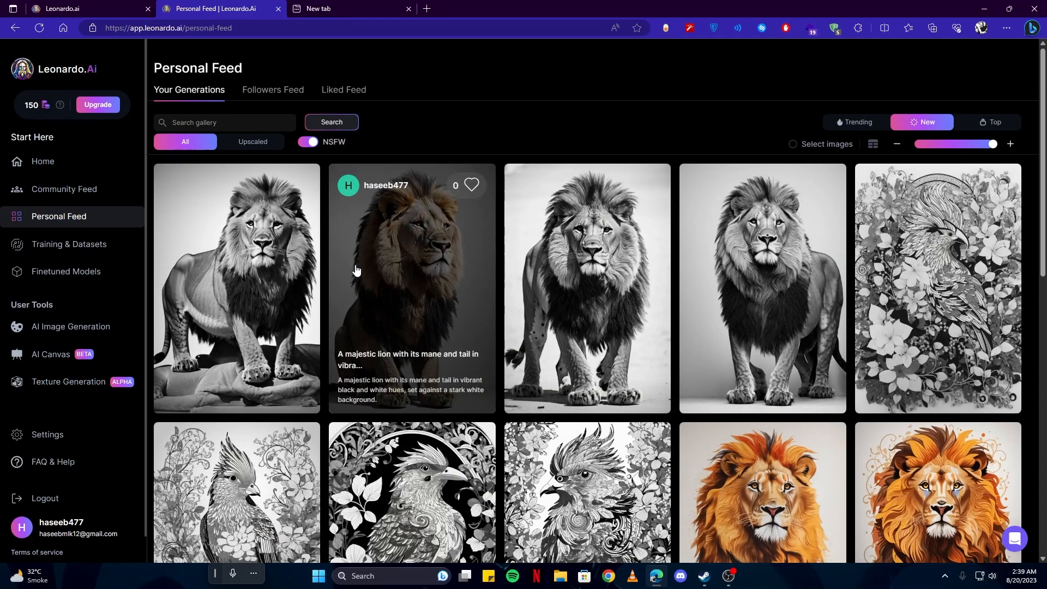
scroll(down, 3)
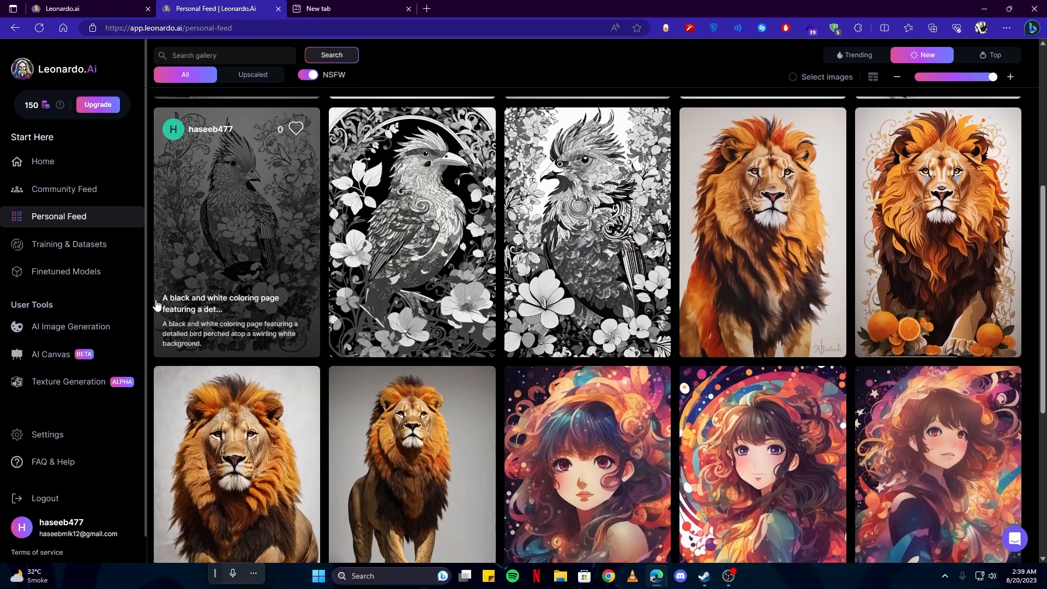
mouse_move(69, 249)
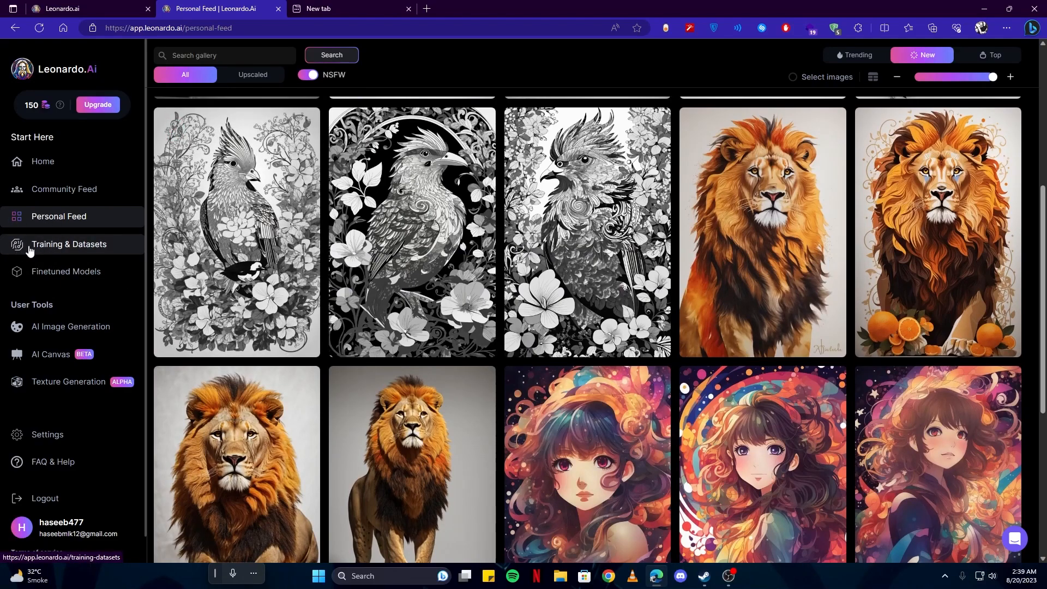
mouse_move(98, 255)
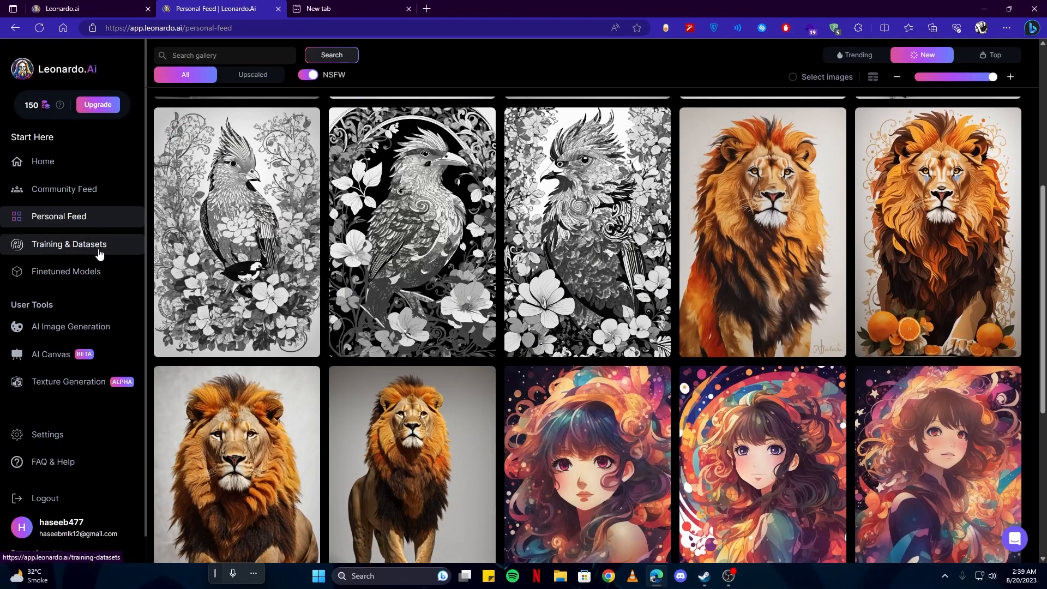
click(69, 243)
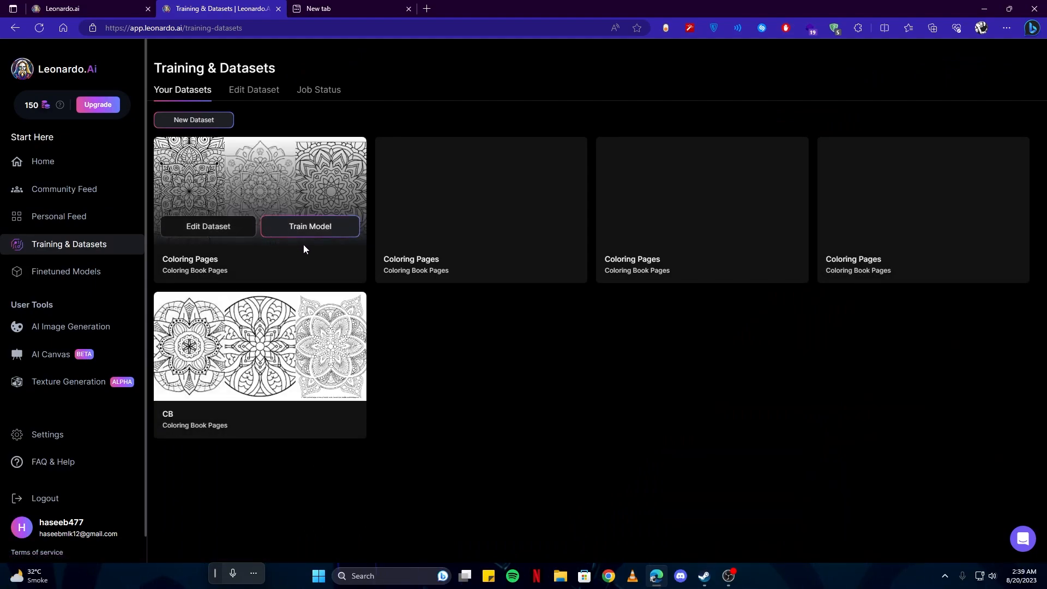
mouse_move(268, 168)
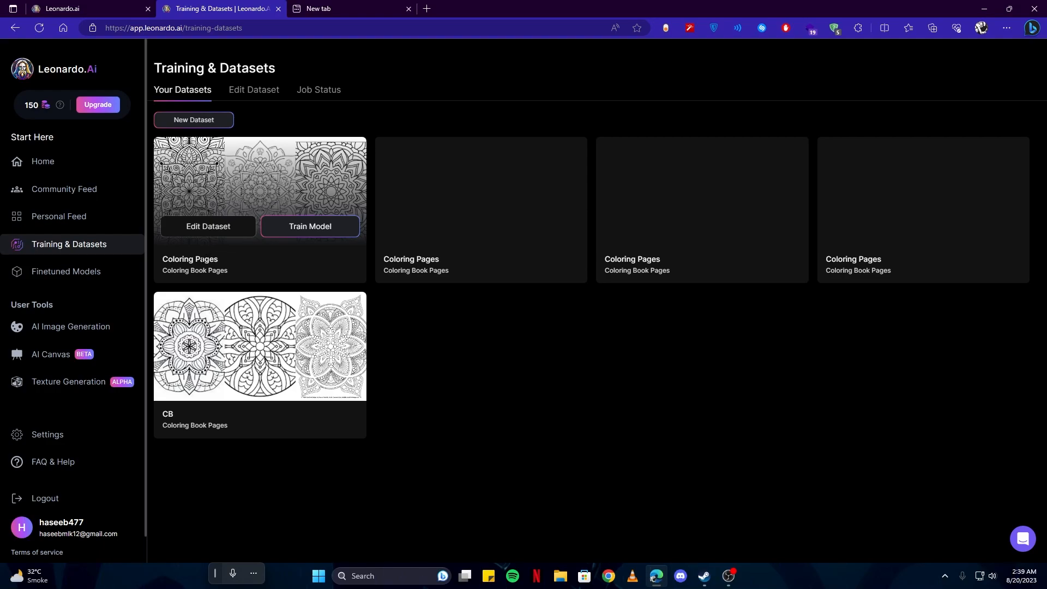
mouse_move(309, 226)
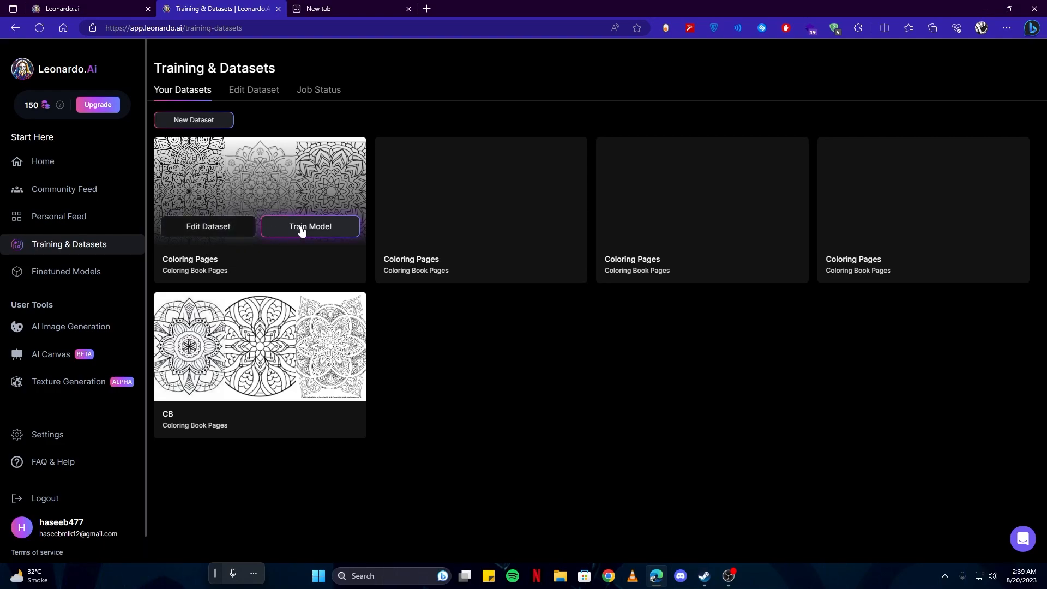
mouse_move(203, 166)
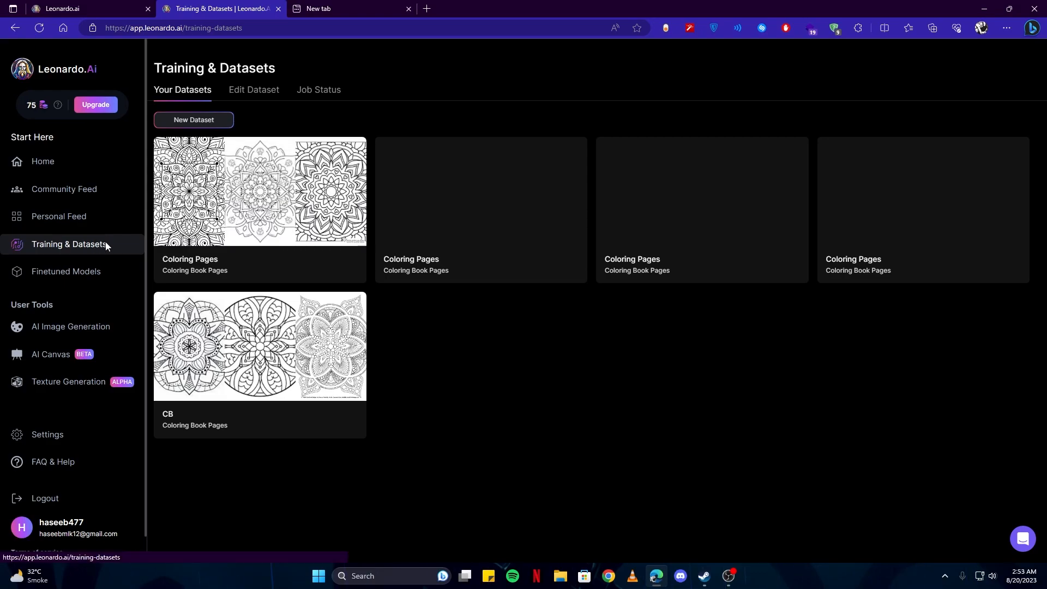
mouse_move(48, 252)
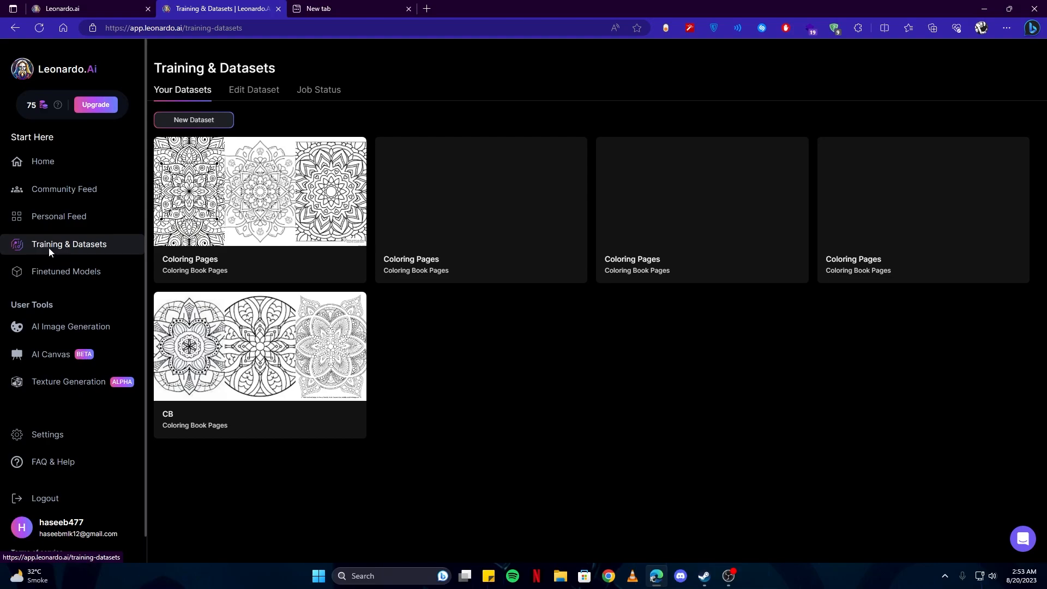
mouse_move(193, 120)
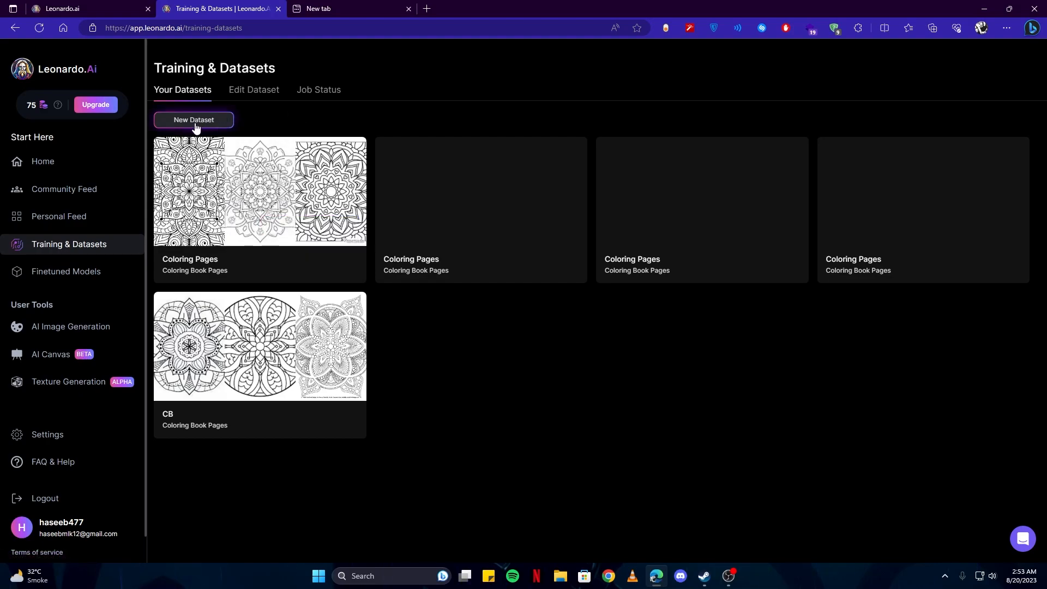
- Create a new dataset with name and description 'mynewds'
click(193, 119)
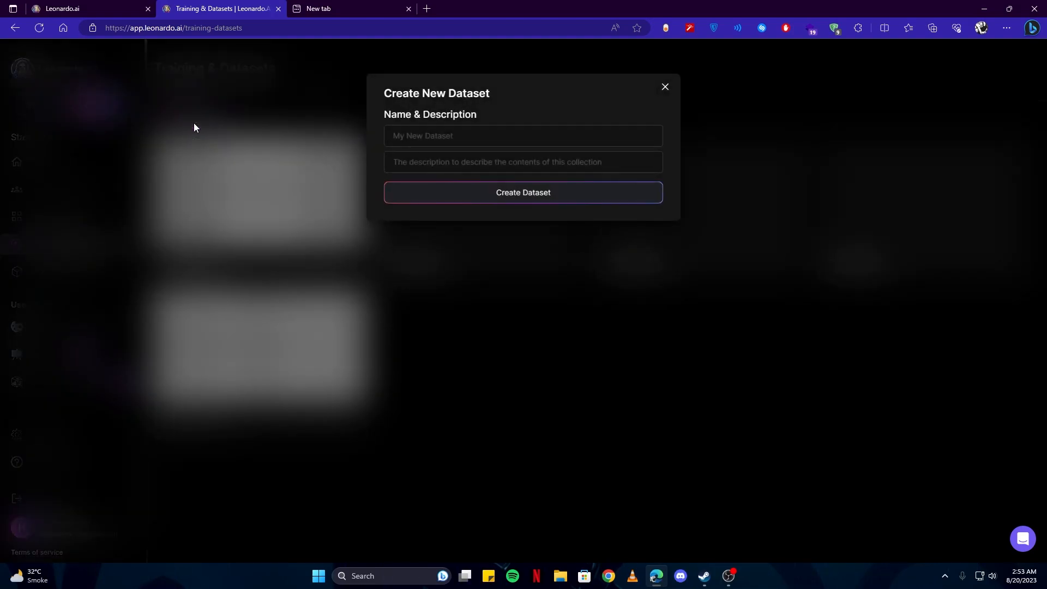
click(523, 135)
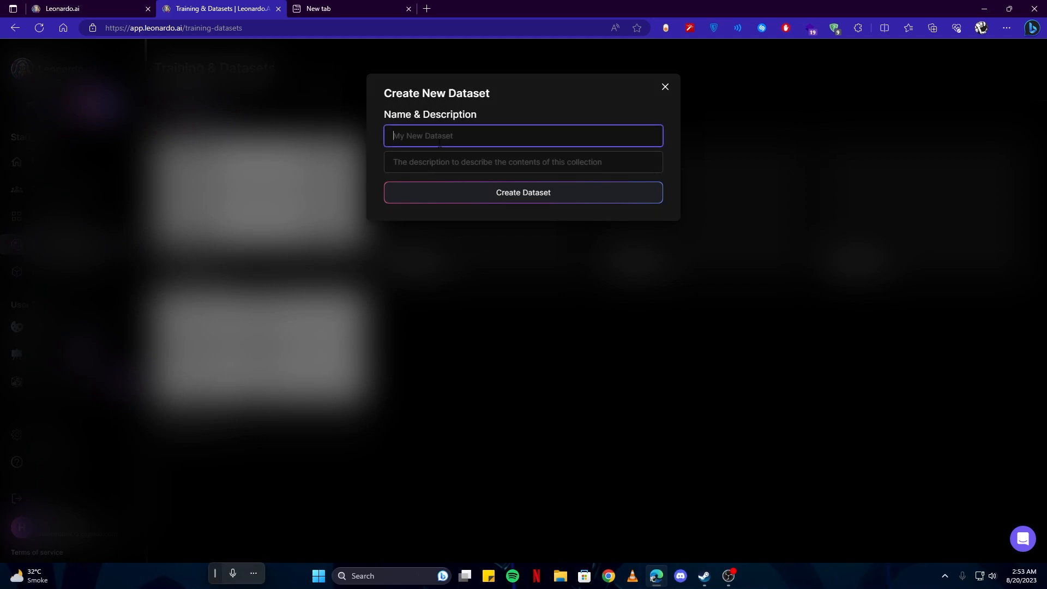
text(mynewds)
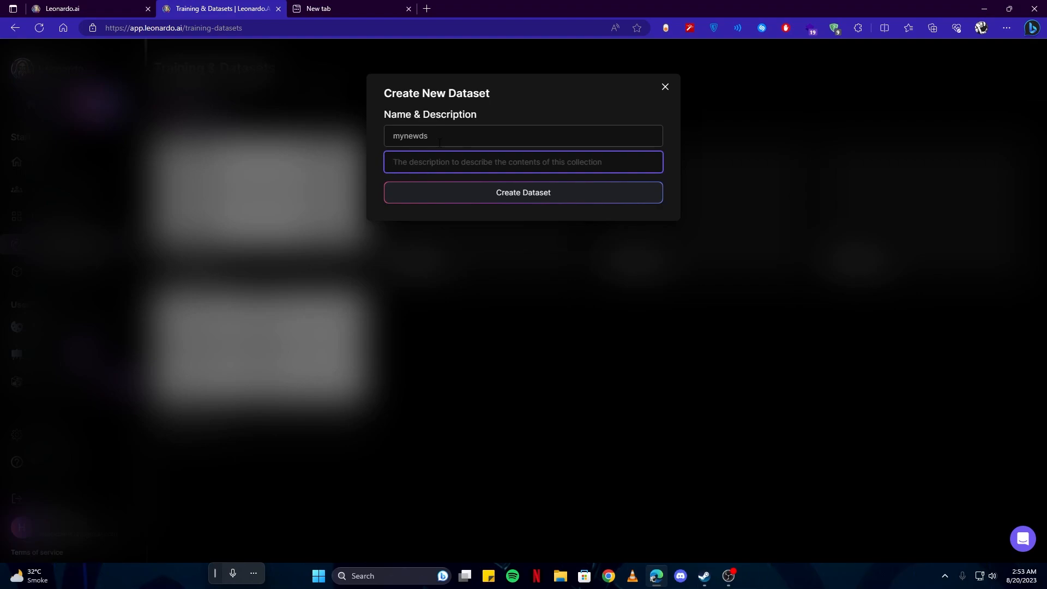
click(523, 161)
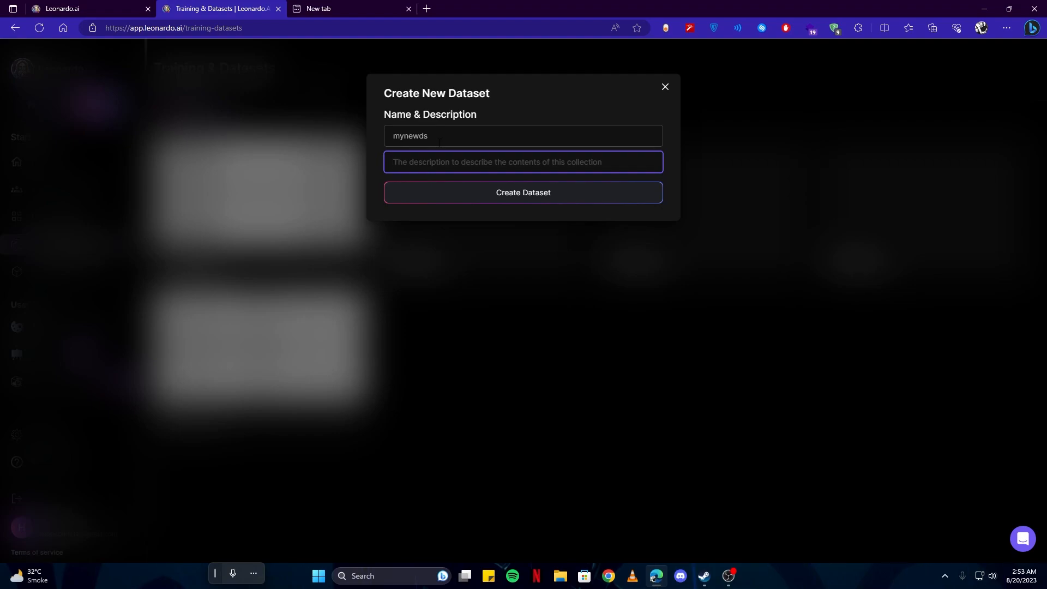
text(mynewds)
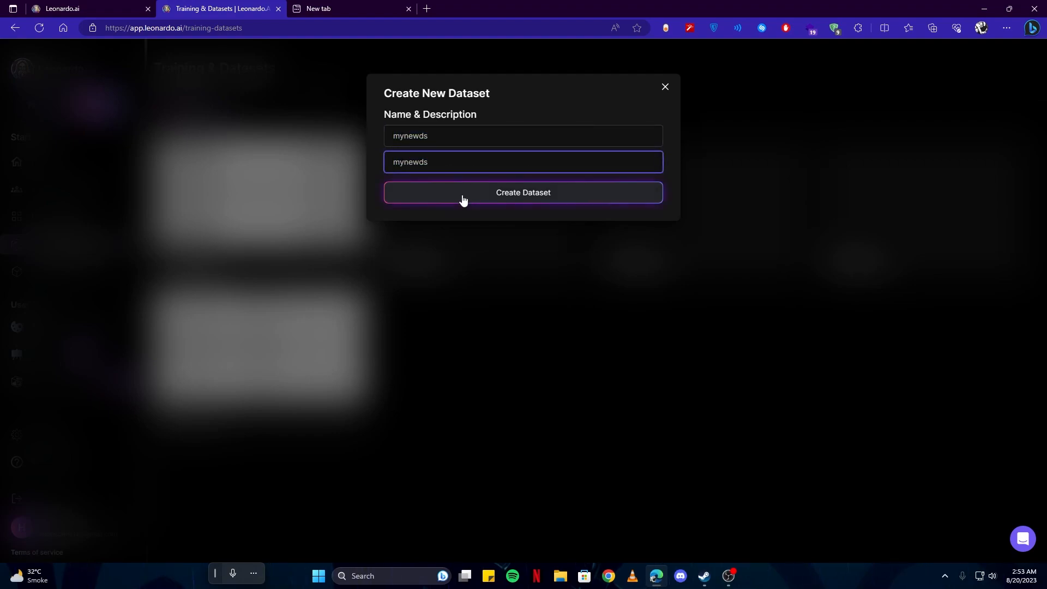
click(523, 193)
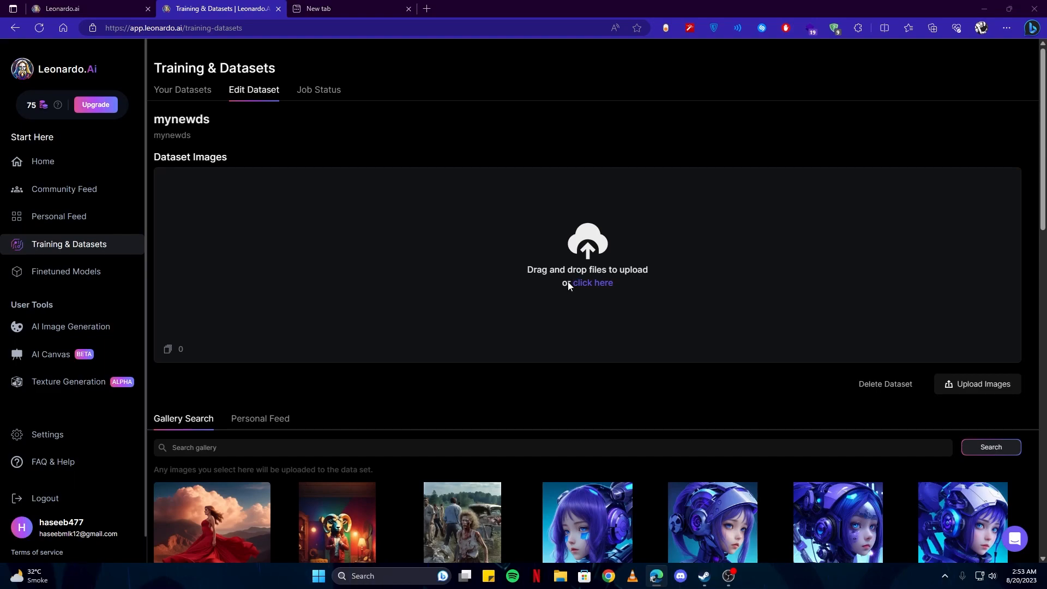
- Upload the 23 mandala coloring page images into the mynewds dataset
click(591, 283)
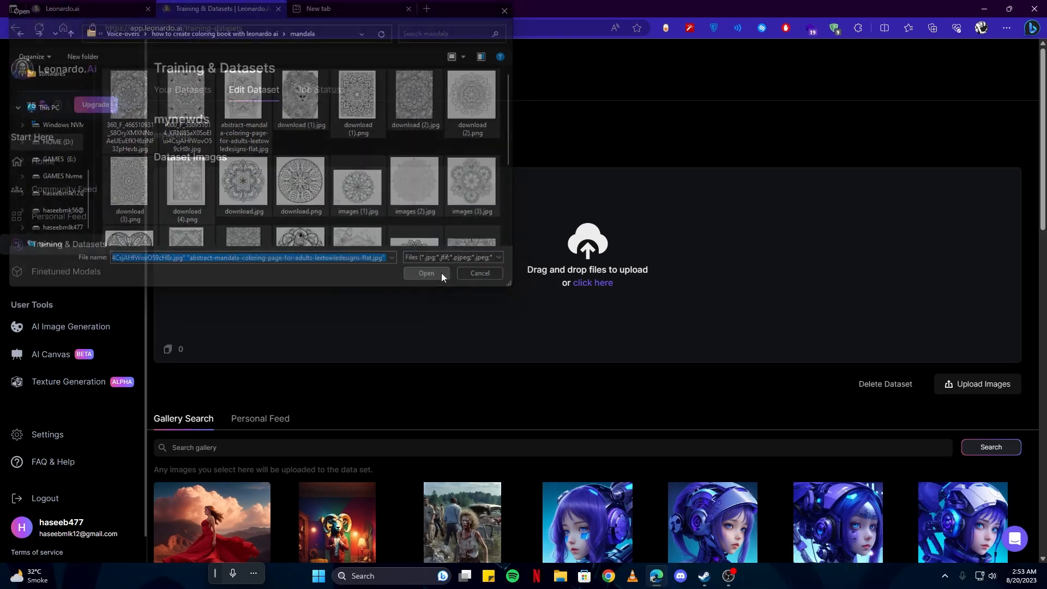
click(426, 273)
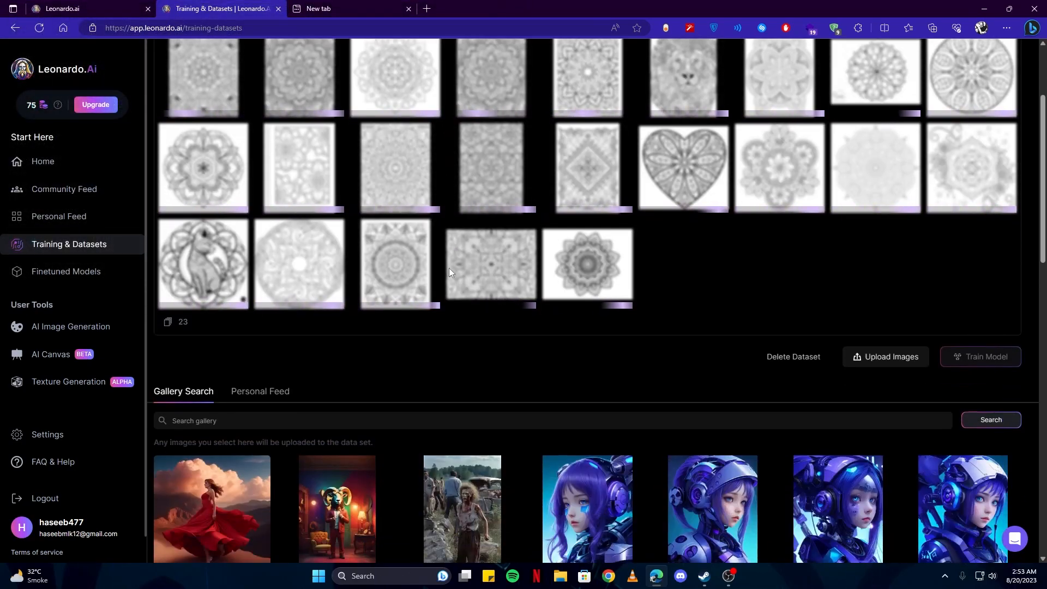
scroll(up, 3)
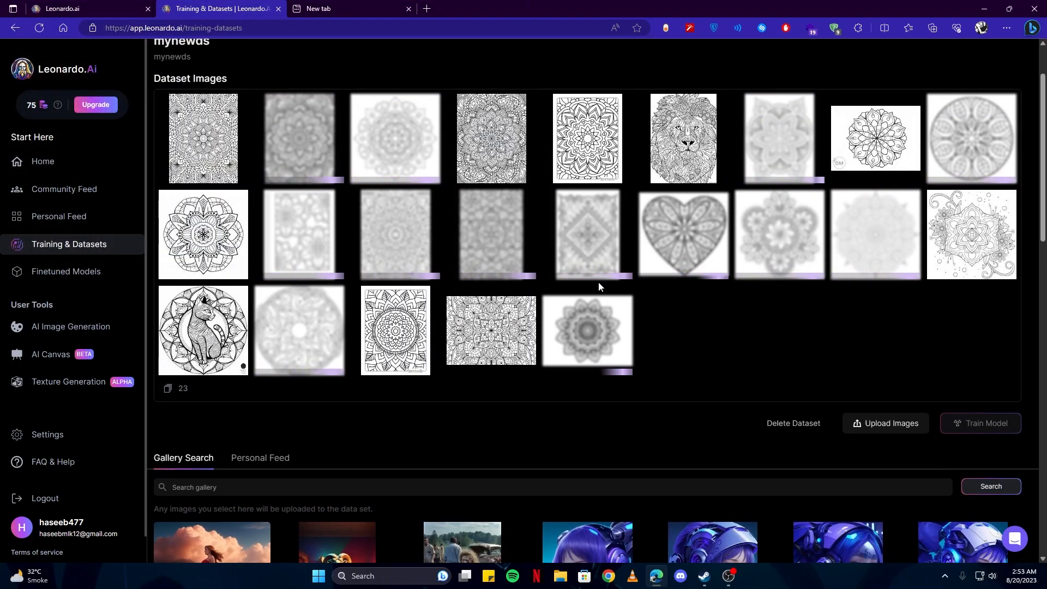
scroll(up, 3)
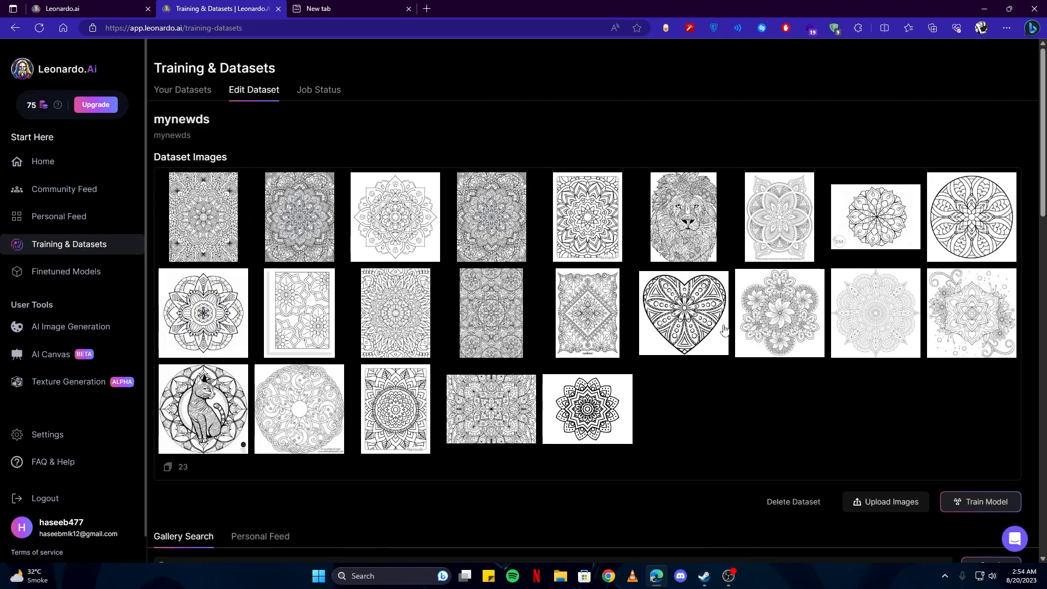
scroll(down, 3)
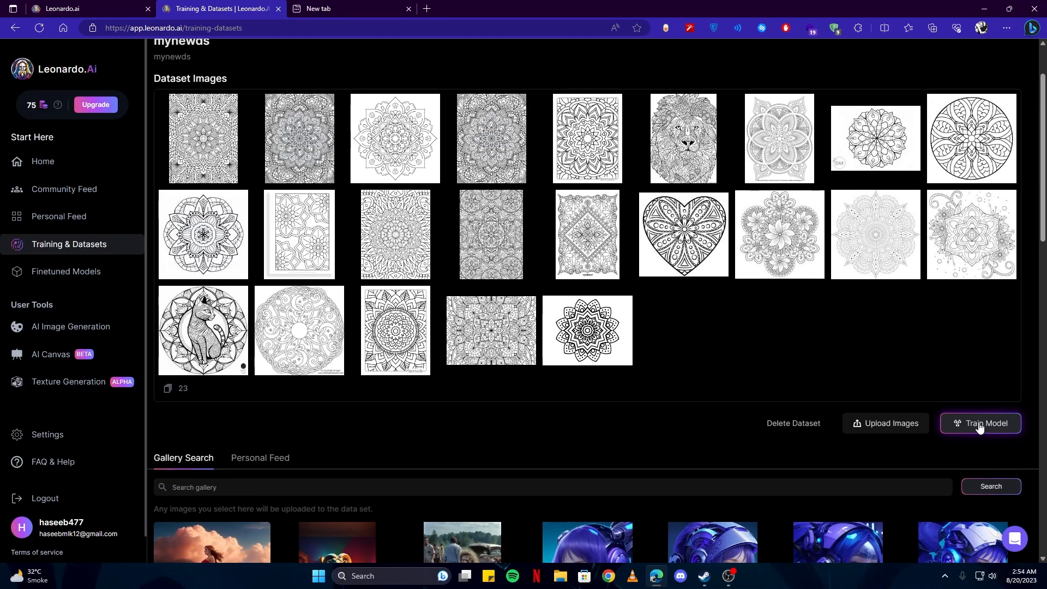
mouse_move(991, 431)
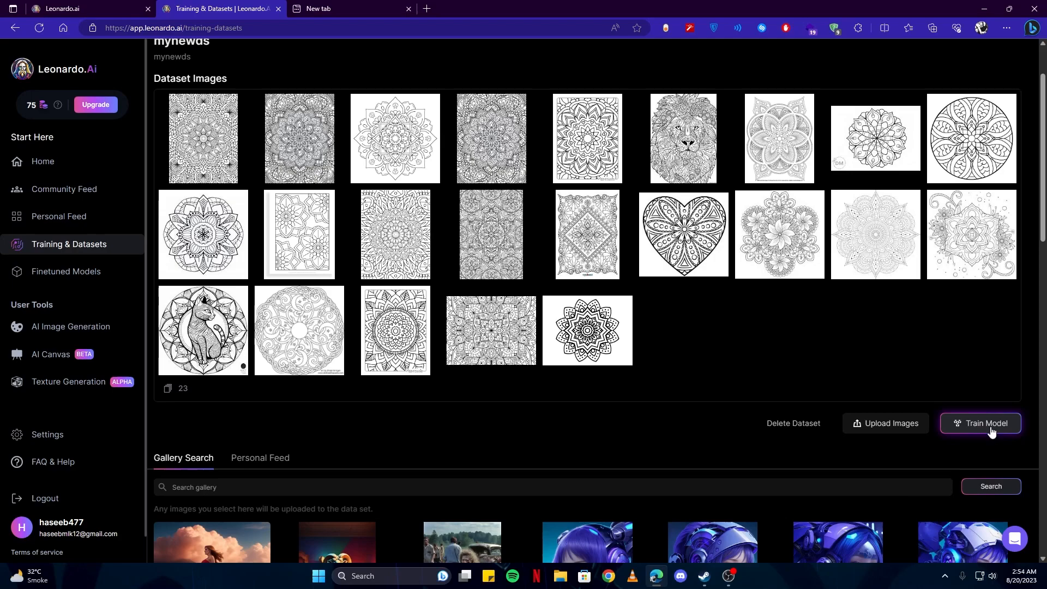
click(979, 423)
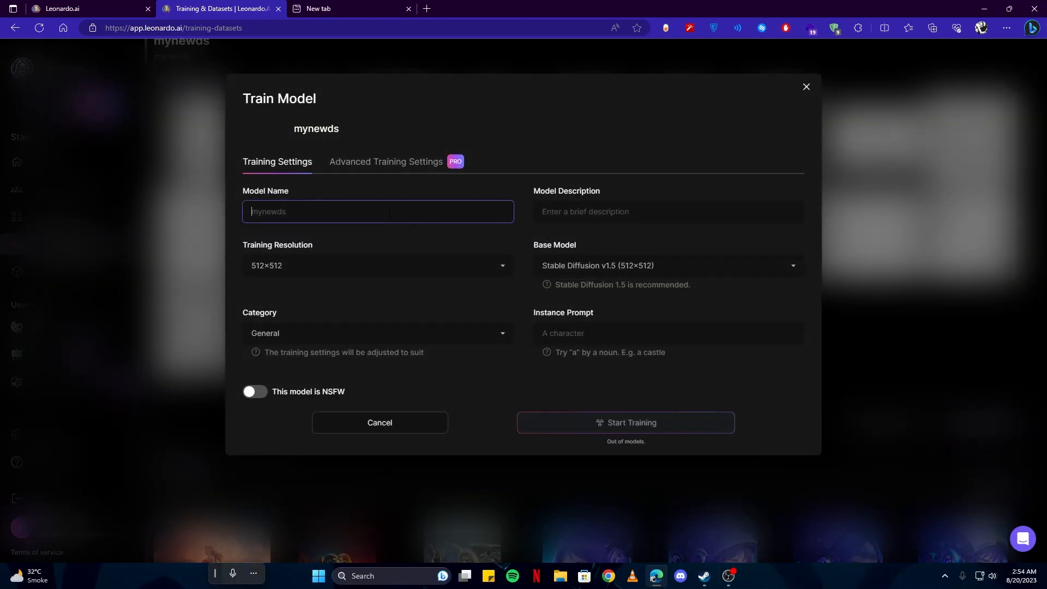
click(668, 211)
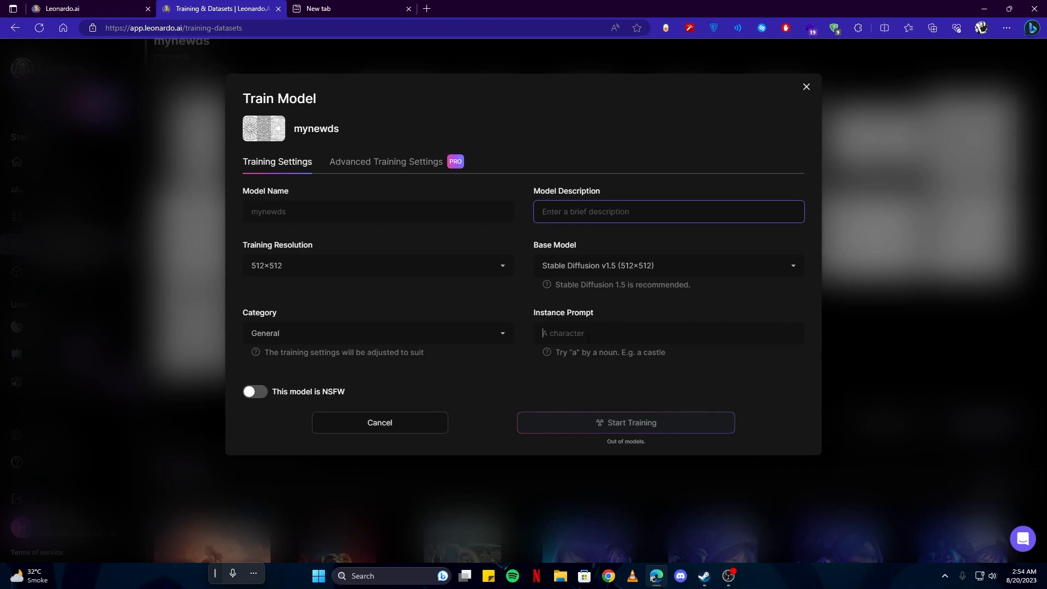
click(667, 334)
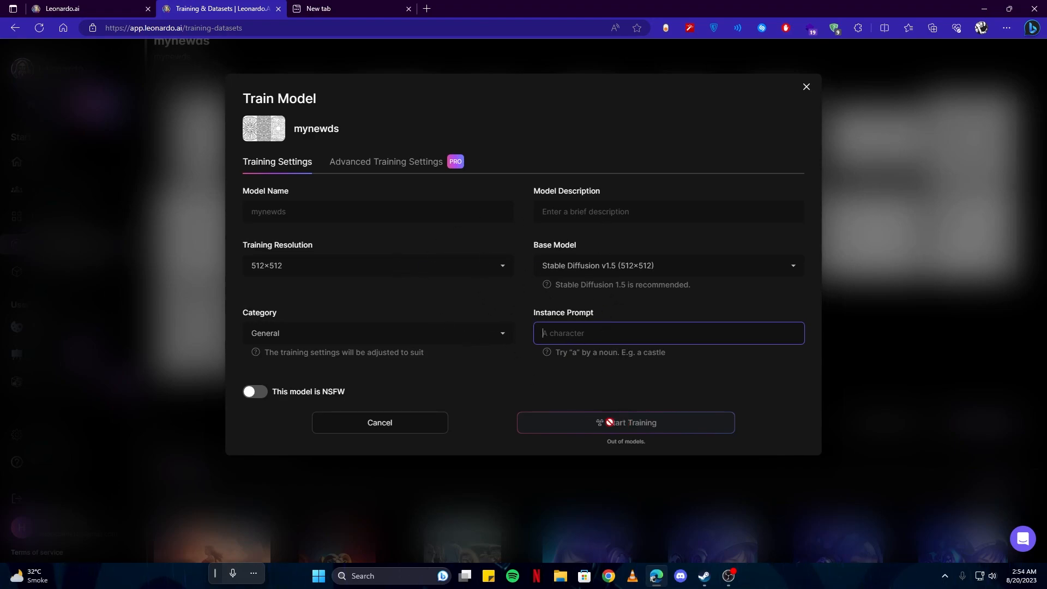
click(806, 87)
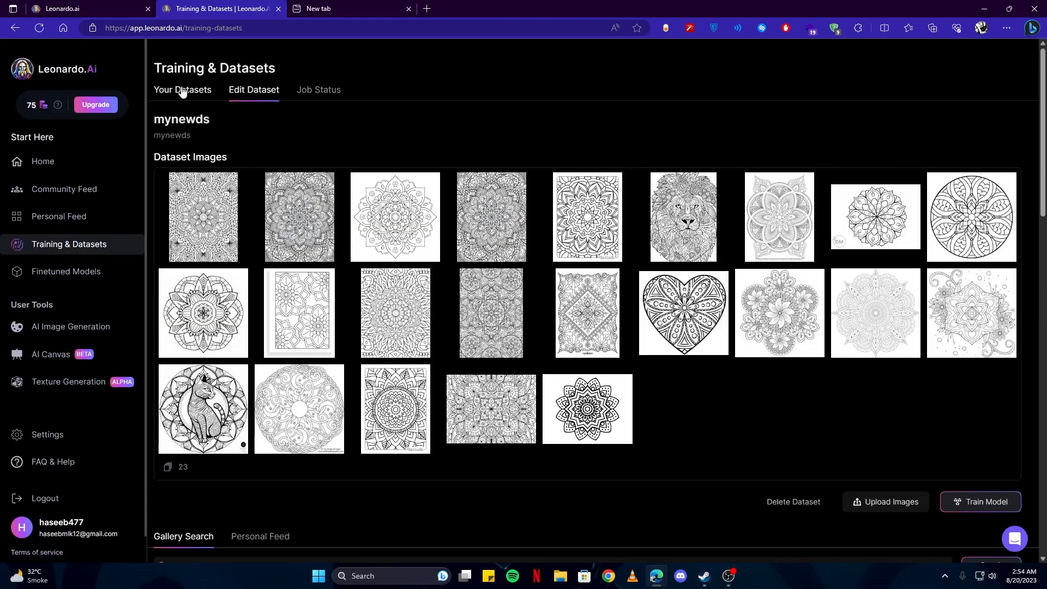
- Return to the datasets list, then browse down through your own generations in the Personal Feed
click(182, 90)
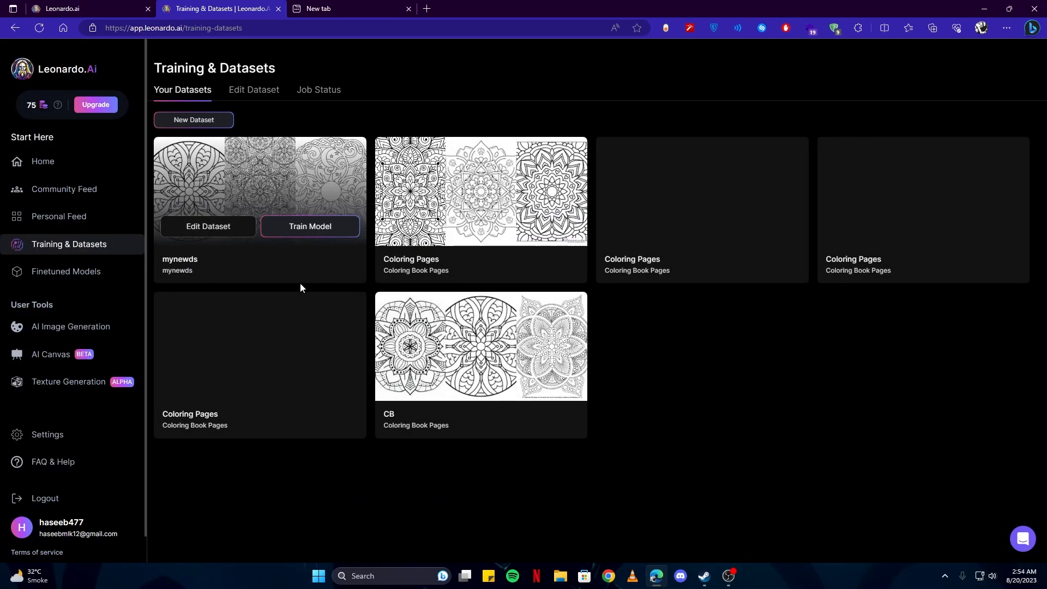
mouse_move(446, 380)
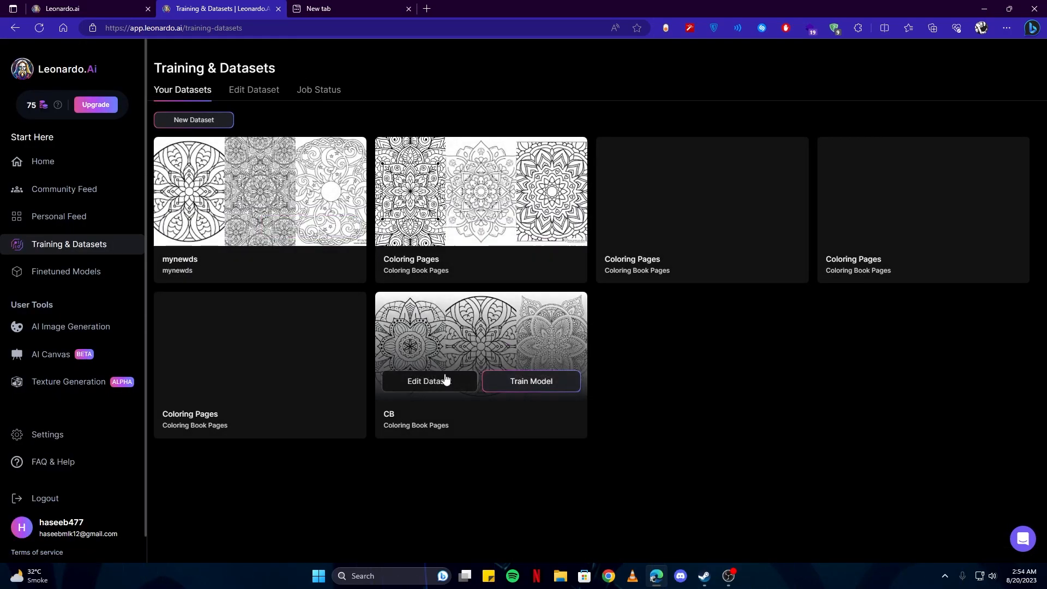
click(59, 216)
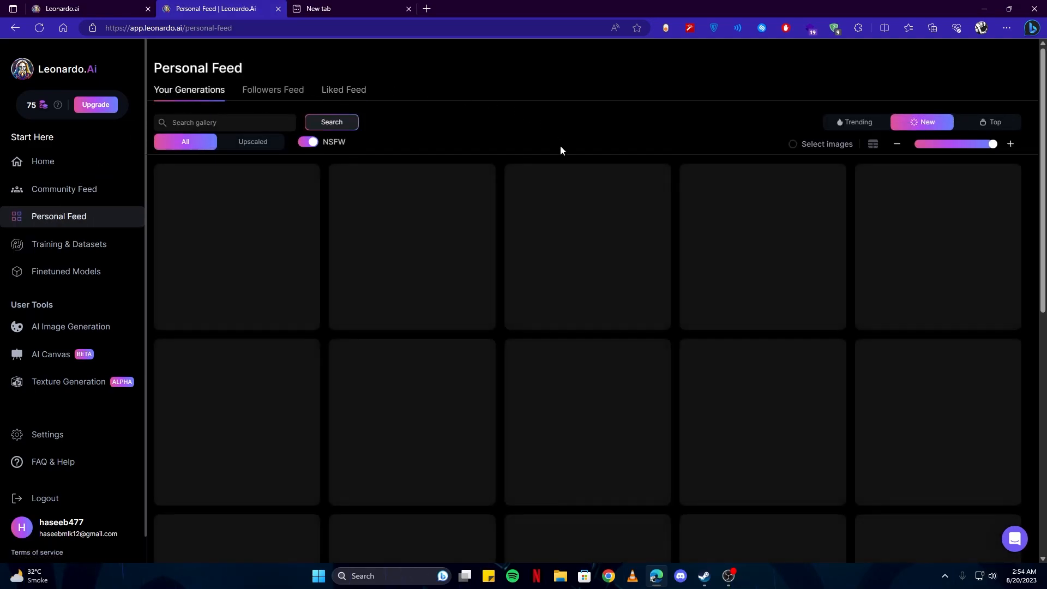
scroll(down, 3)
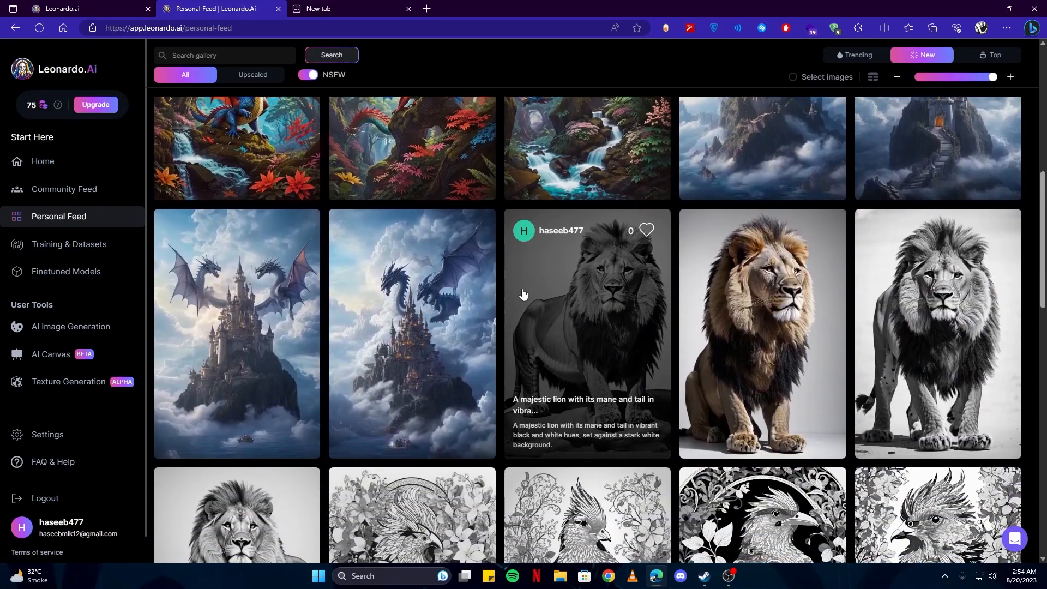
scroll(down, 3)
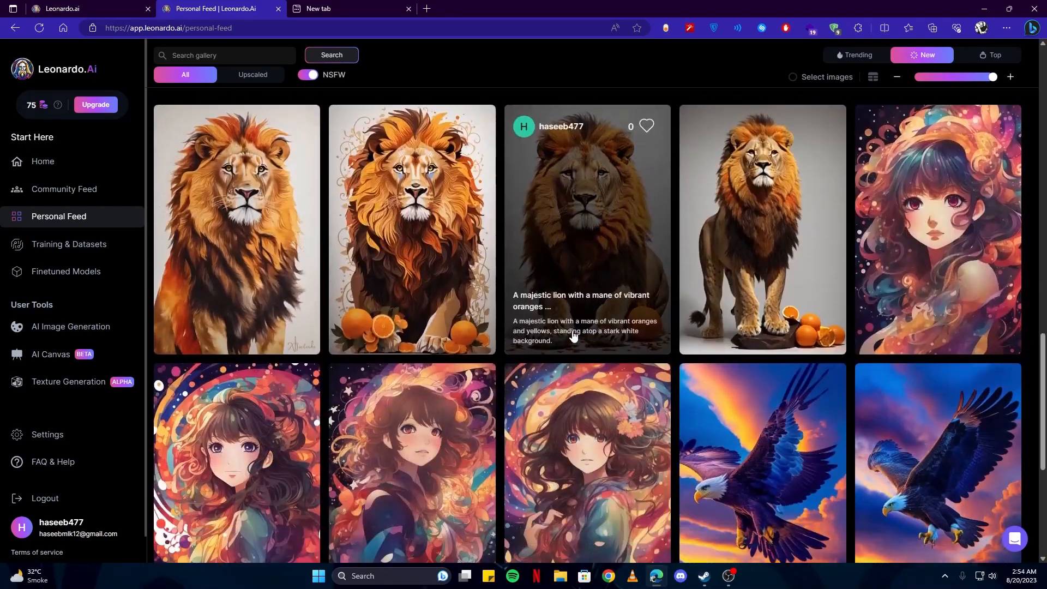
scroll(down, 3)
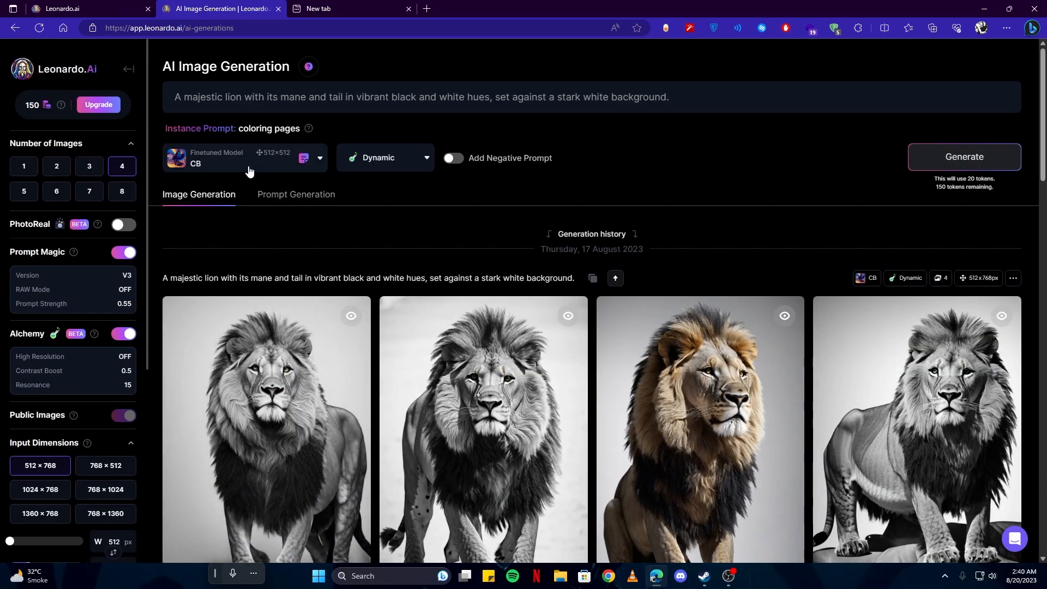
- Ideate four prompts from the idea 'I want a fantasy background' with dragons in Prompt Generation
click(245, 158)
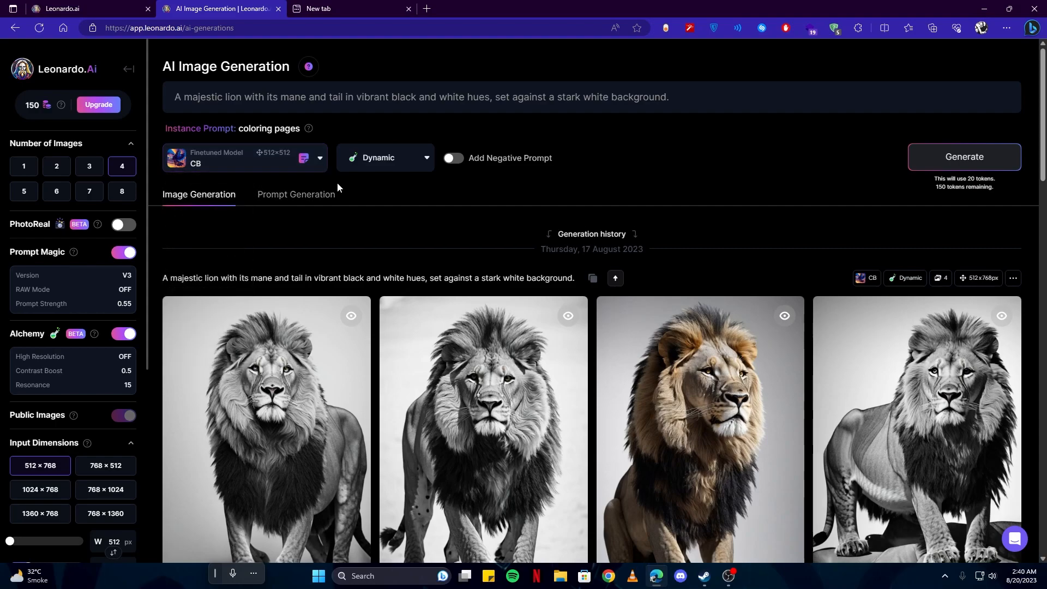
mouse_move(295, 194)
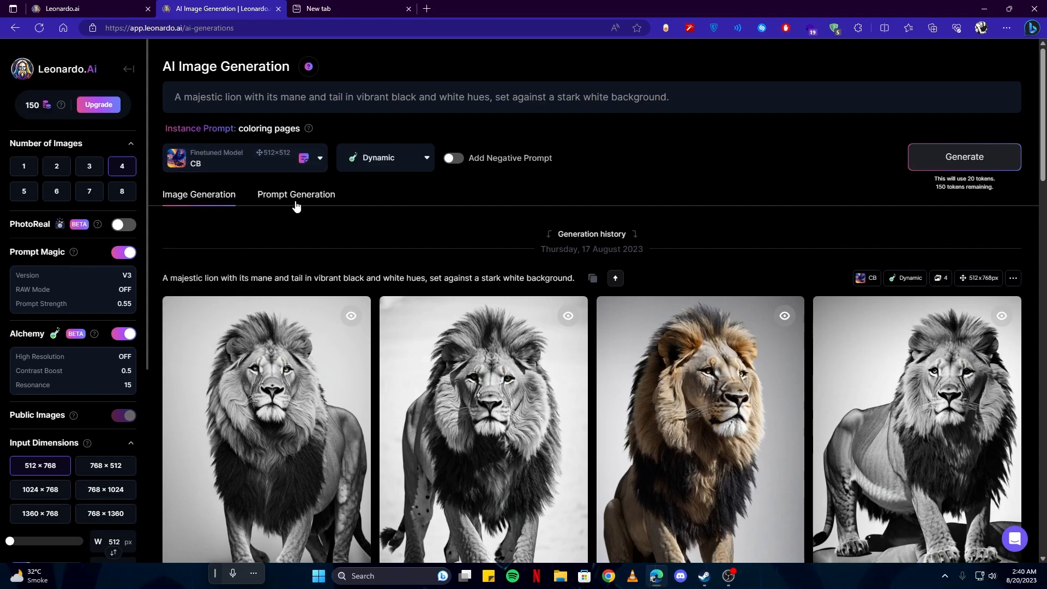
click(295, 194)
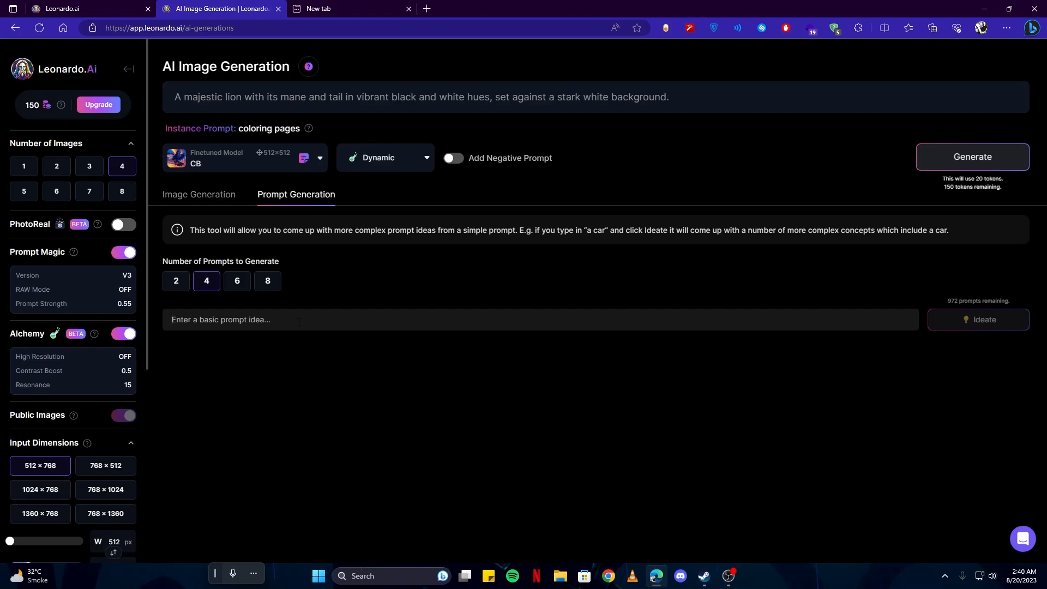
text(I want)
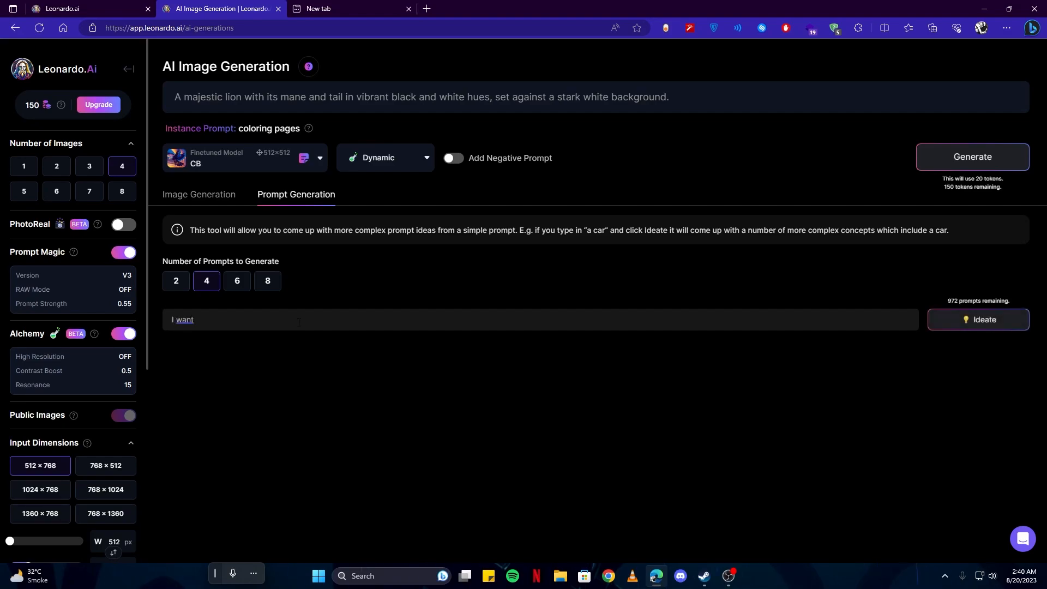
text(a fantasy background with dragons)
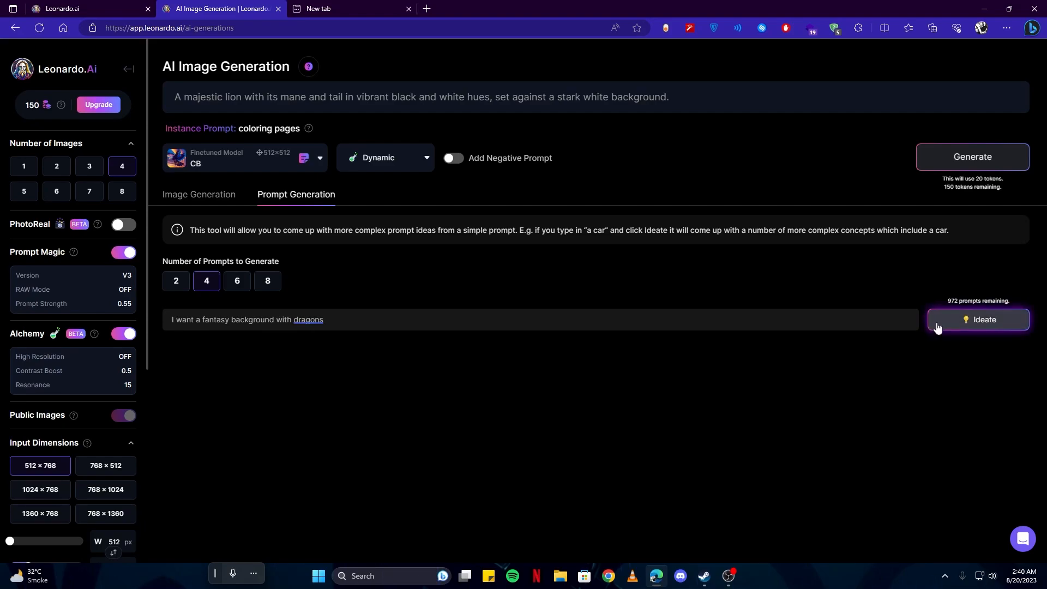
click(980, 319)
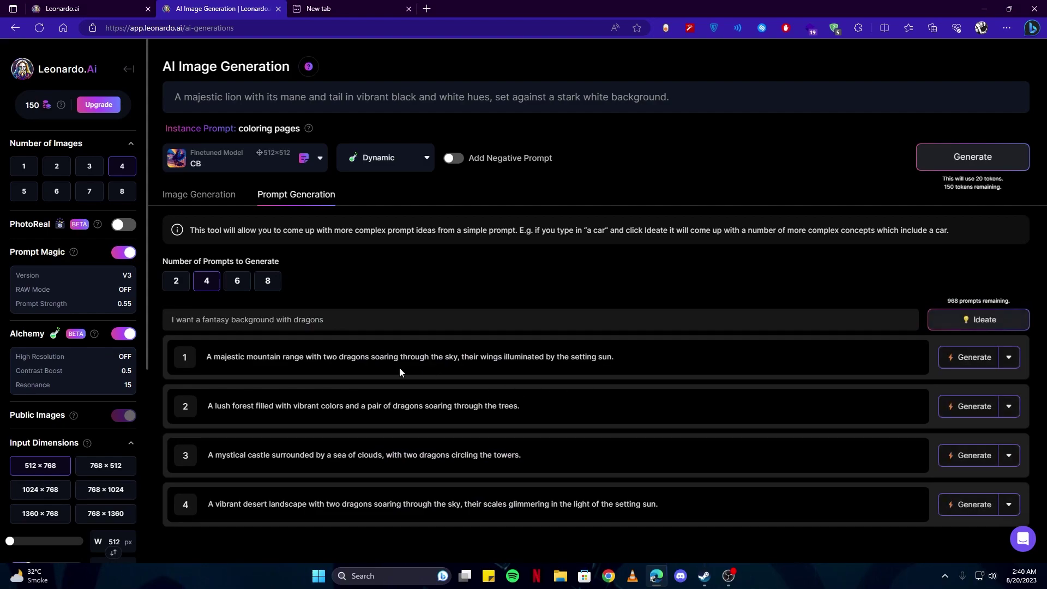
mouse_move(215, 371)
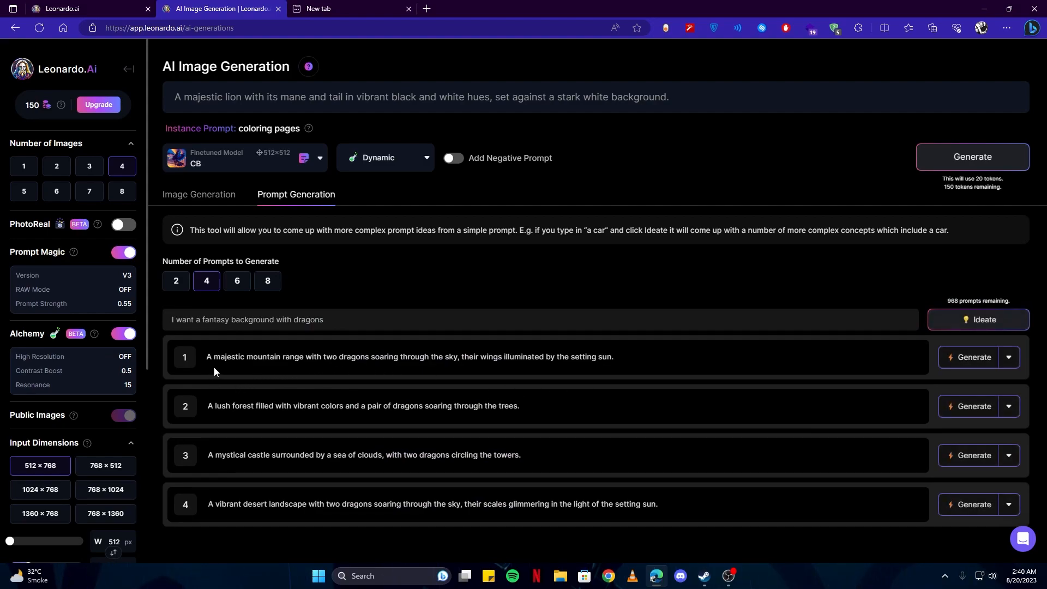
mouse_move(264, 473)
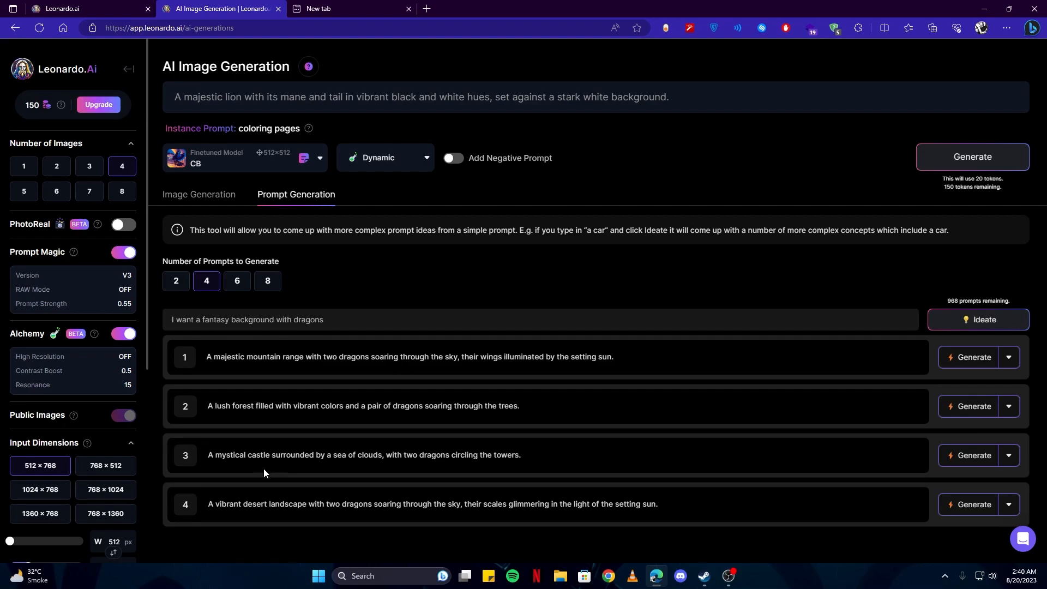
mouse_move(970, 463)
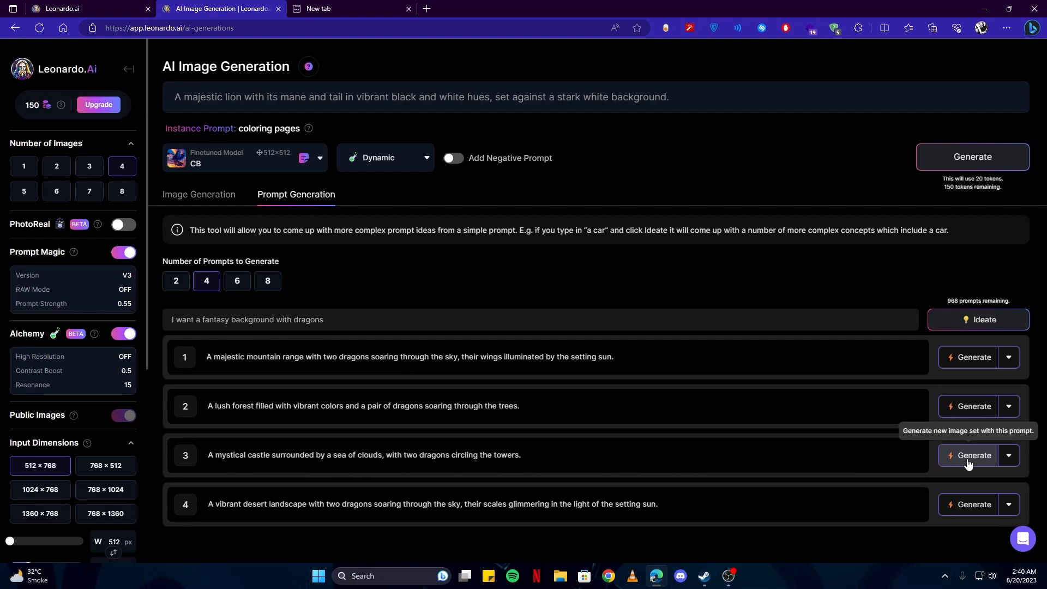
- Start generating images from prompt 3, the mystical castle circled by two dragons
click(970, 459)
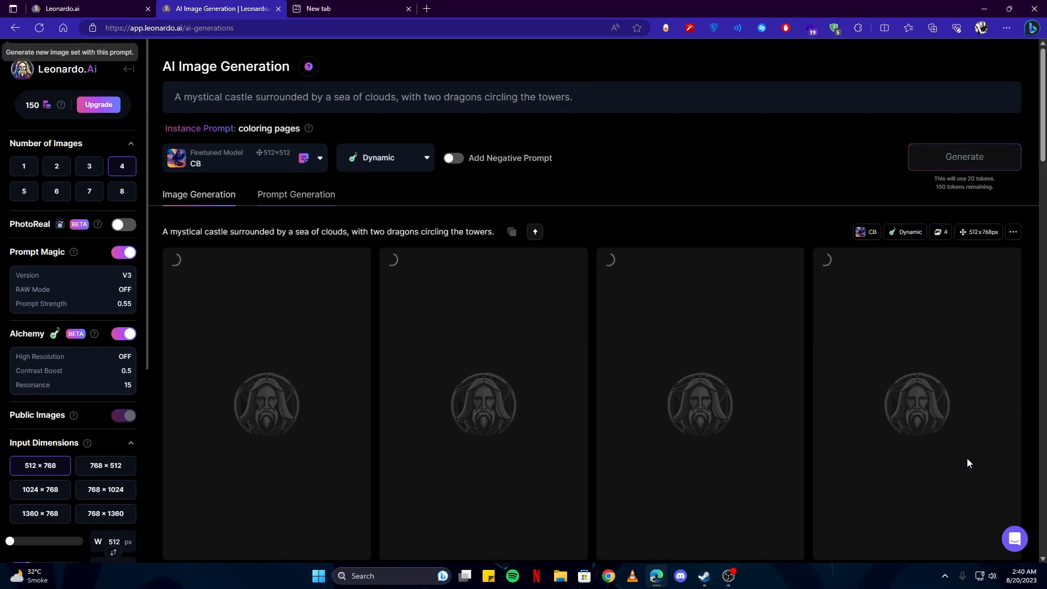
- Look through the generation history while the castle images render
click(964, 157)
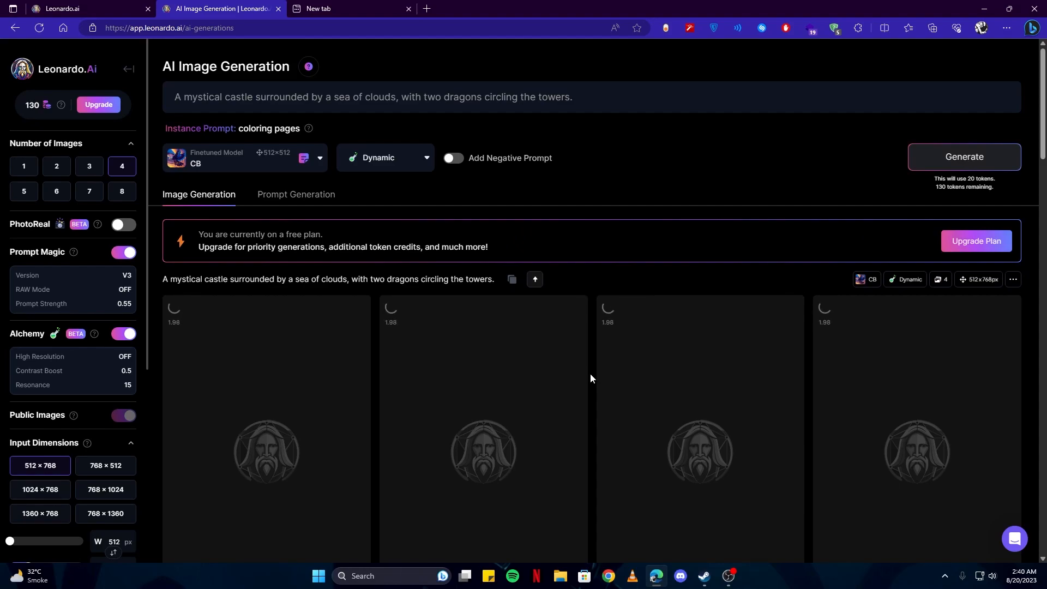
scroll(down, 3)
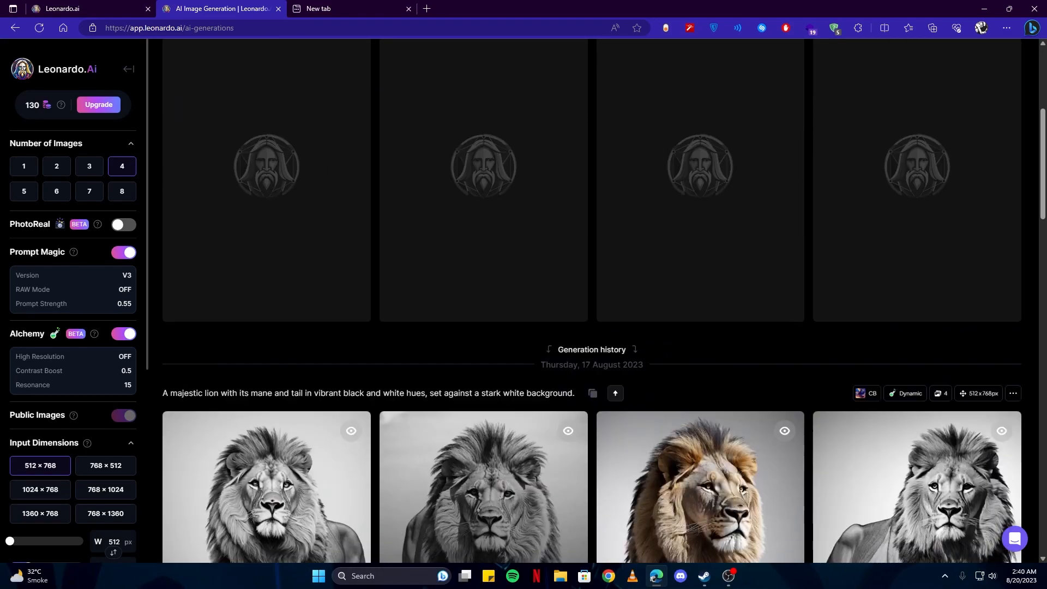
scroll(up, 3)
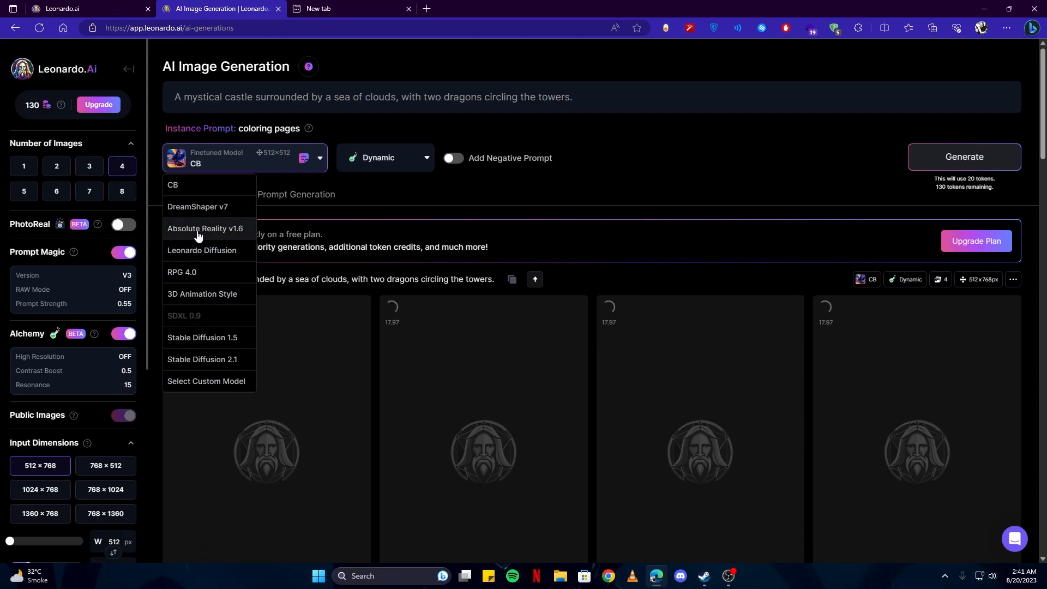
- Switch the model to Absolute Reality v1.6 and generate images from prompt 2, the lush forest with dragons
click(206, 232)
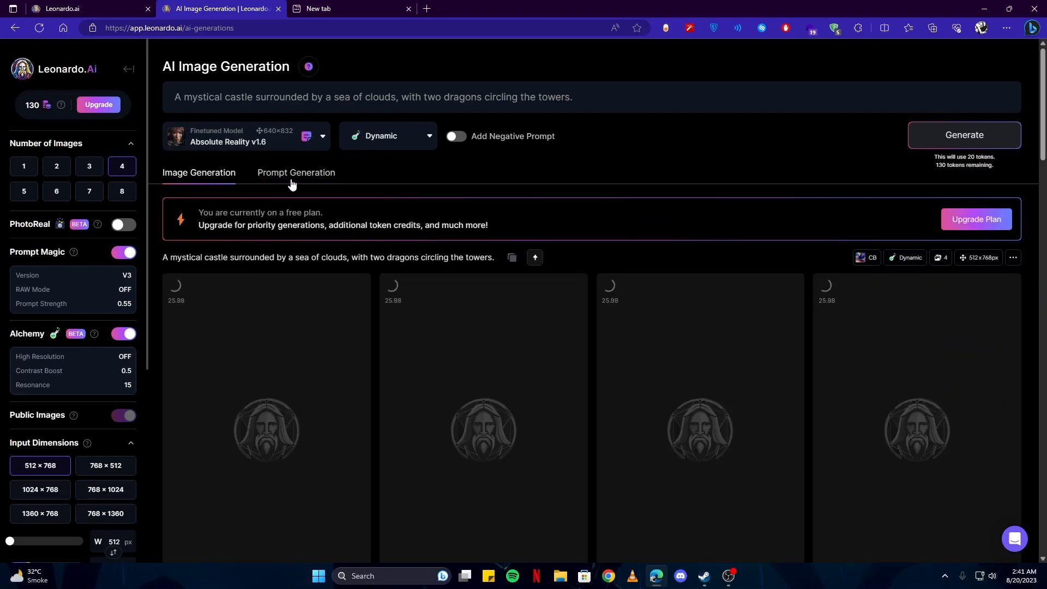
click(296, 176)
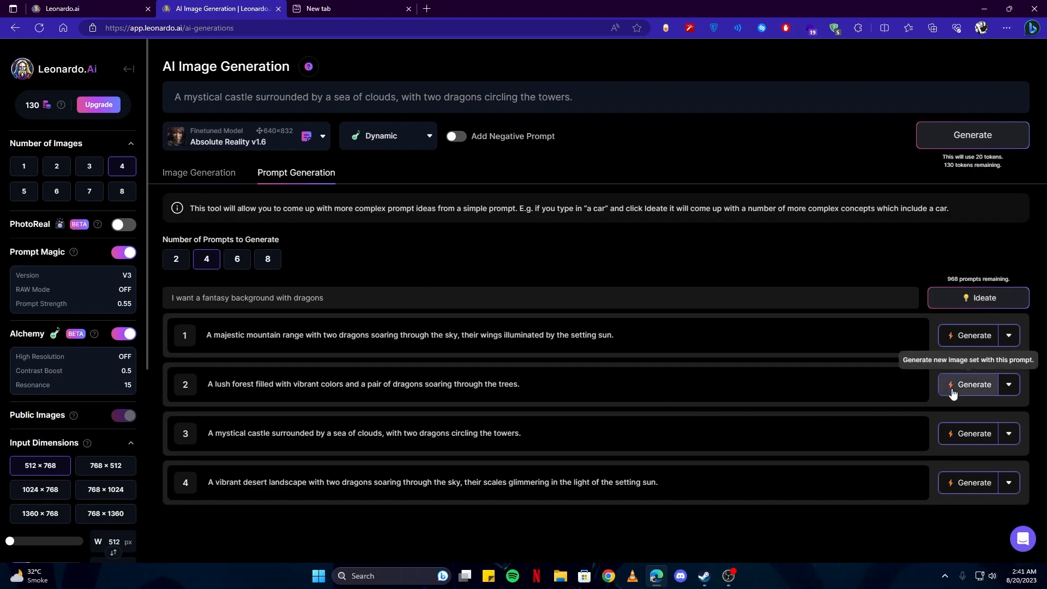
click(973, 385)
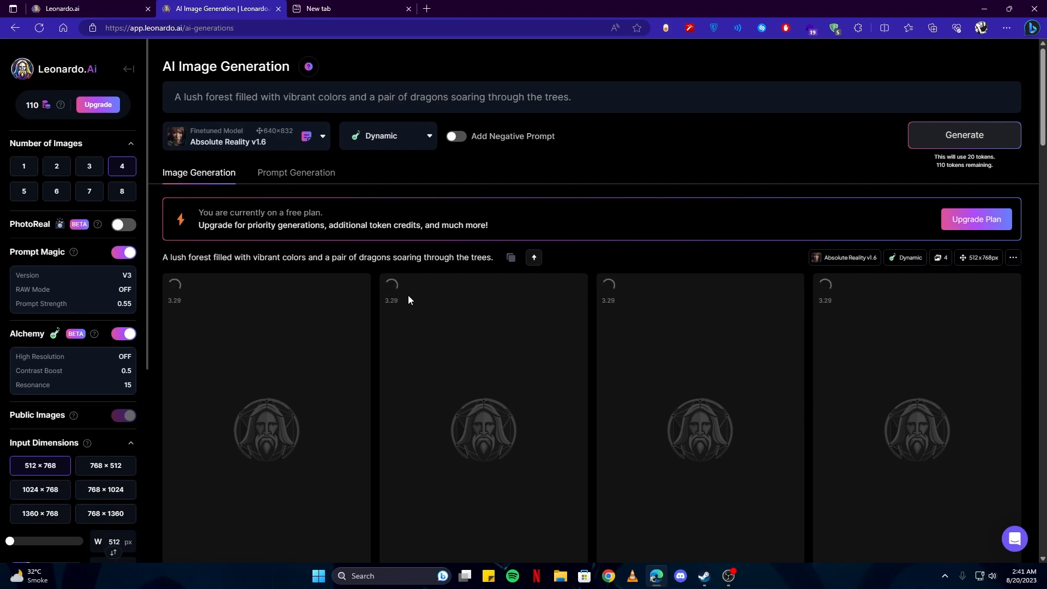
- Check the generation history as the castle images finish and the forest prompt renders
scroll(down, 3)
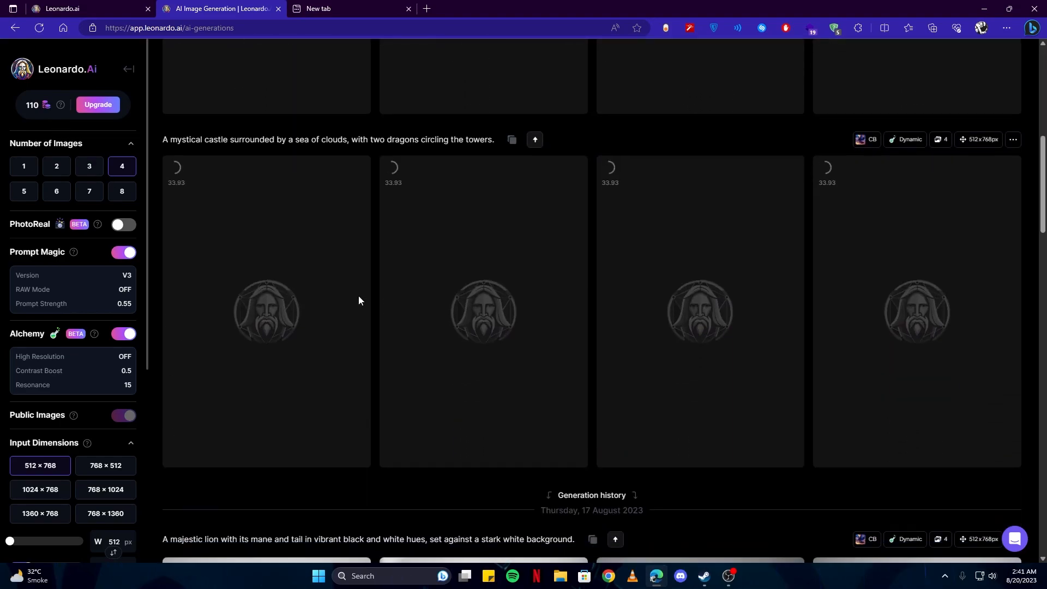
scroll(up, 3)
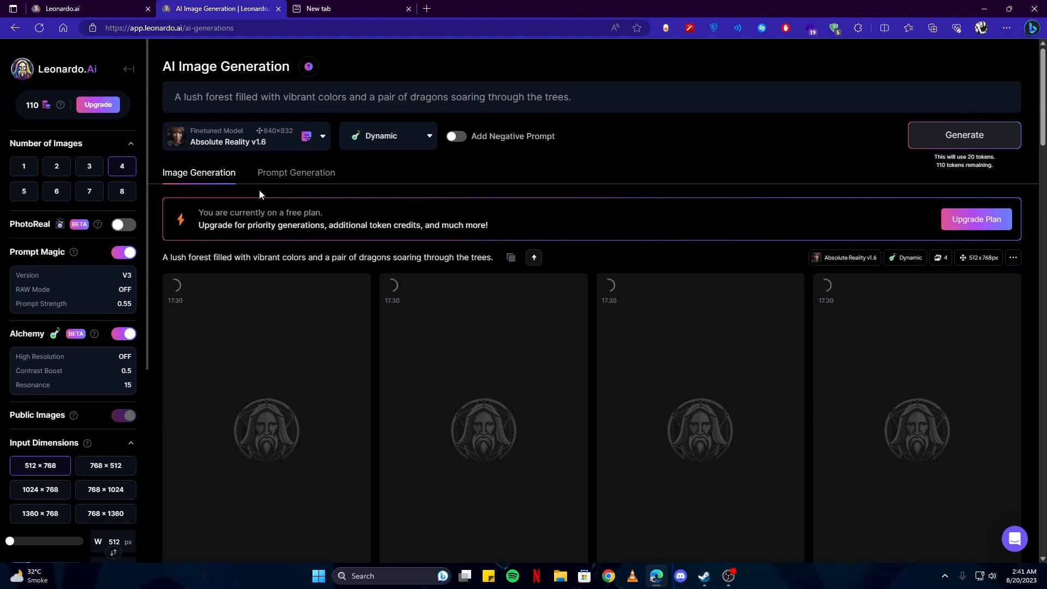
mouse_move(35, 119)
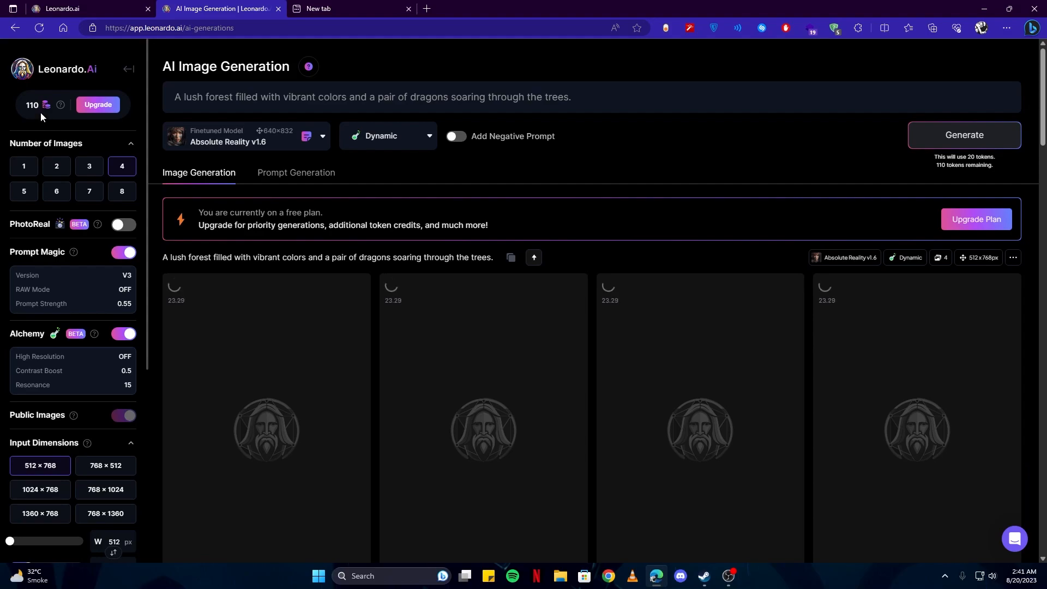
scroll(down, 3)
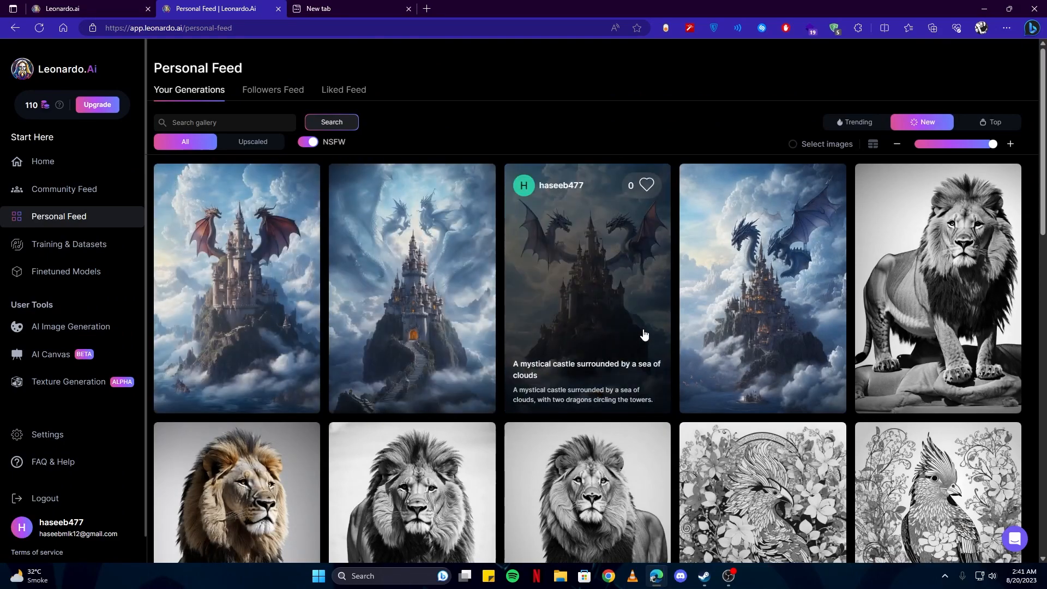
mouse_move(771, 332)
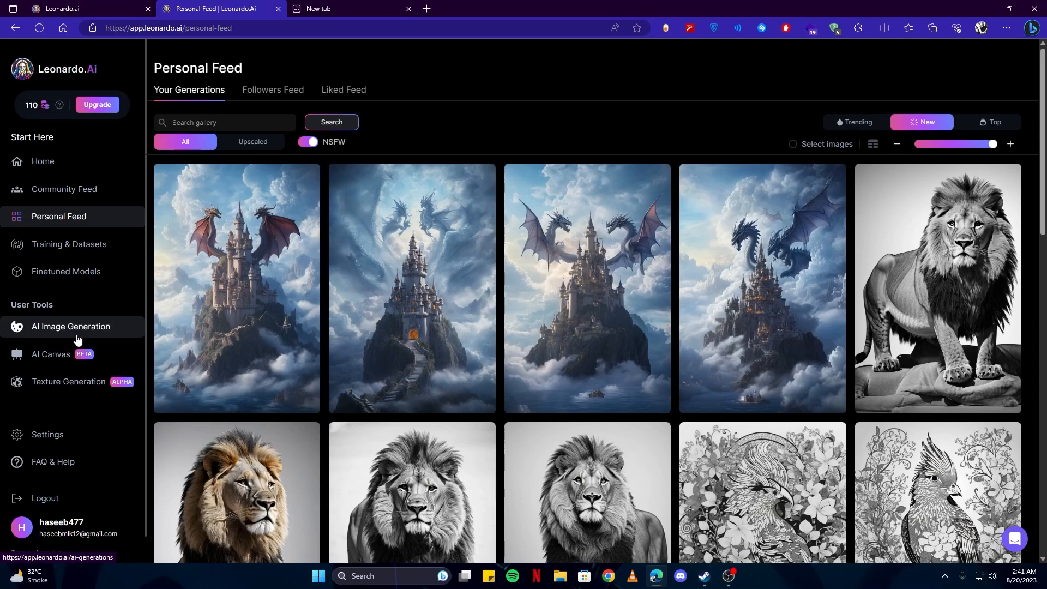
mouse_move(69, 244)
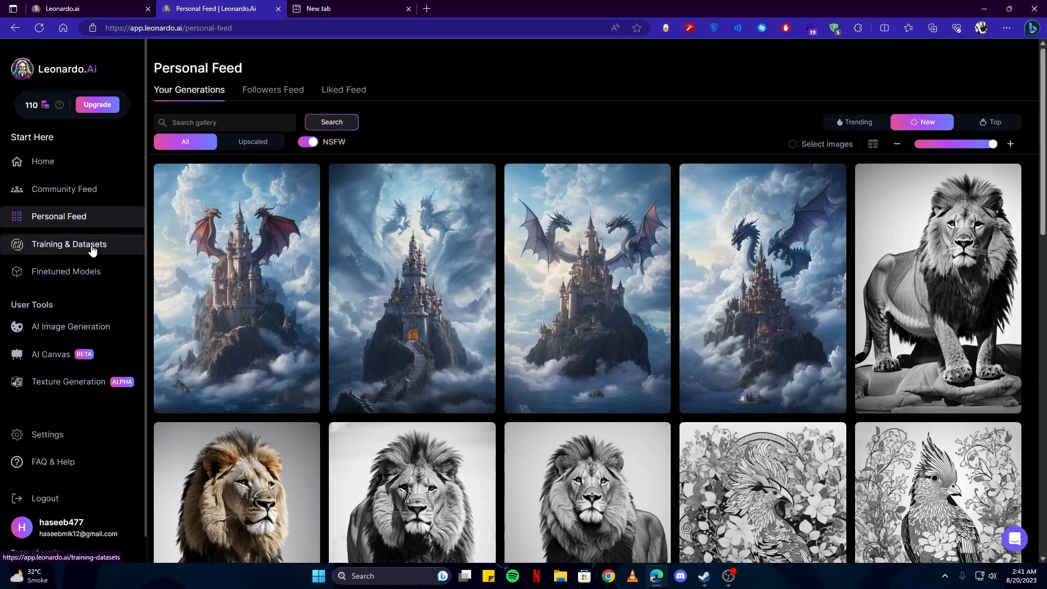
mouse_move(729, 287)
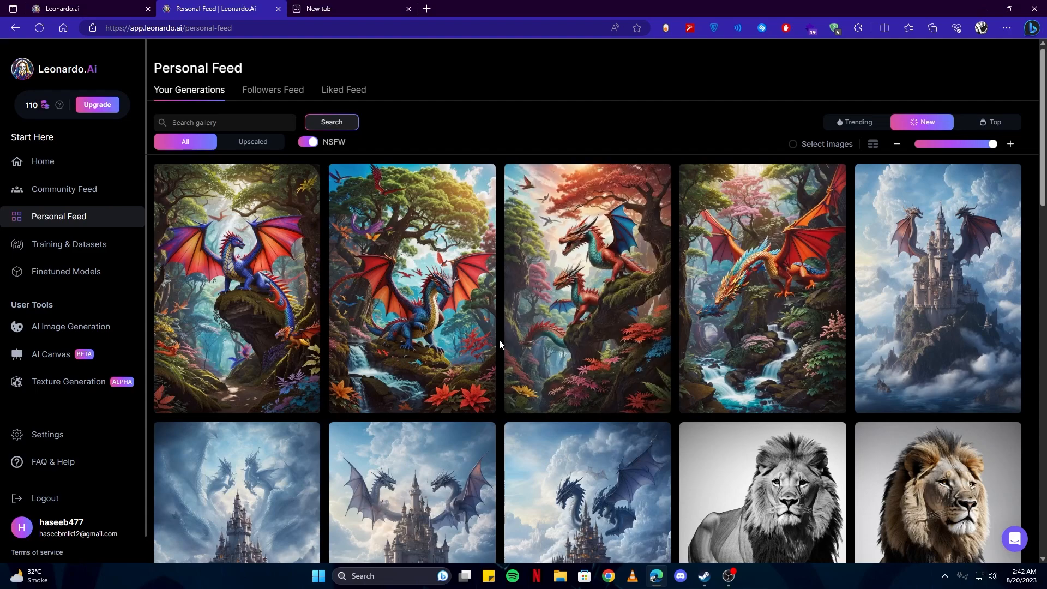
mouse_move(272, 314)
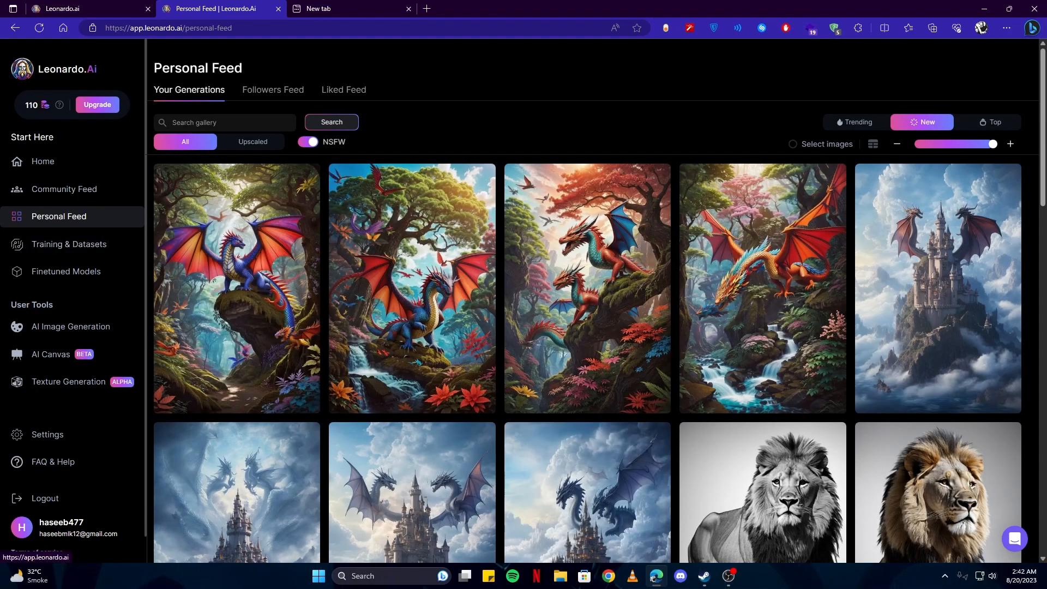
- Go to the Leonardo.Ai home page after reviewing the new dragon generations
click(42, 162)
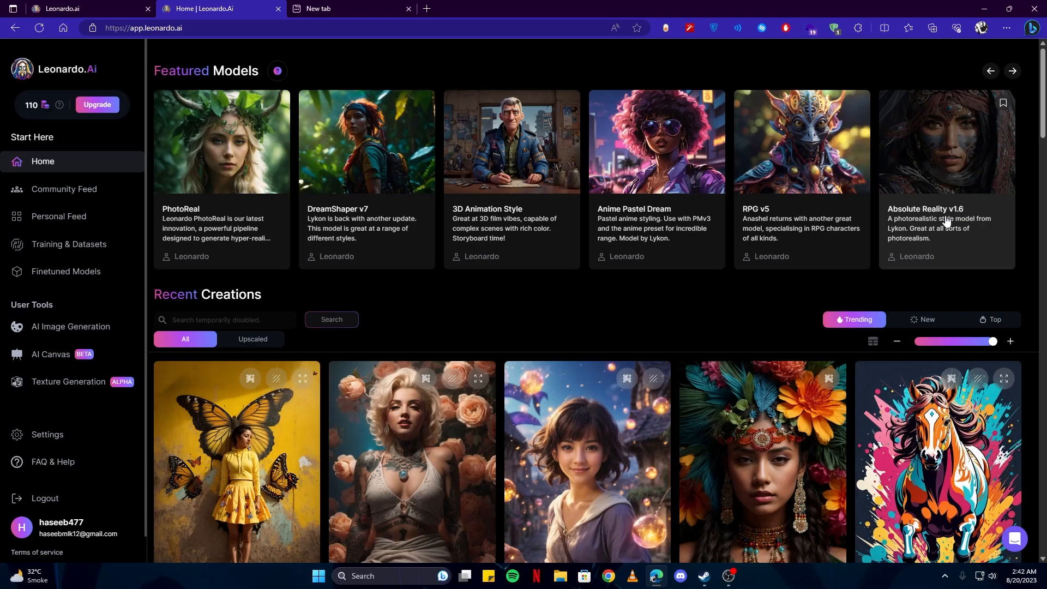
mouse_move(72, 327)
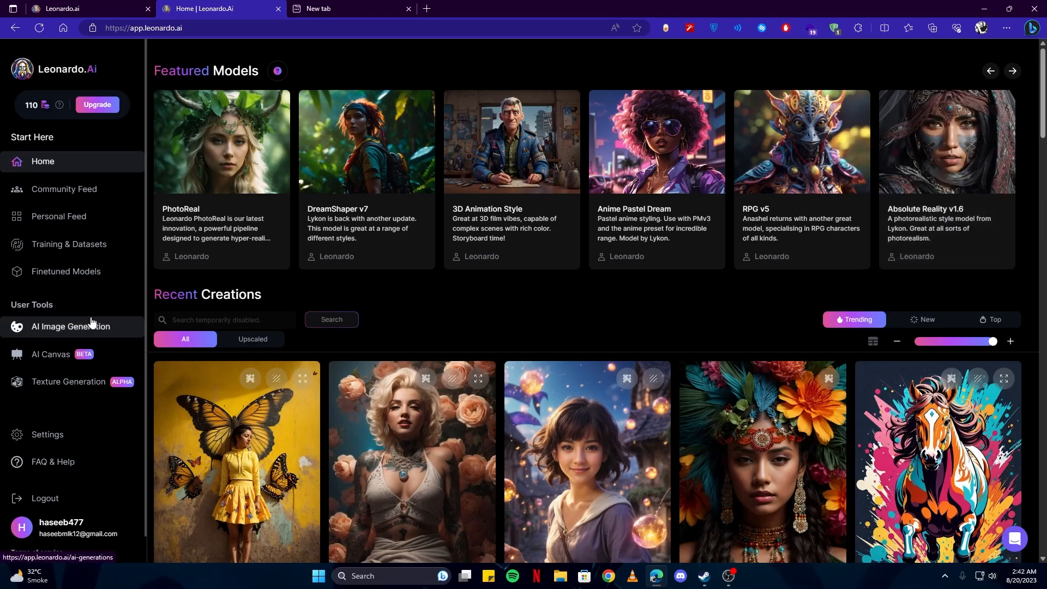
- Switch image generation to DreamShaper v7 and enter the idea 'green trees, human like creature' for prompt ideation
click(67, 328)
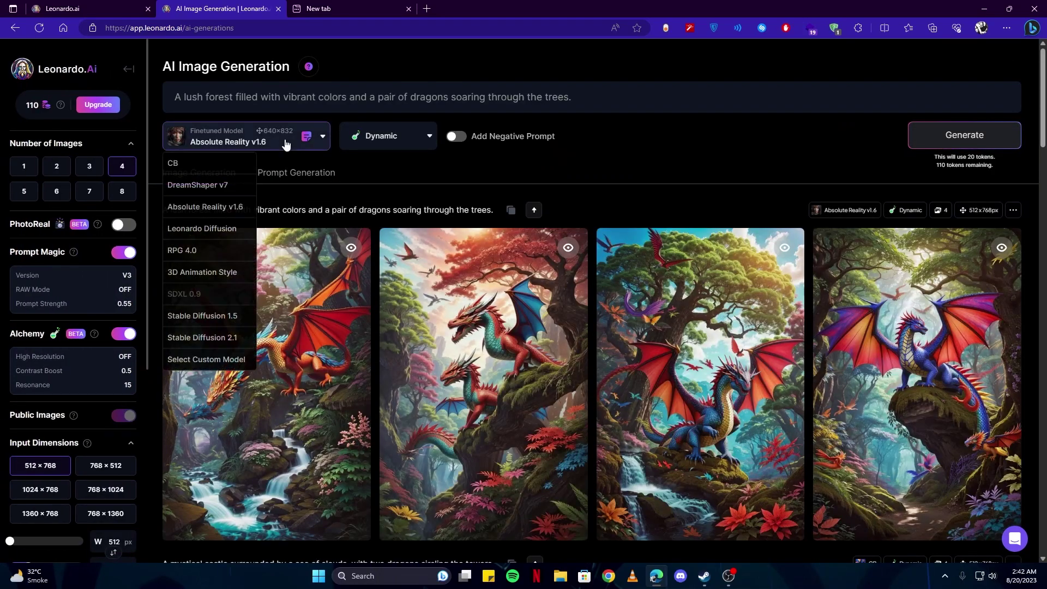
mouse_move(208, 190)
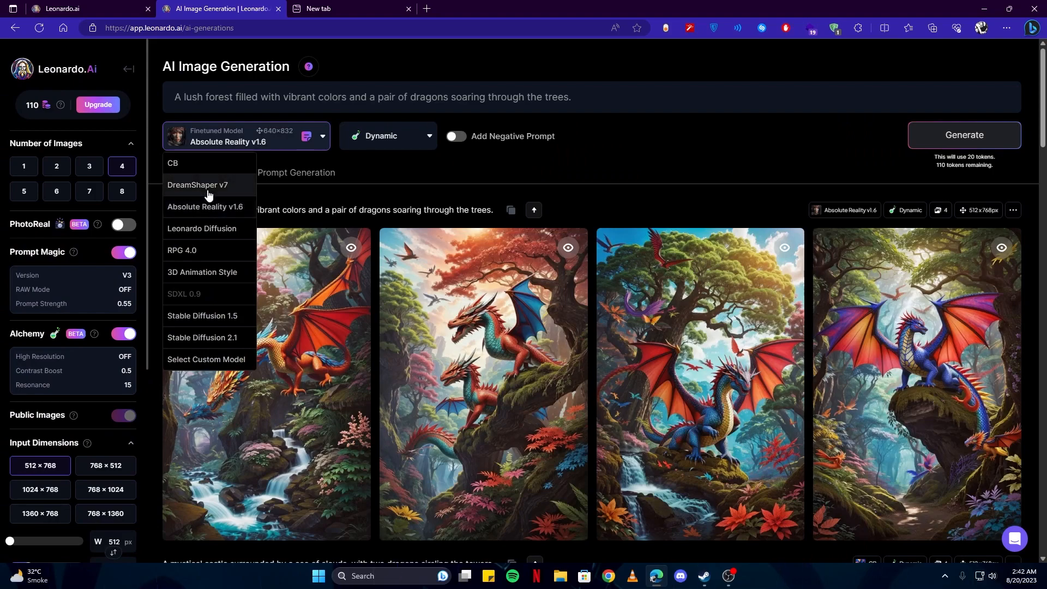
click(197, 187)
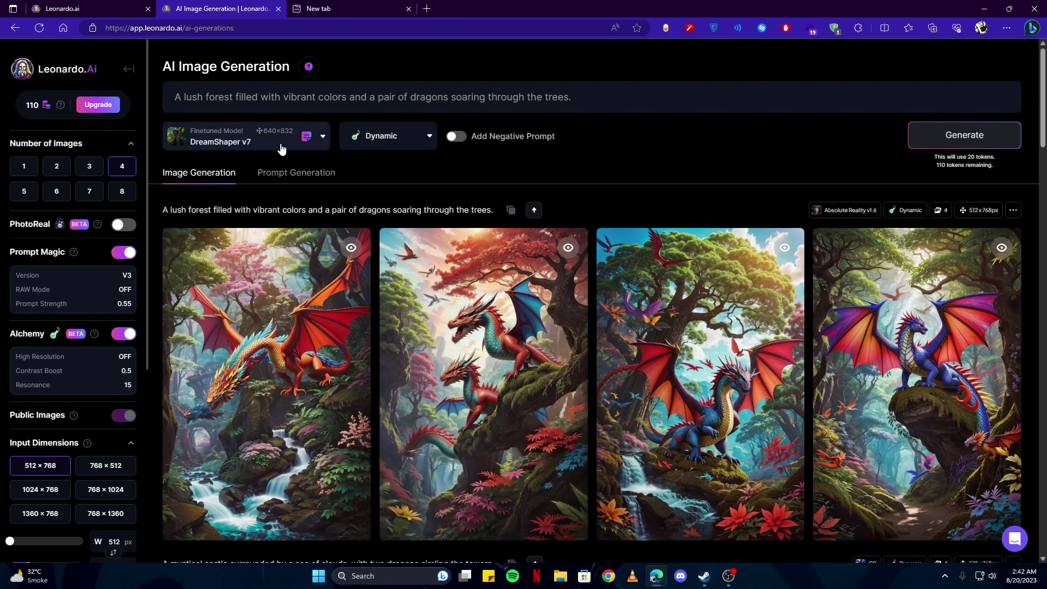
click(295, 173)
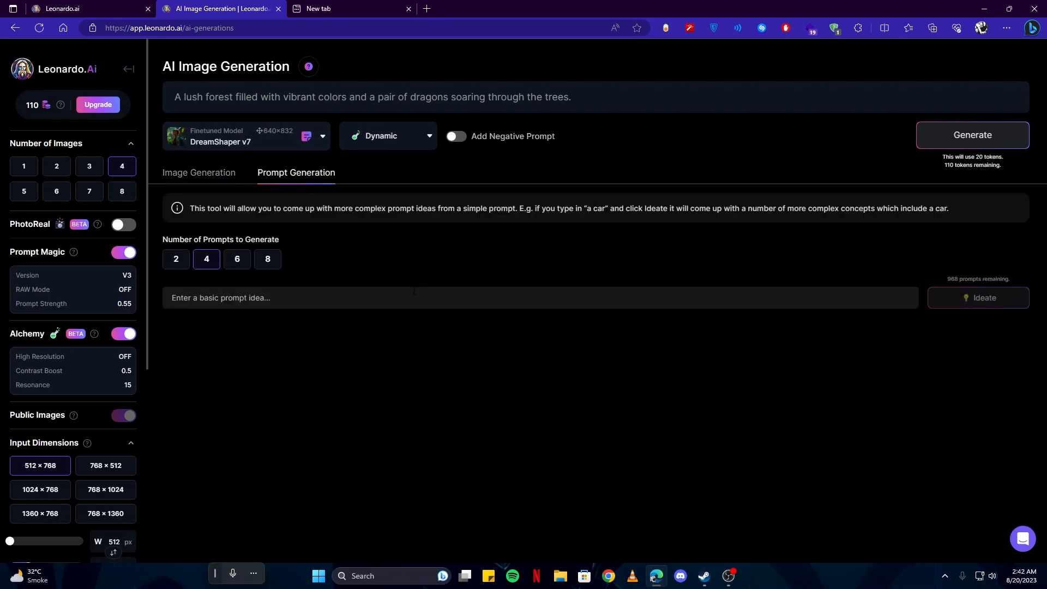
text(green trees, human like creature)
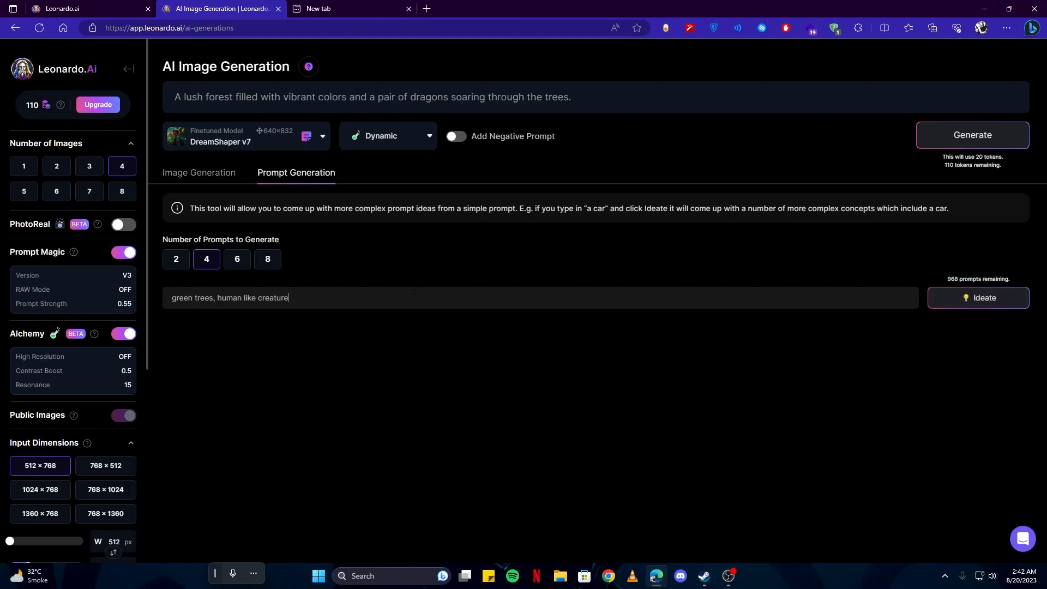
- Generate prompt ideas from the green trees idea, then generate four images from the first emerald-forest prompt
click(978, 297)
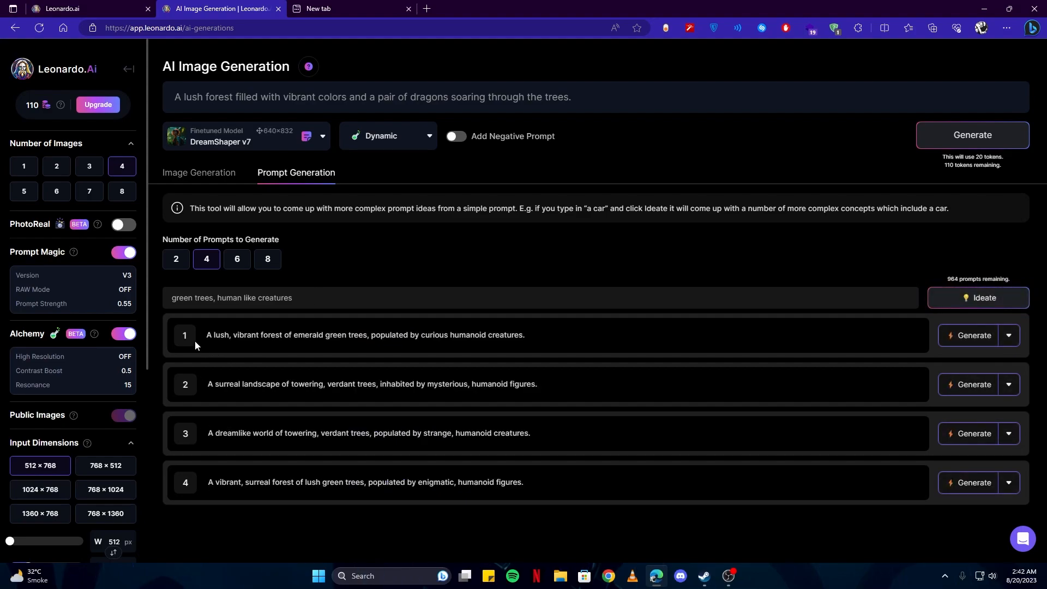
click(972, 336)
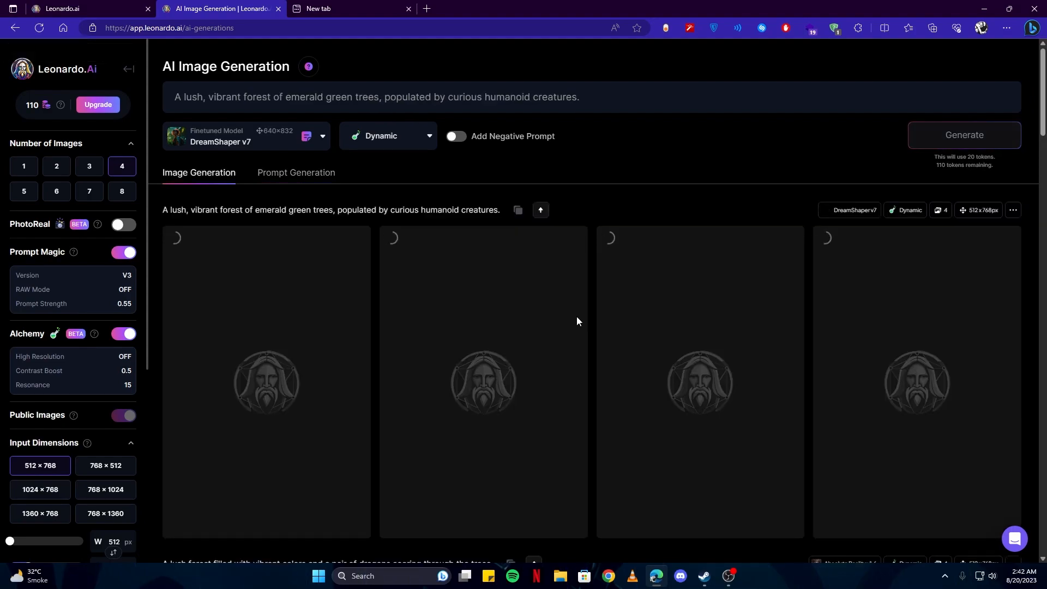
click(964, 134)
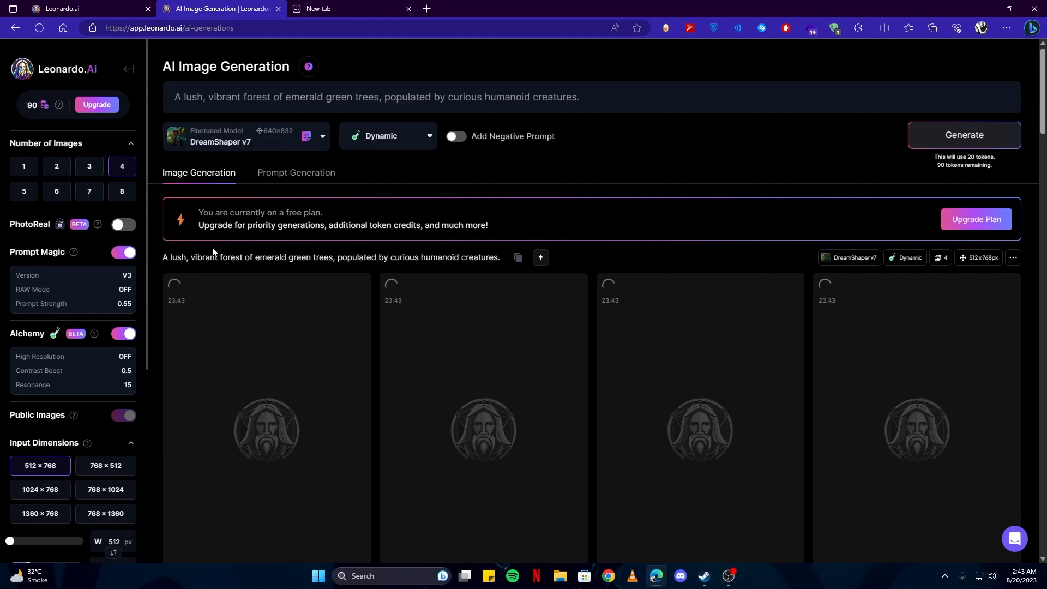
mouse_move(127, 69)
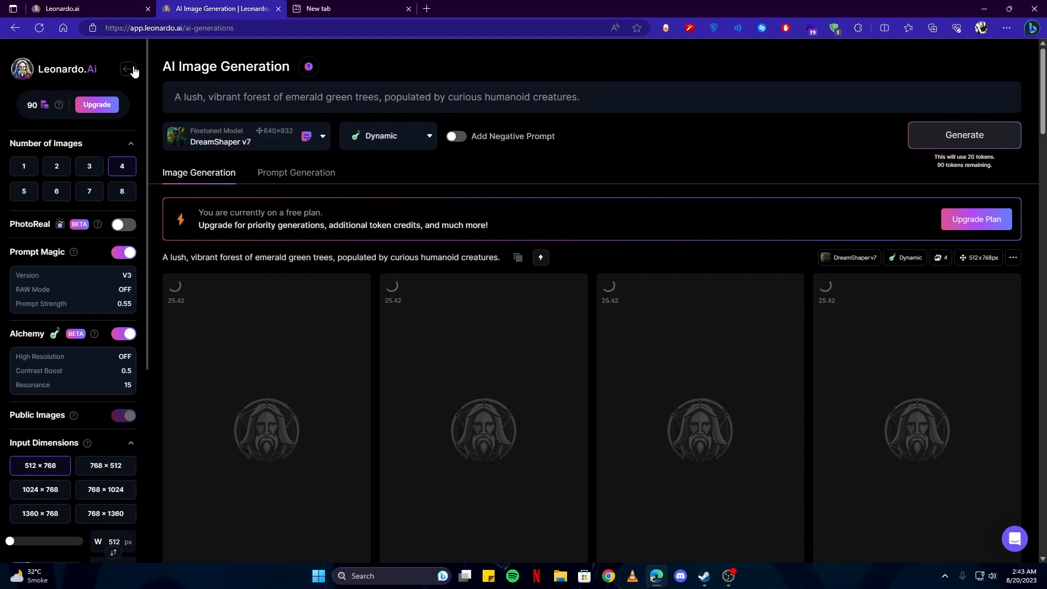
- Reload the Personal Feed so the four new forest images appear, briefly inspect the second one
click(130, 69)
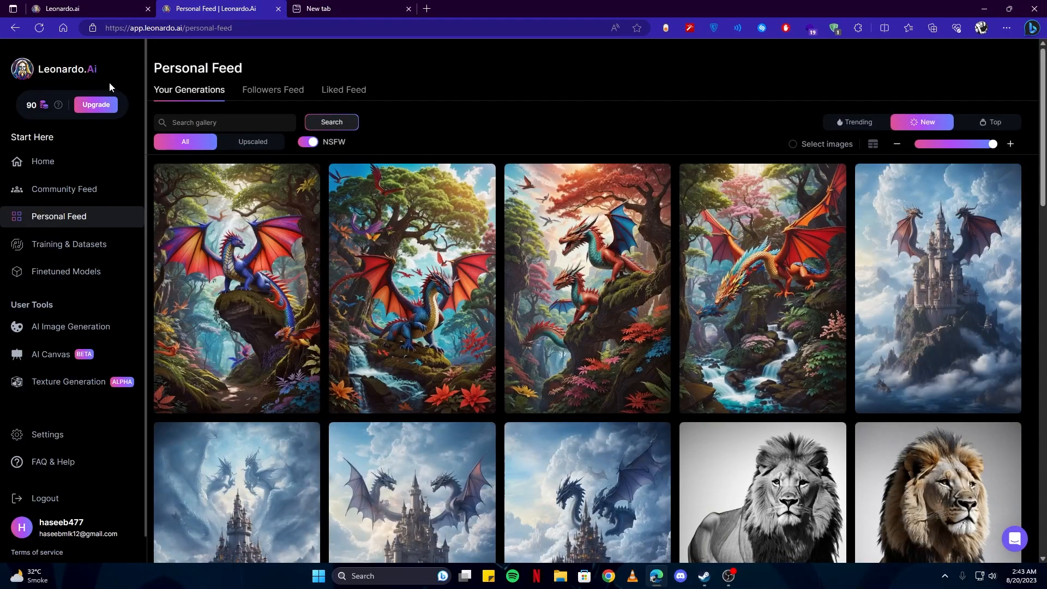
mouse_move(38, 27)
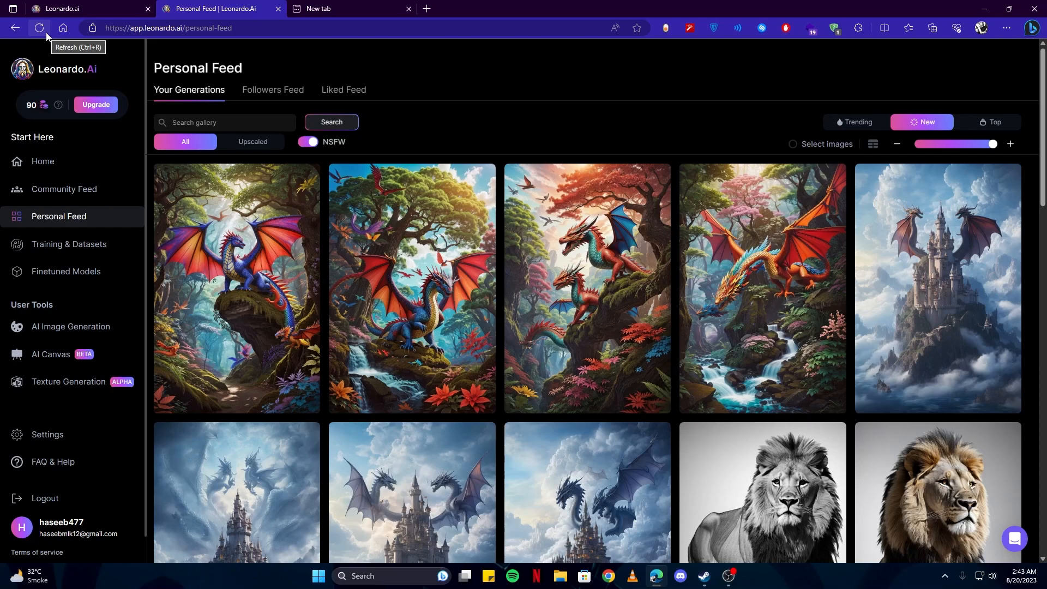
click(39, 28)
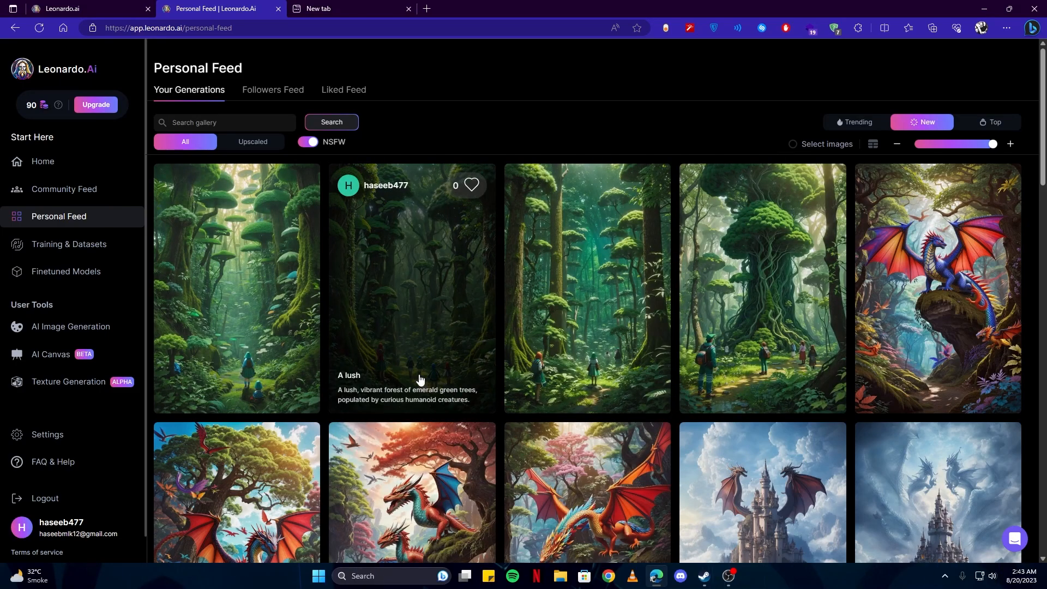
mouse_move(452, 319)
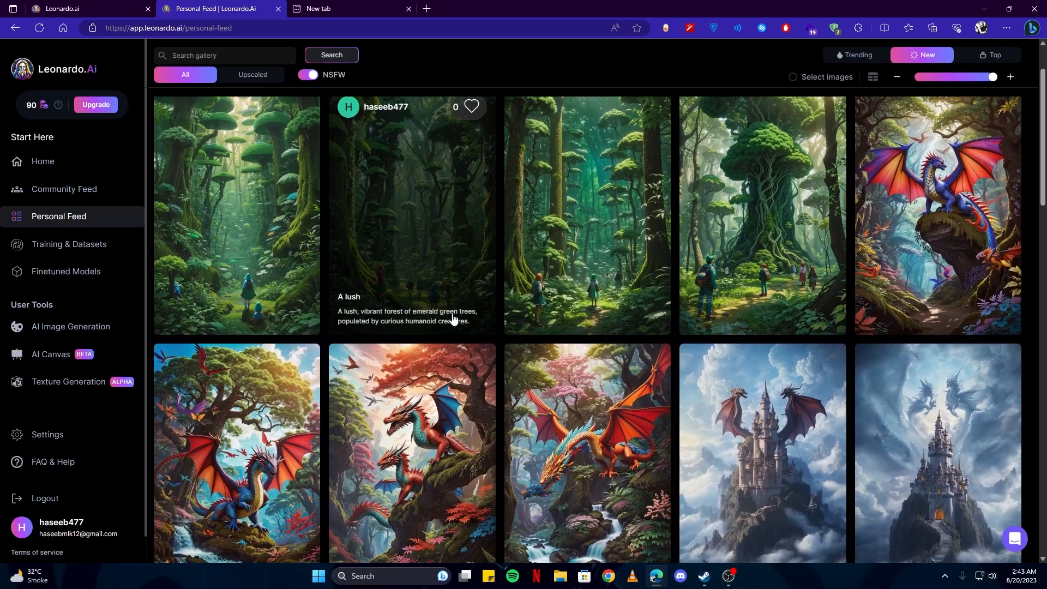
click(411, 213)
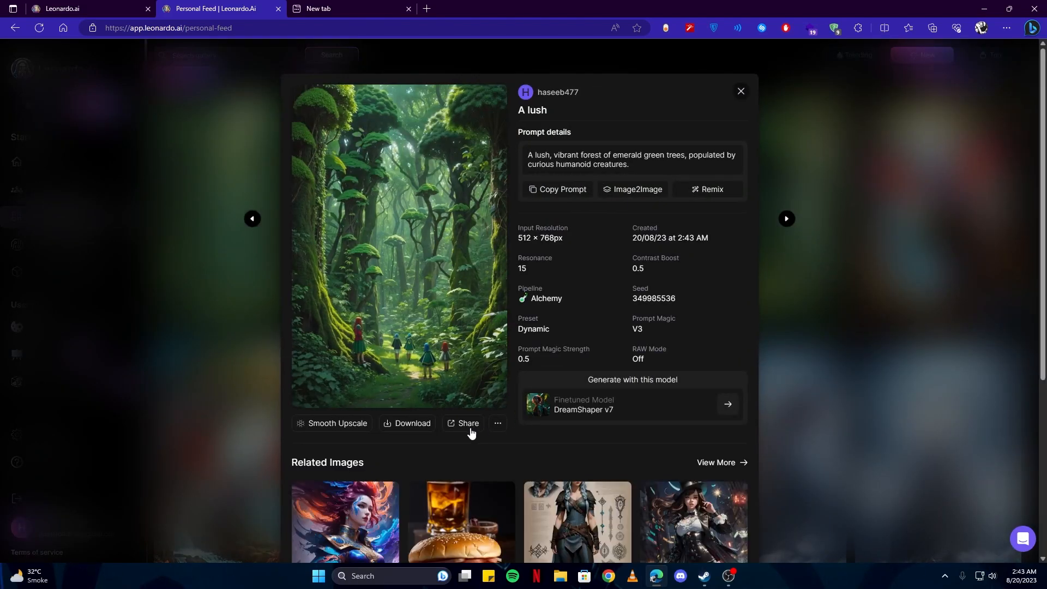
click(740, 92)
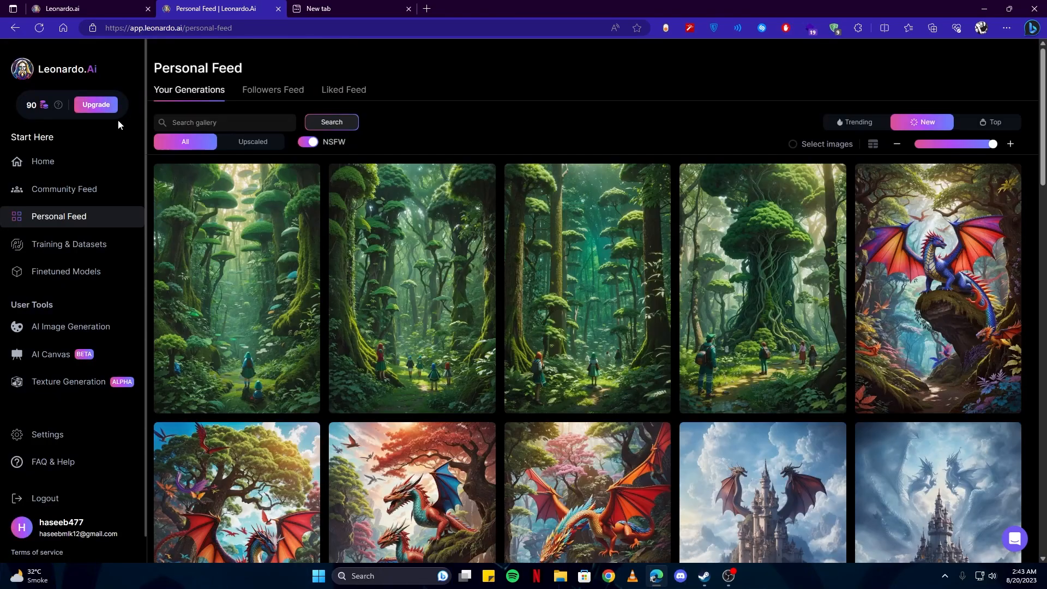
mouse_move(93, 69)
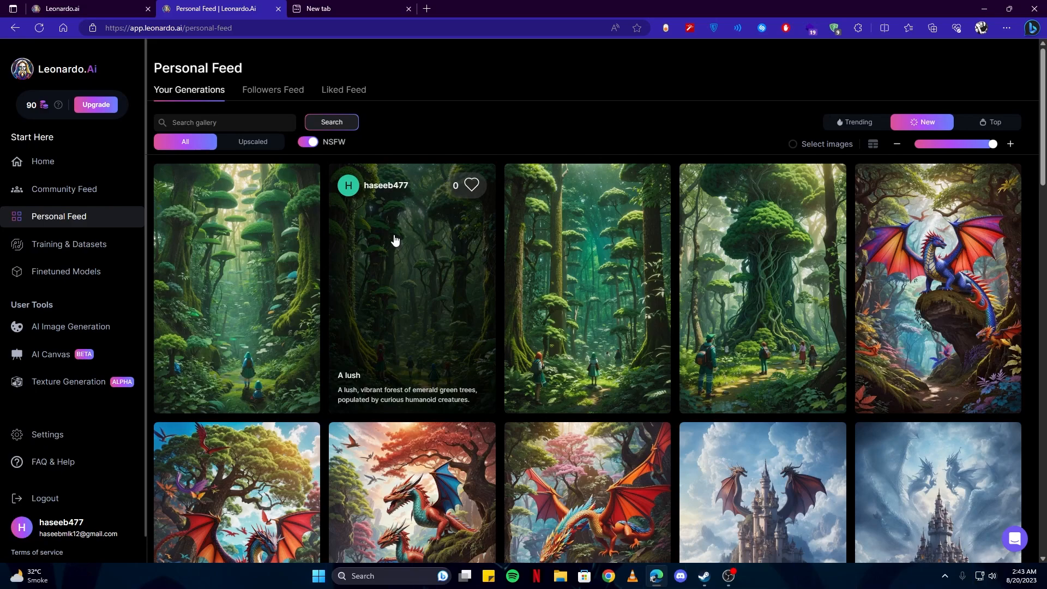
mouse_move(552, 256)
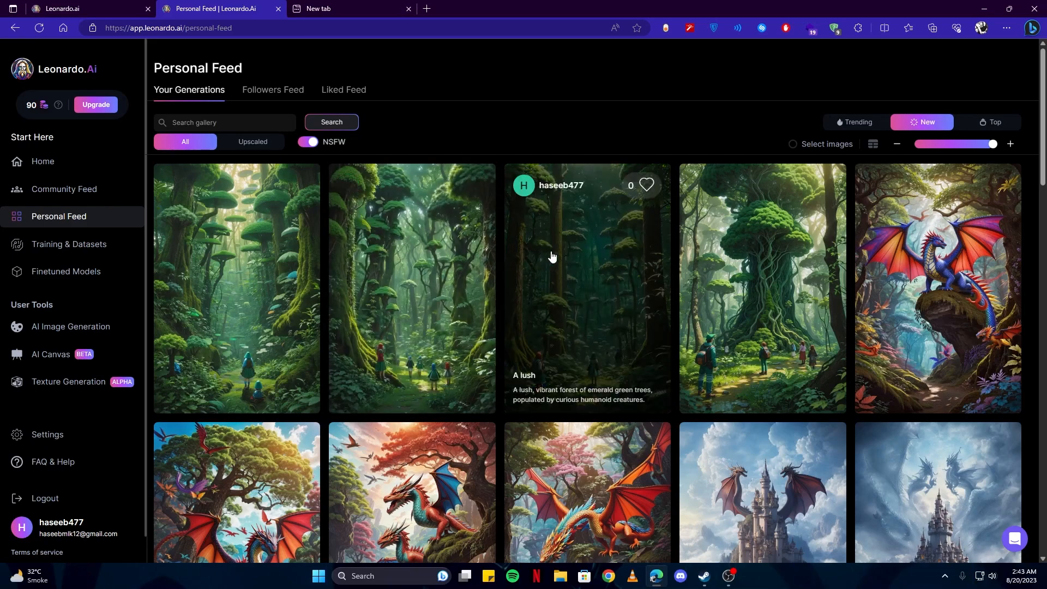
mouse_move(566, 259)
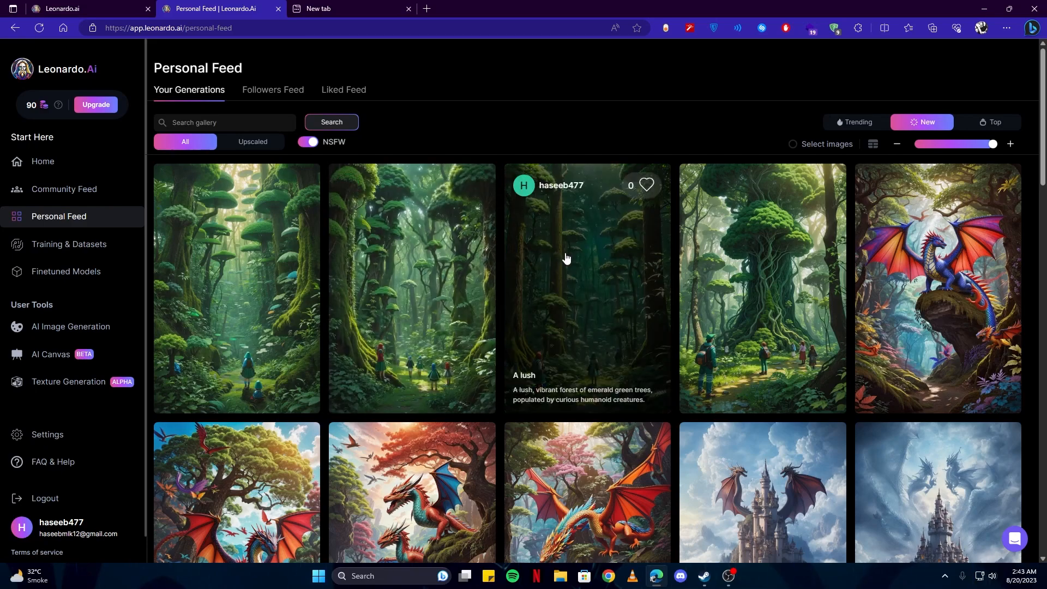
mouse_move(399, 251)
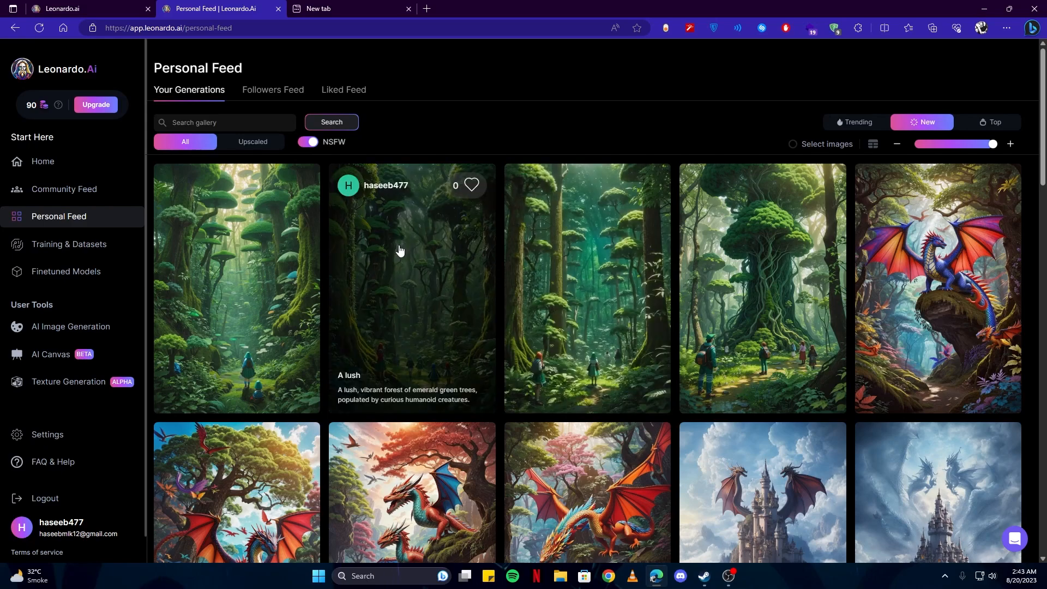
mouse_move(435, 267)
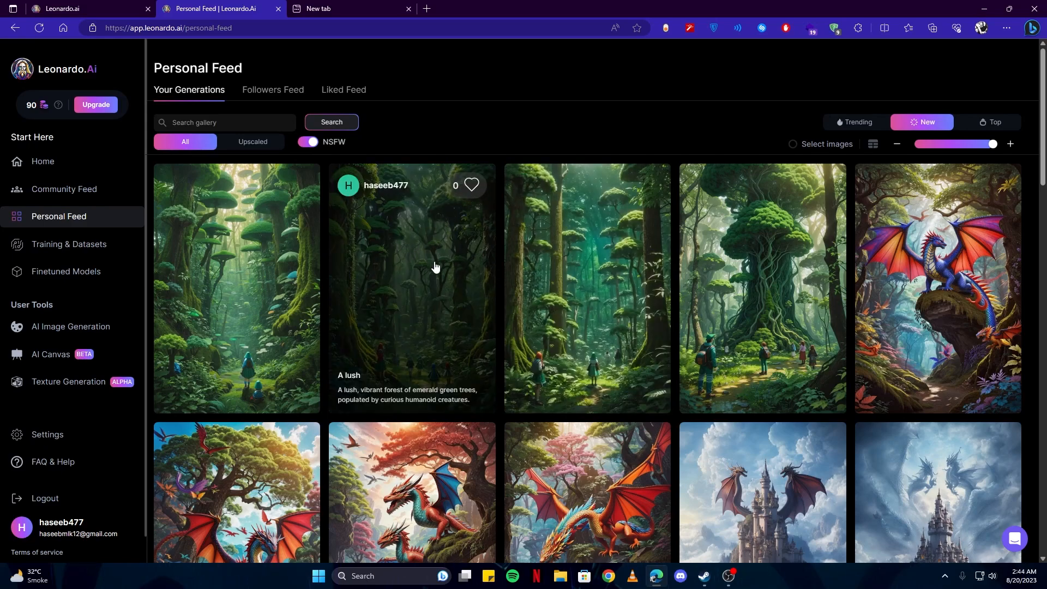
mouse_move(75, 306)
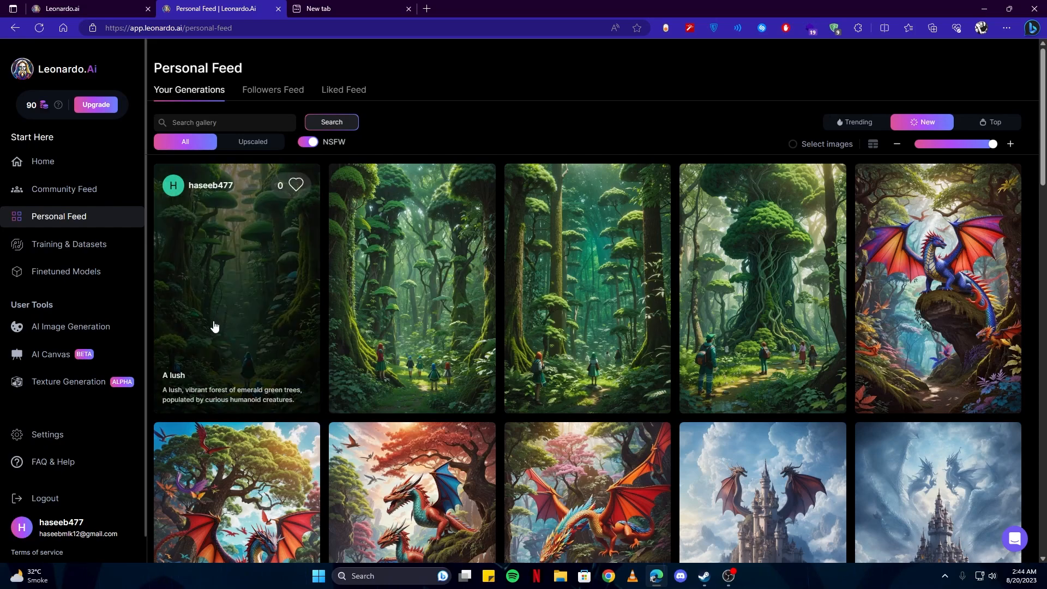
mouse_move(217, 321)
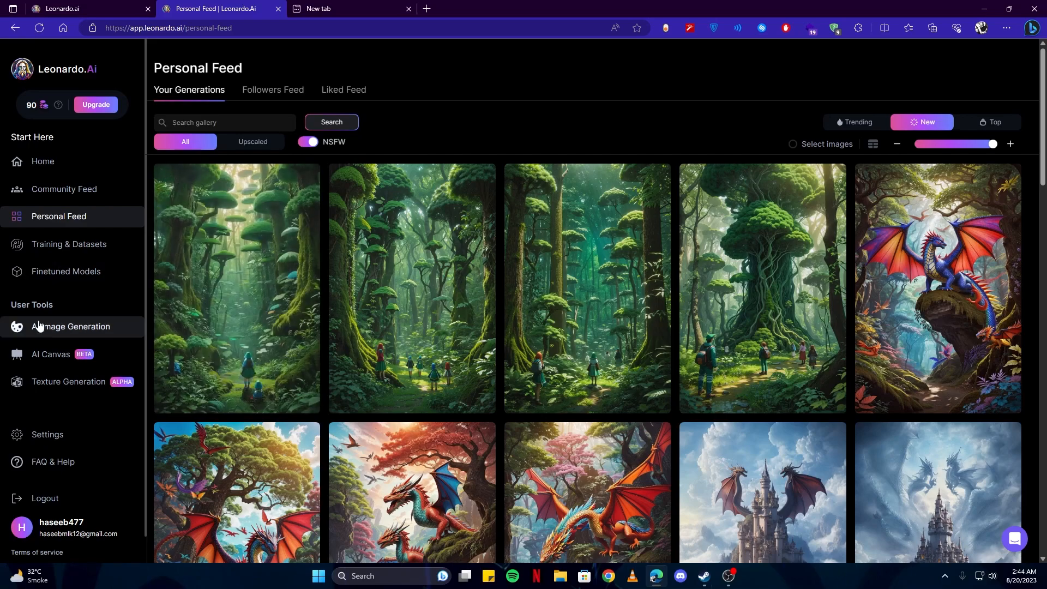
mouse_move(50, 353)
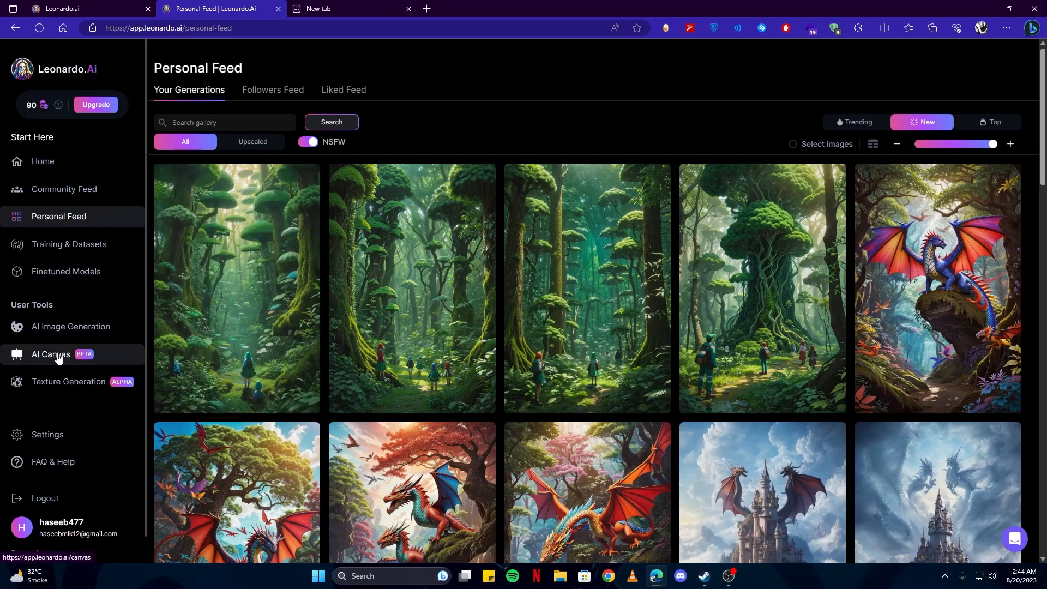
- Visit the empty AI Canvas, return to the forest image and show its extra actions menu
click(51, 357)
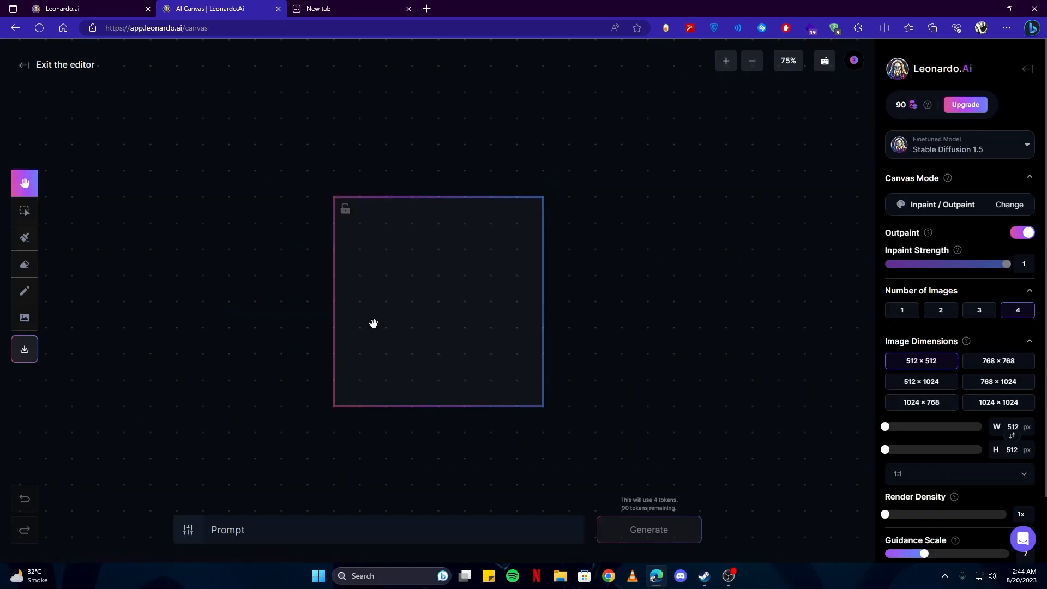
mouse_move(399, 384)
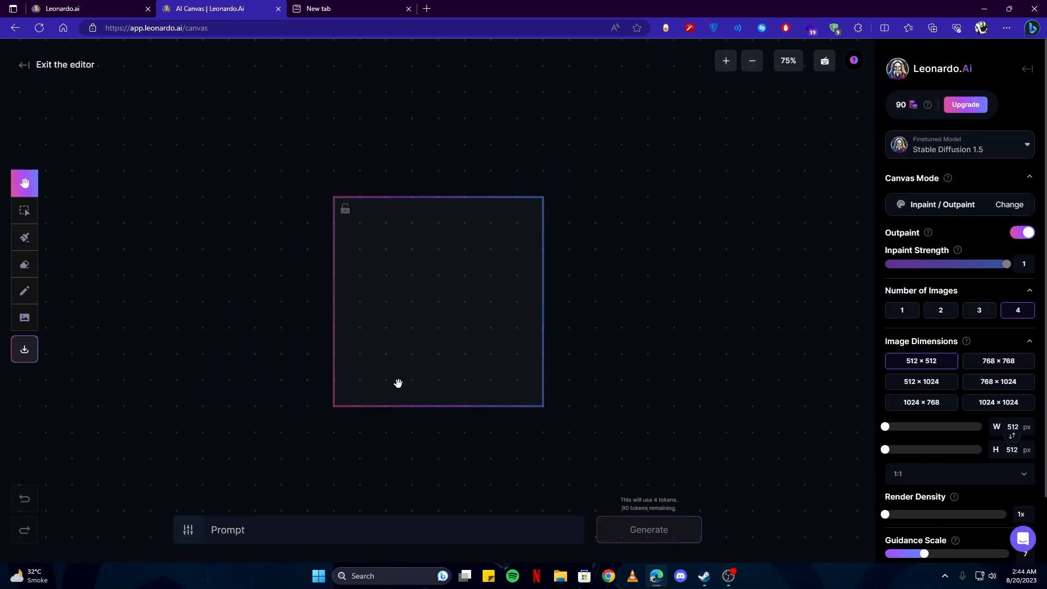
click(62, 65)
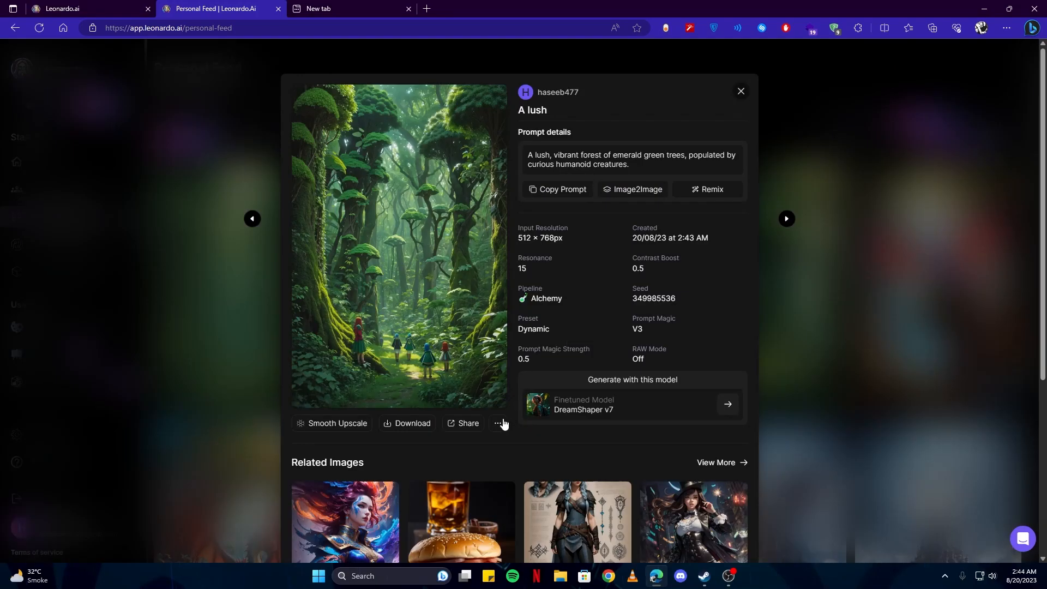
click(497, 426)
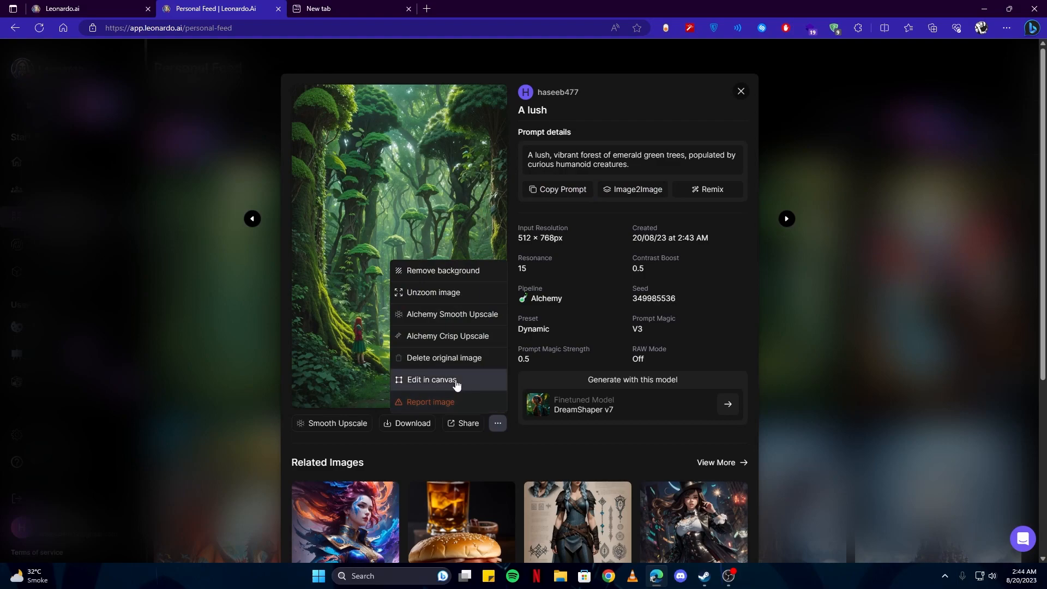
mouse_move(438, 382)
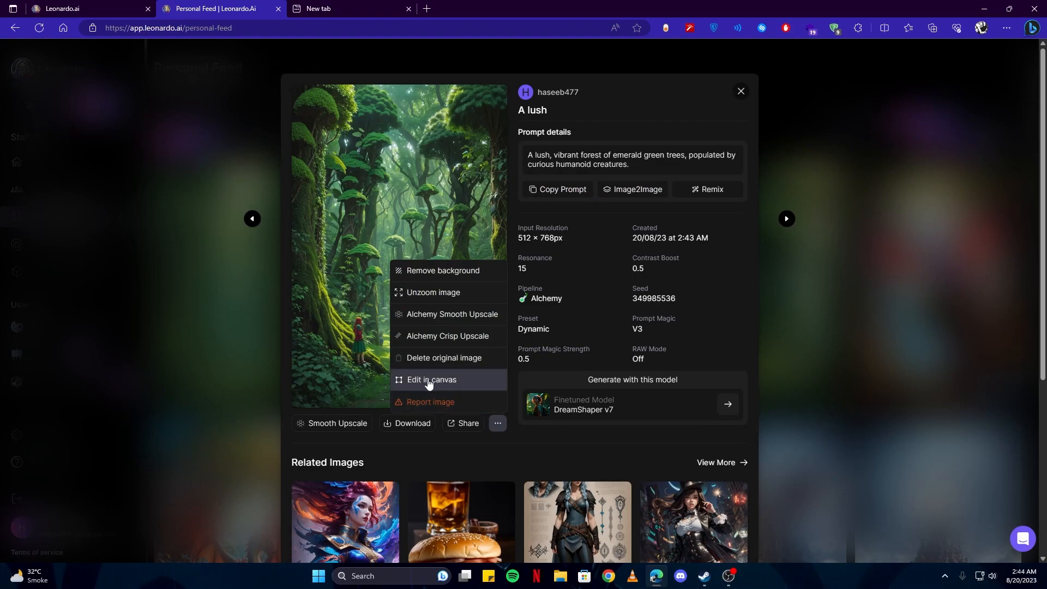
- Send the forest image to AI Canvas, mask an area and write 'I want the masked area to have some smoke there'
click(431, 381)
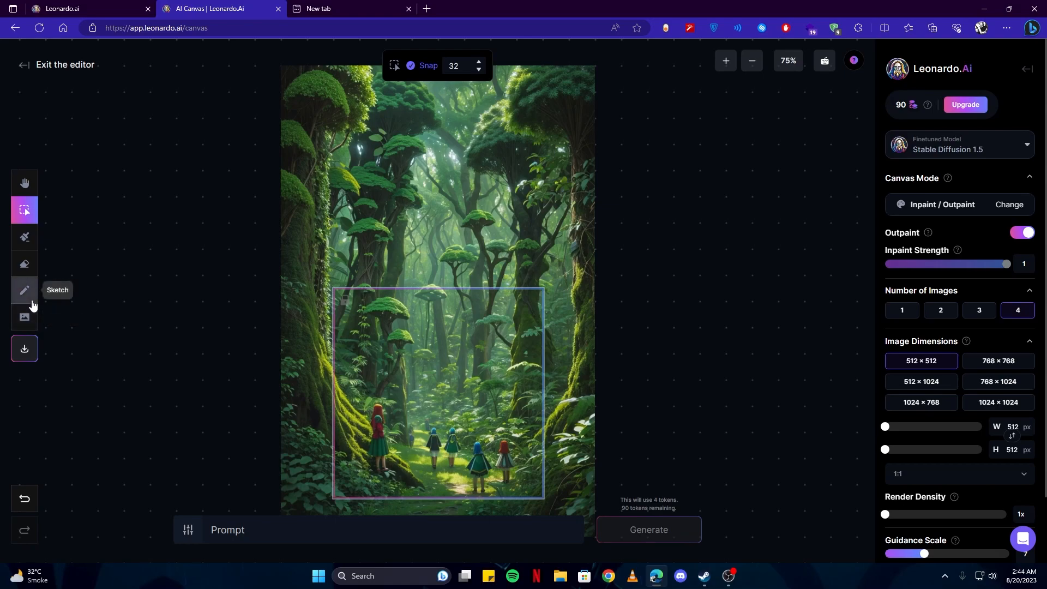
mouse_move(53, 273)
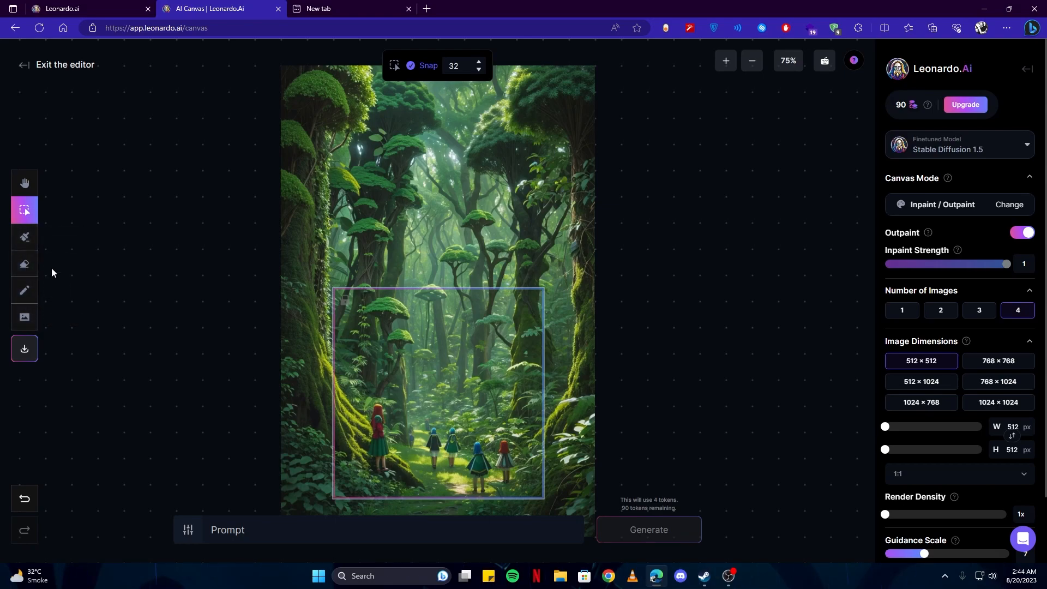
click(24, 238)
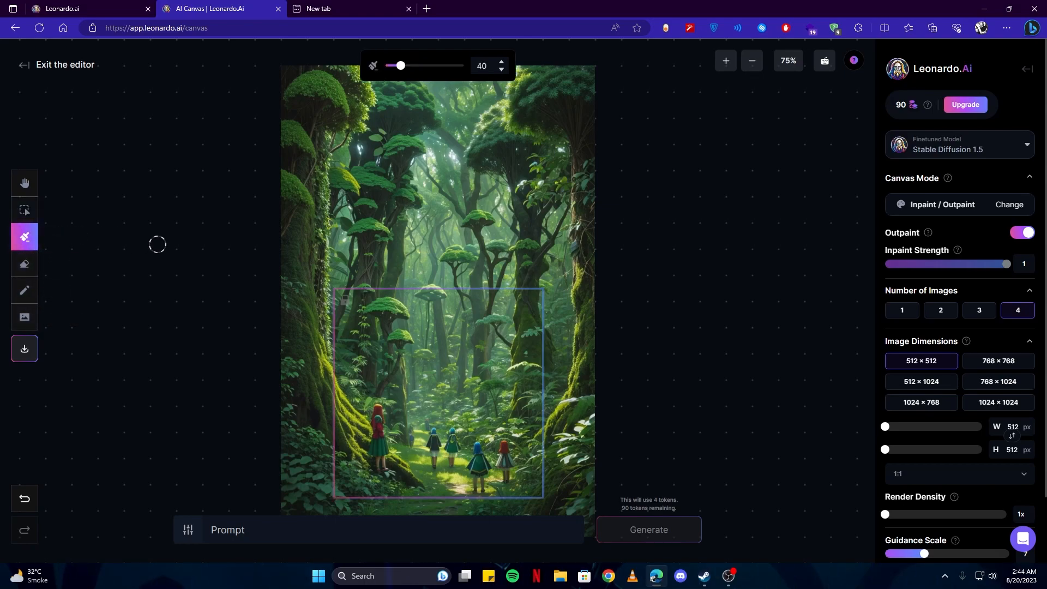
mouse_move(411, 381)
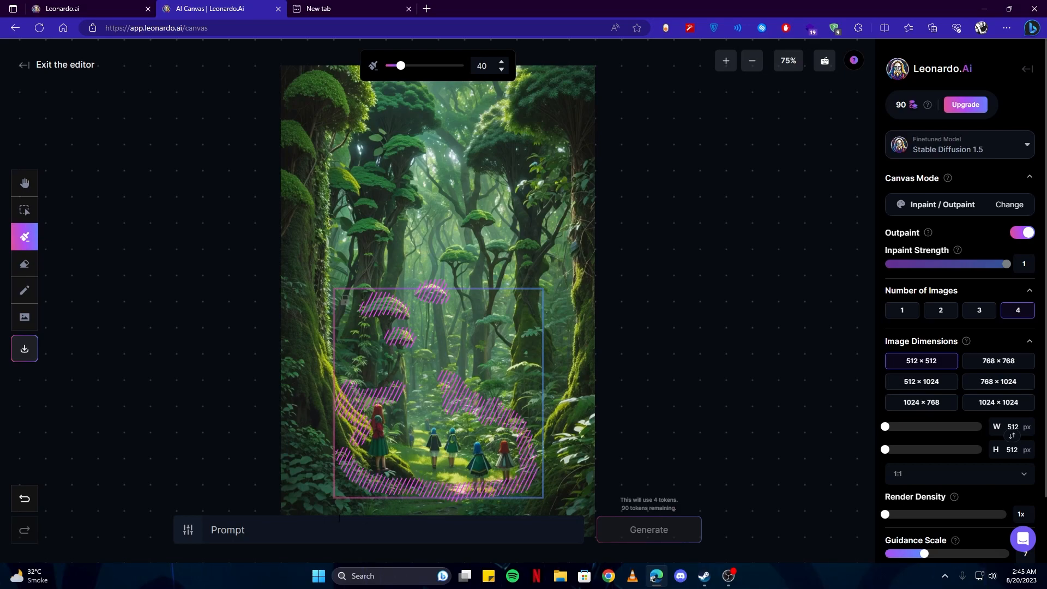
click(393, 529)
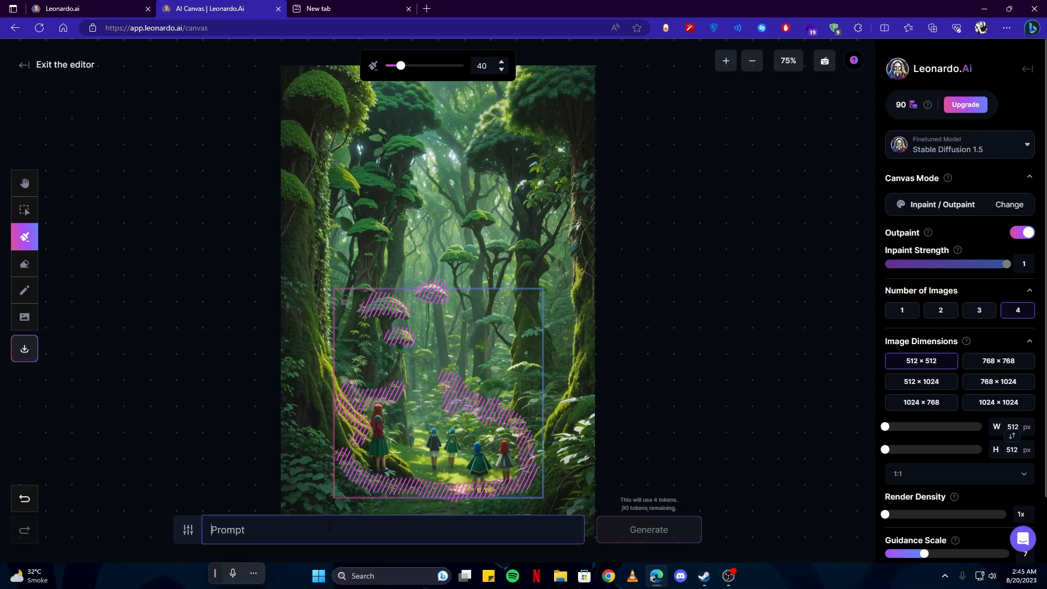
click(392, 529)
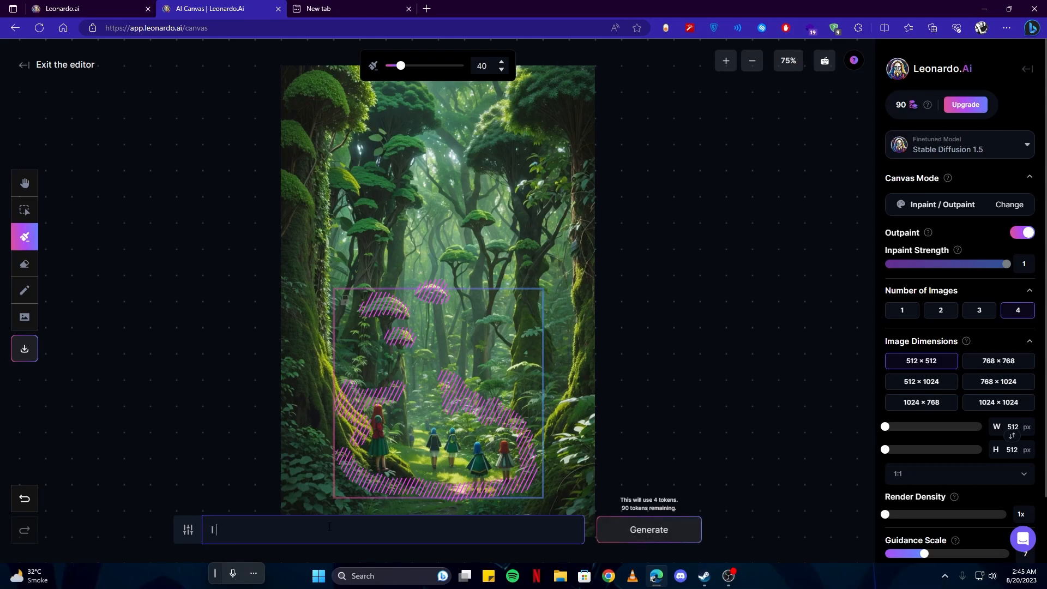
text(I want the masked a)
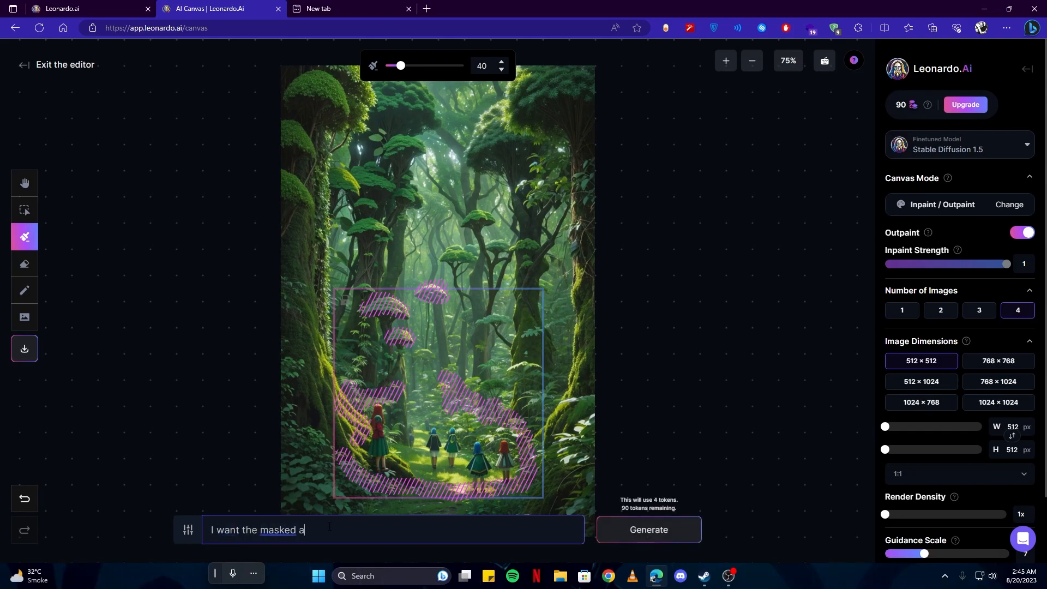
text(rea to have some s)
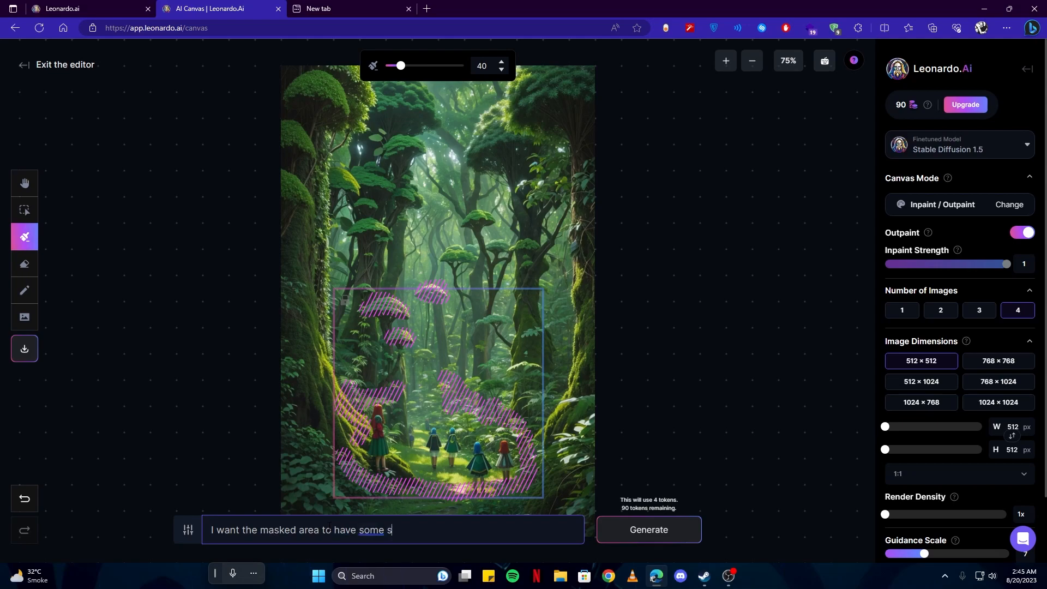
- Generate the smoke inpainting for the masked area and accept the result
click(647, 529)
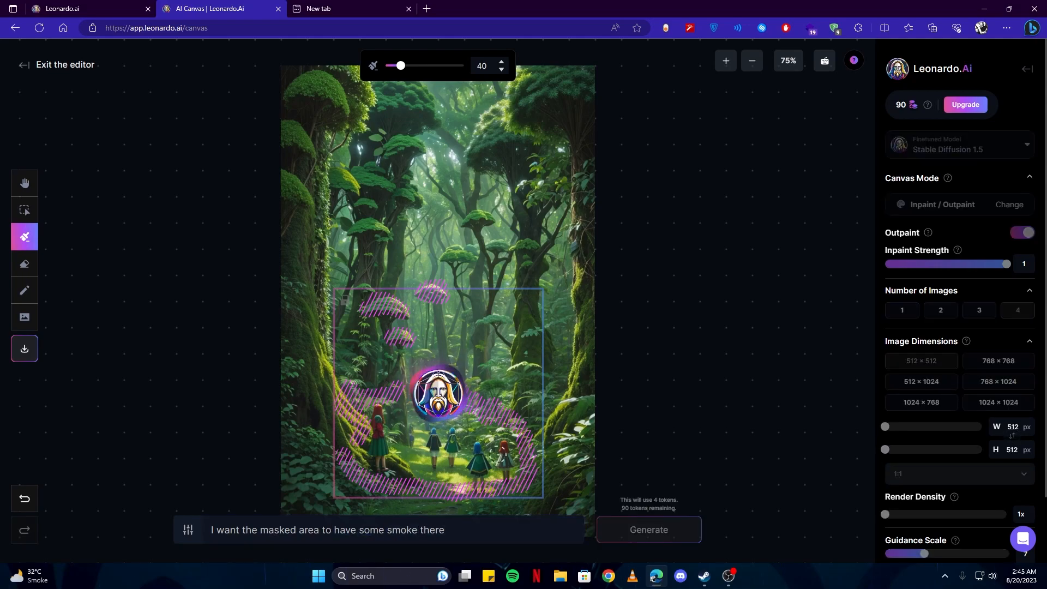
click(24, 183)
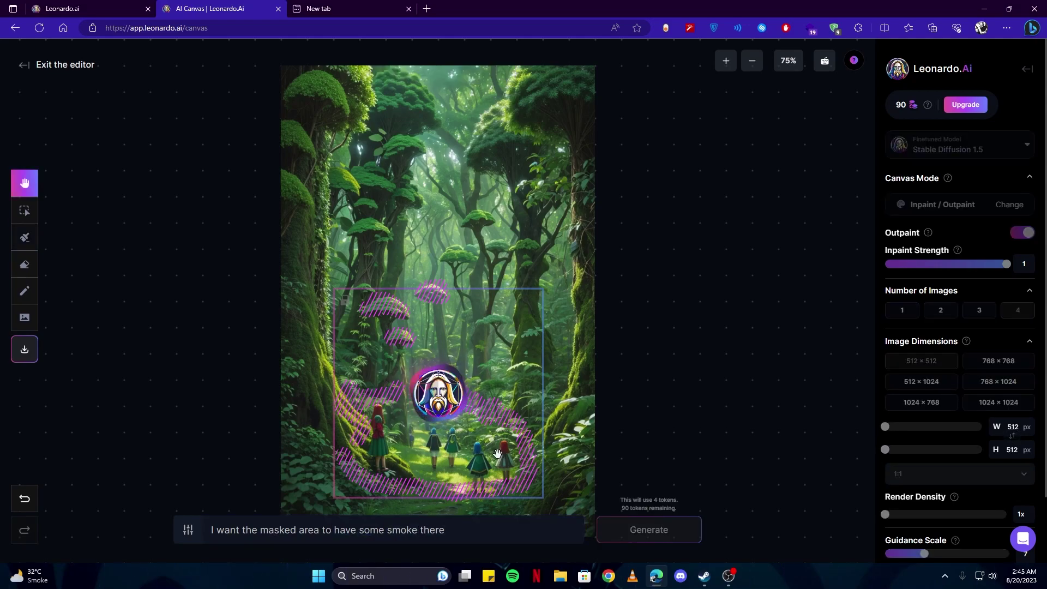
click(647, 529)
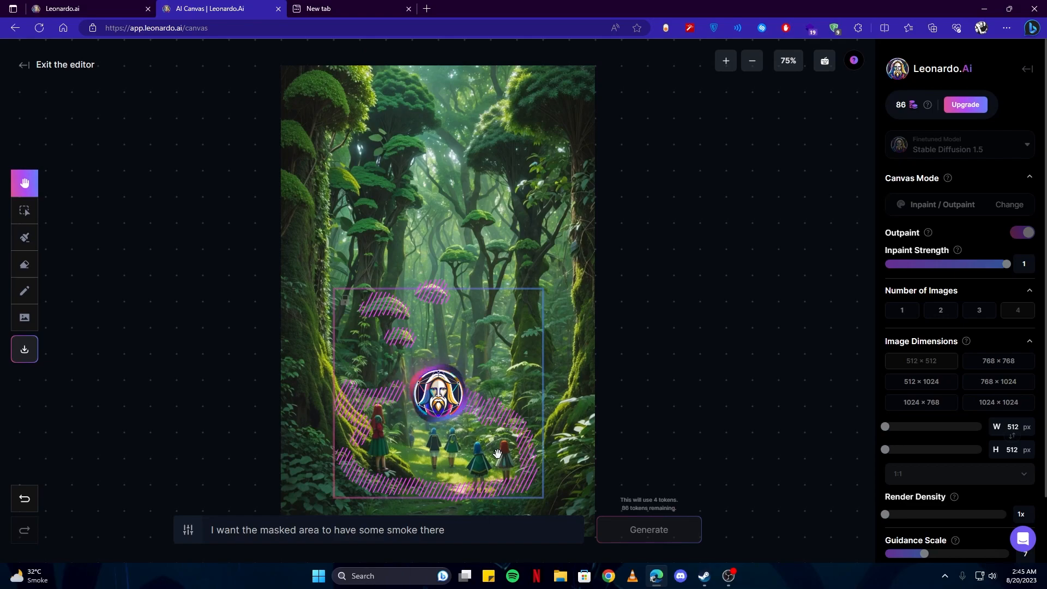
click(647, 529)
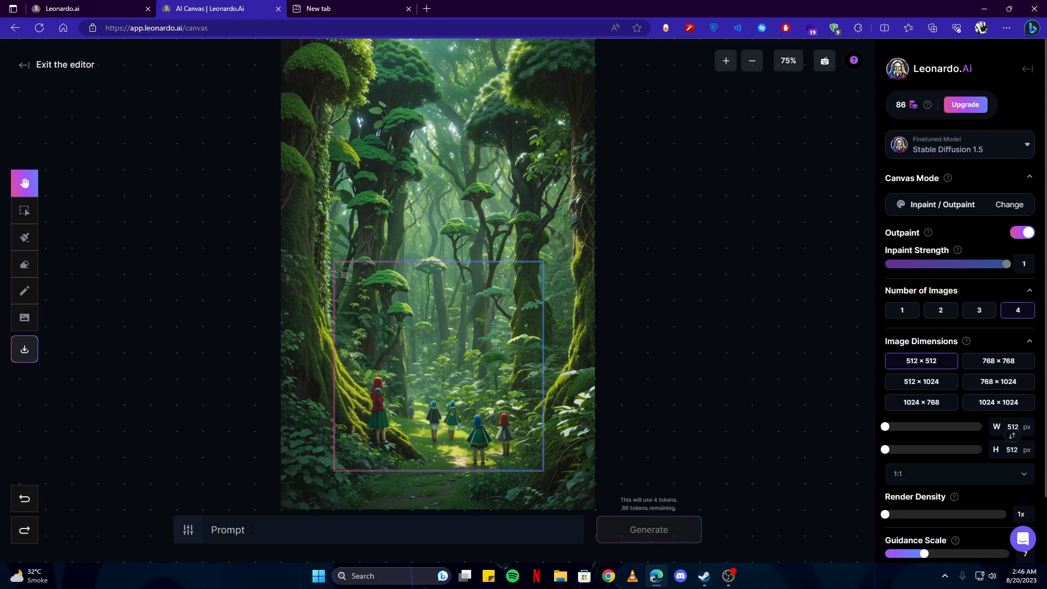
- Sketch a white shape in the forest and generate from the prompt 'make the drawing into a tree'
click(394, 529)
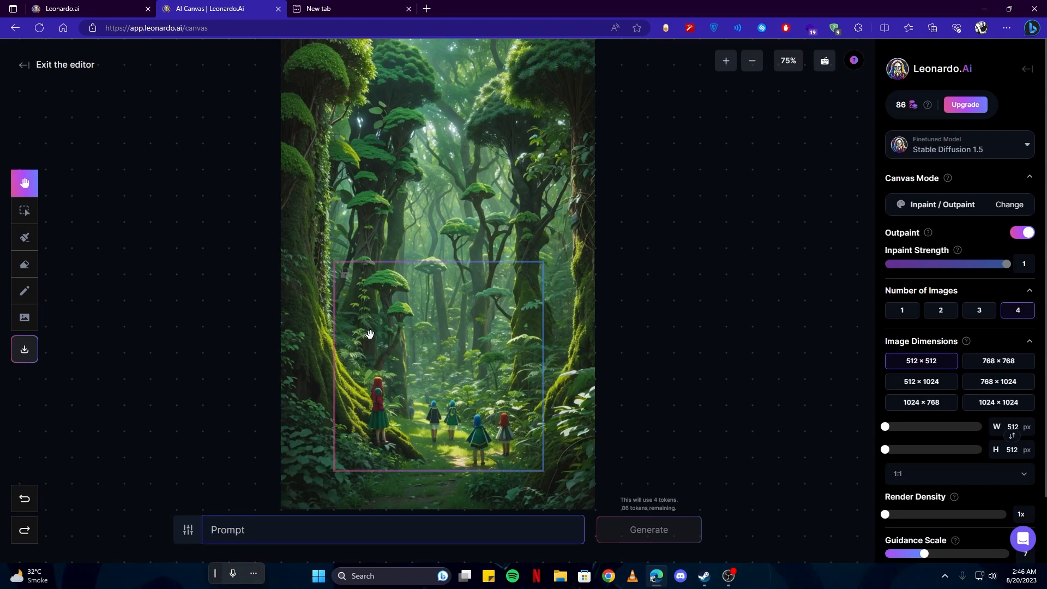
mouse_move(25, 291)
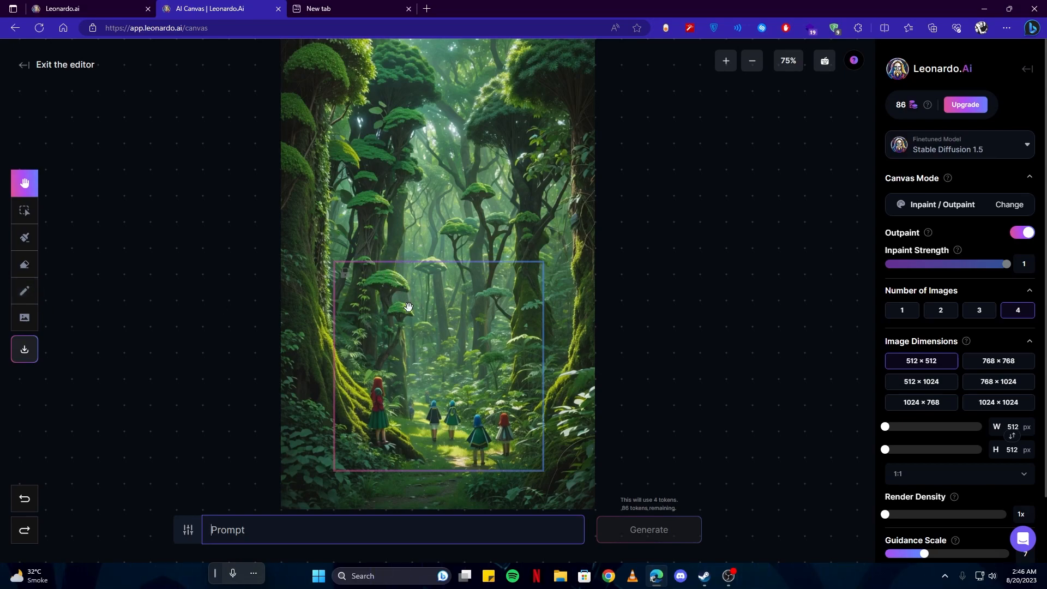
click(24, 290)
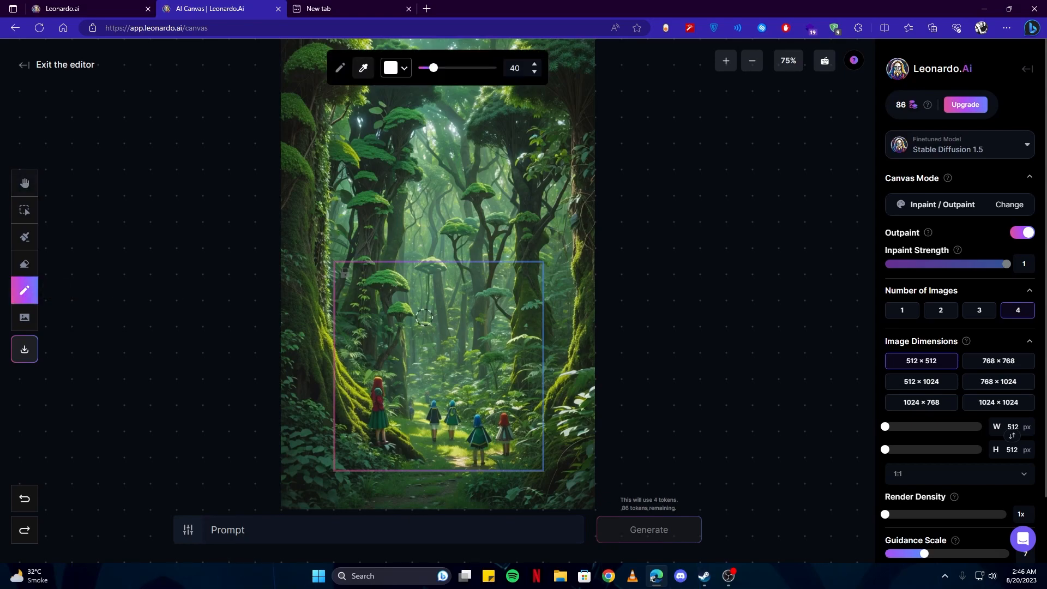
mouse_move(24, 290)
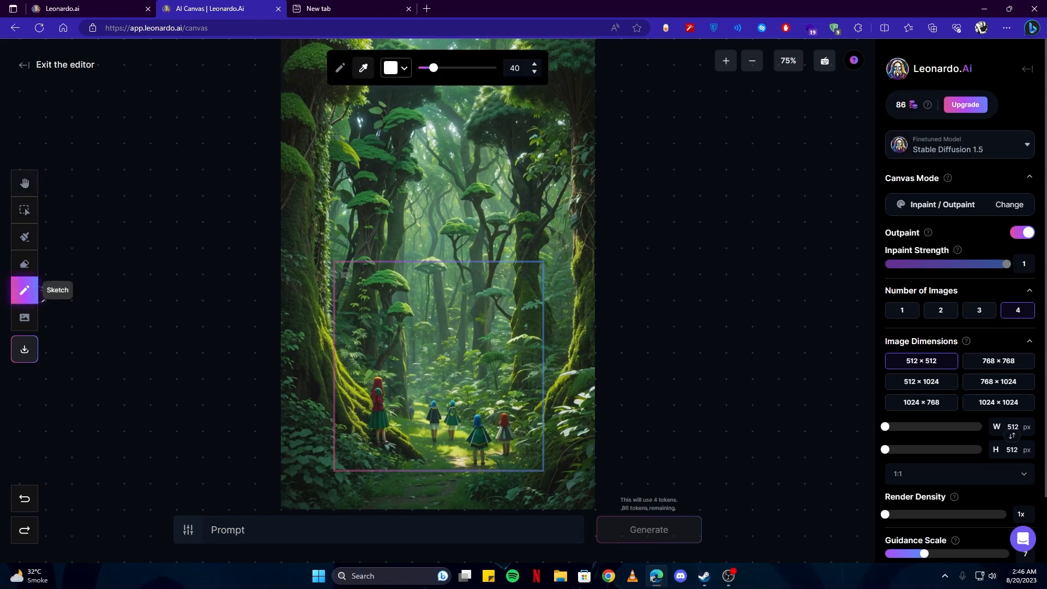
mouse_move(440, 288)
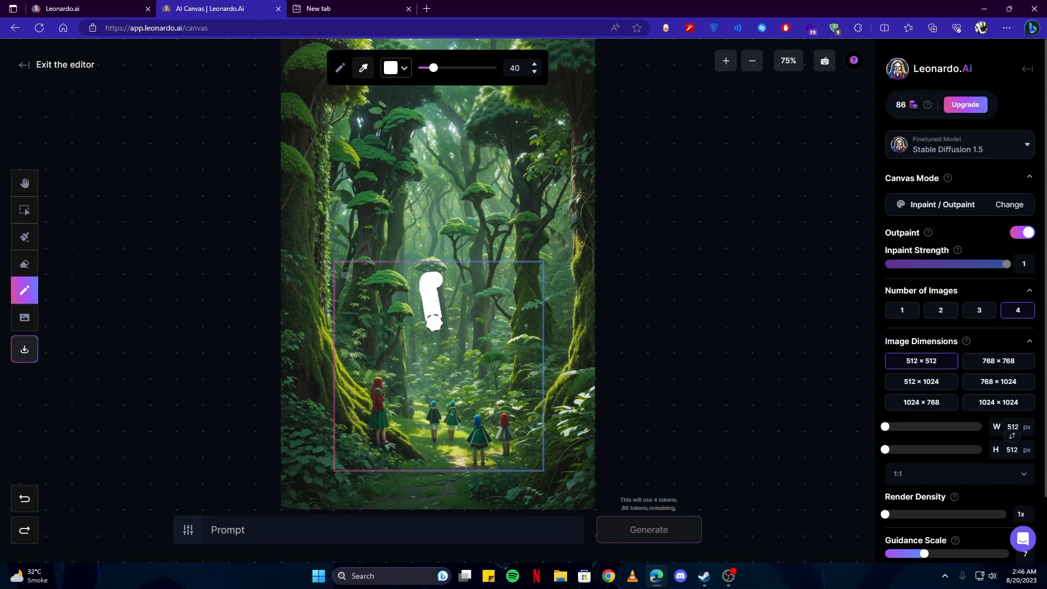
click(646, 530)
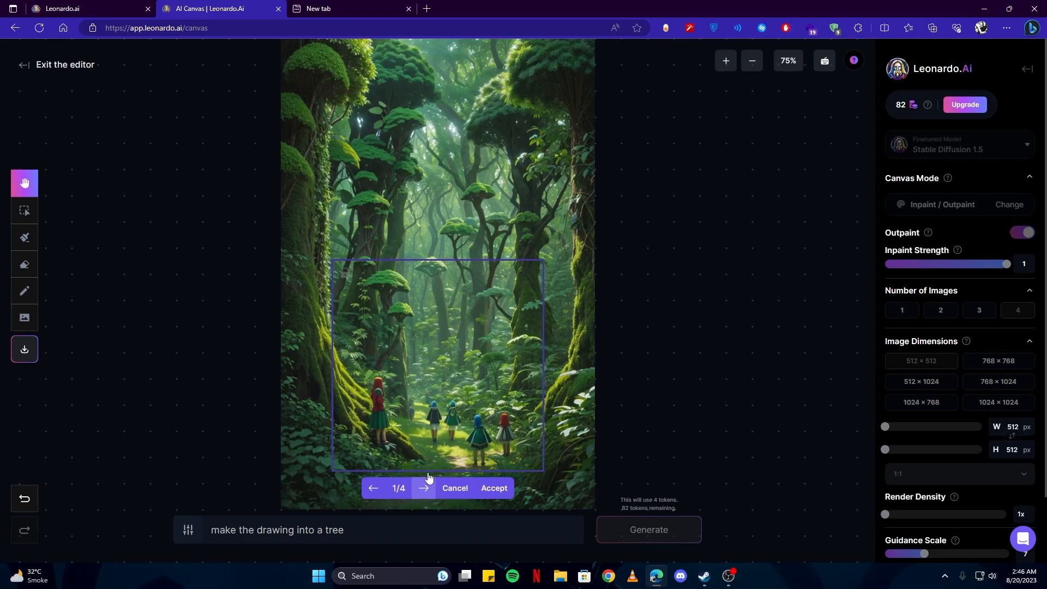
mouse_move(443, 345)
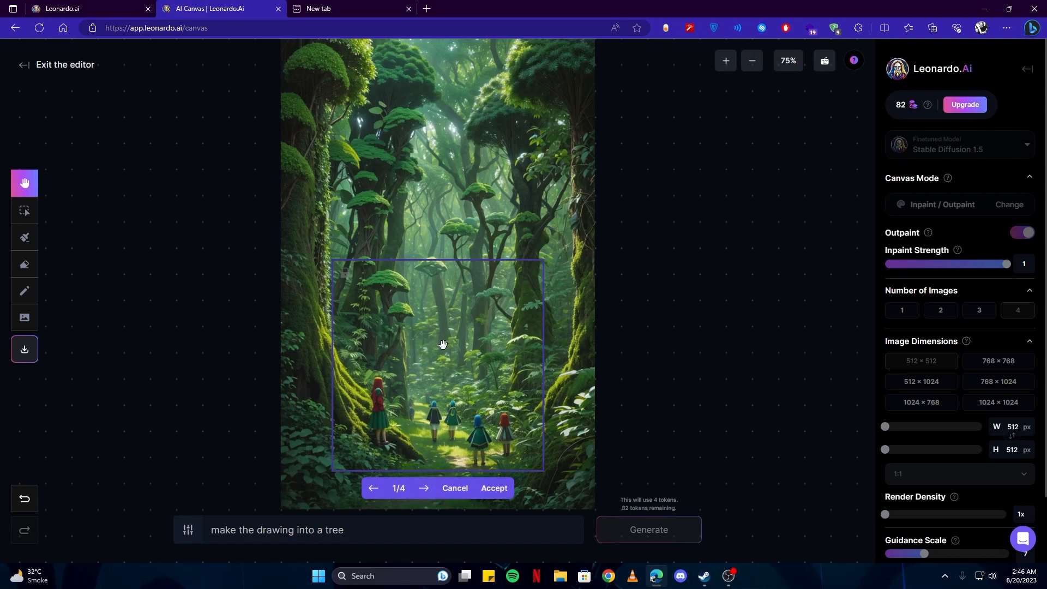
- Page through the four tree variations, ending on the fourth one
click(424, 487)
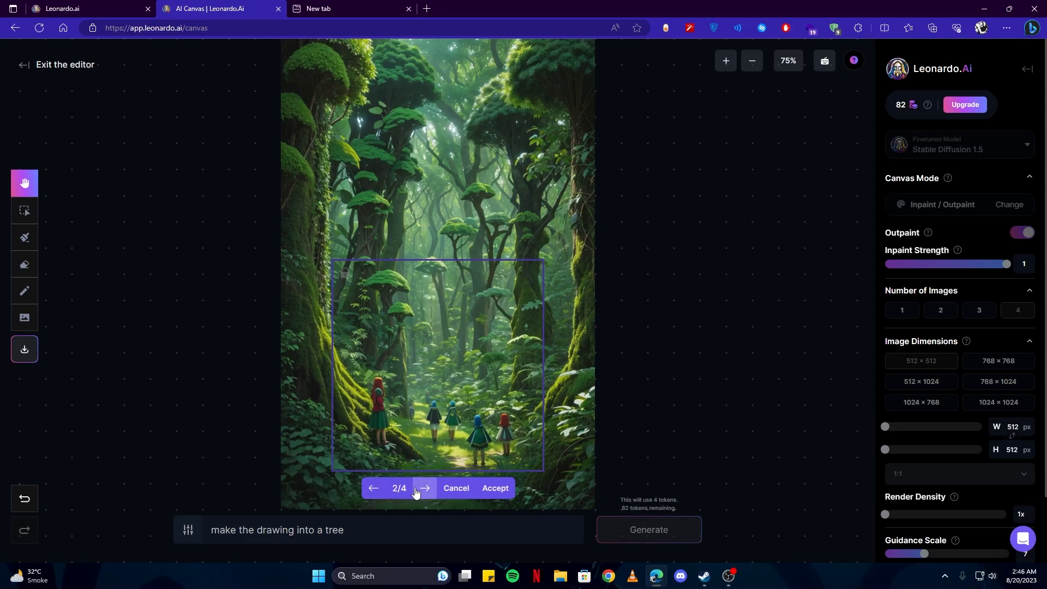
click(425, 494)
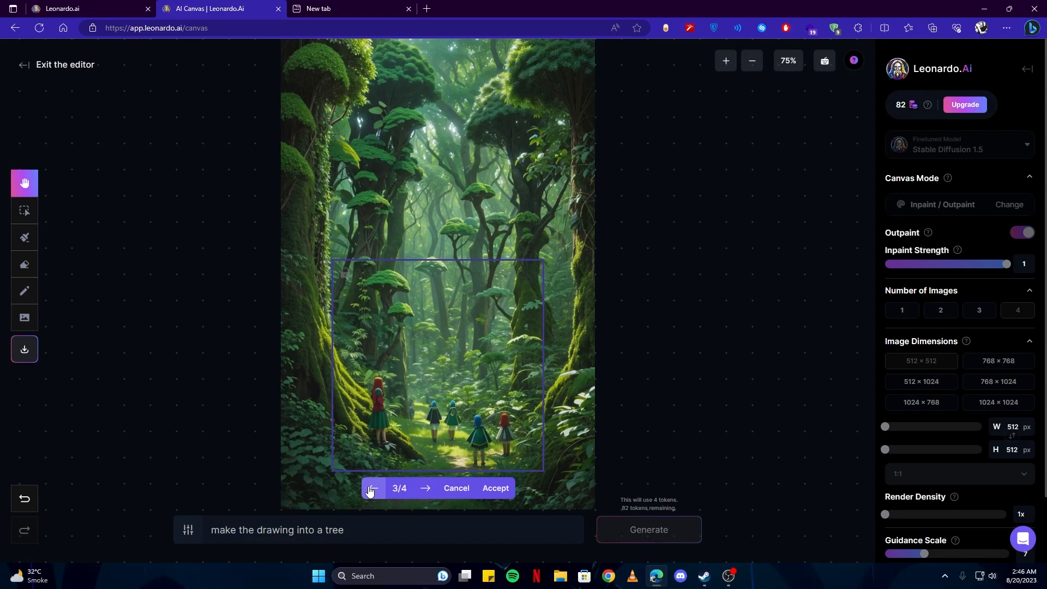
click(371, 499)
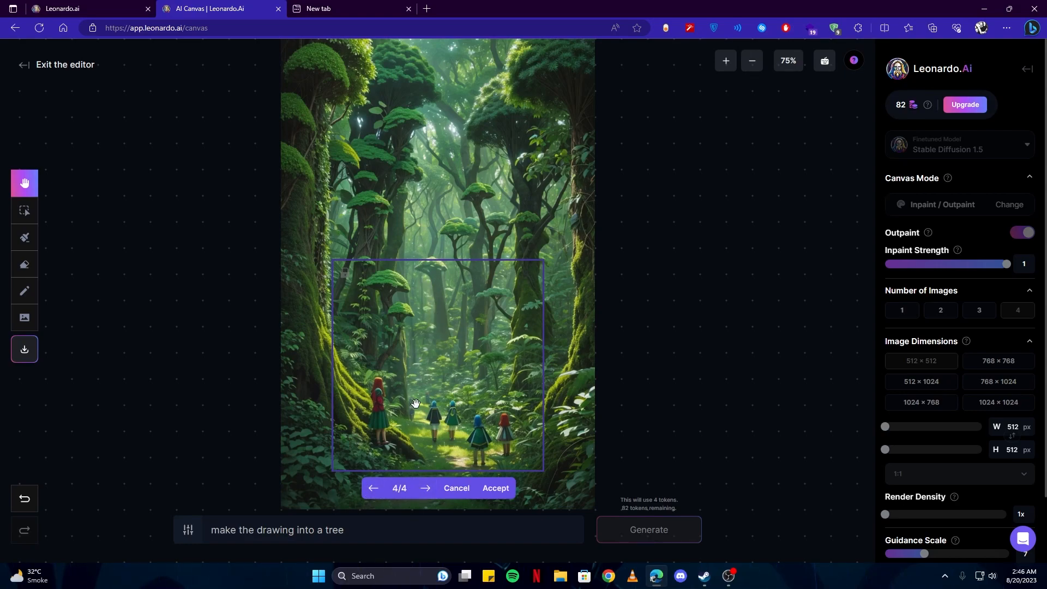
click(373, 487)
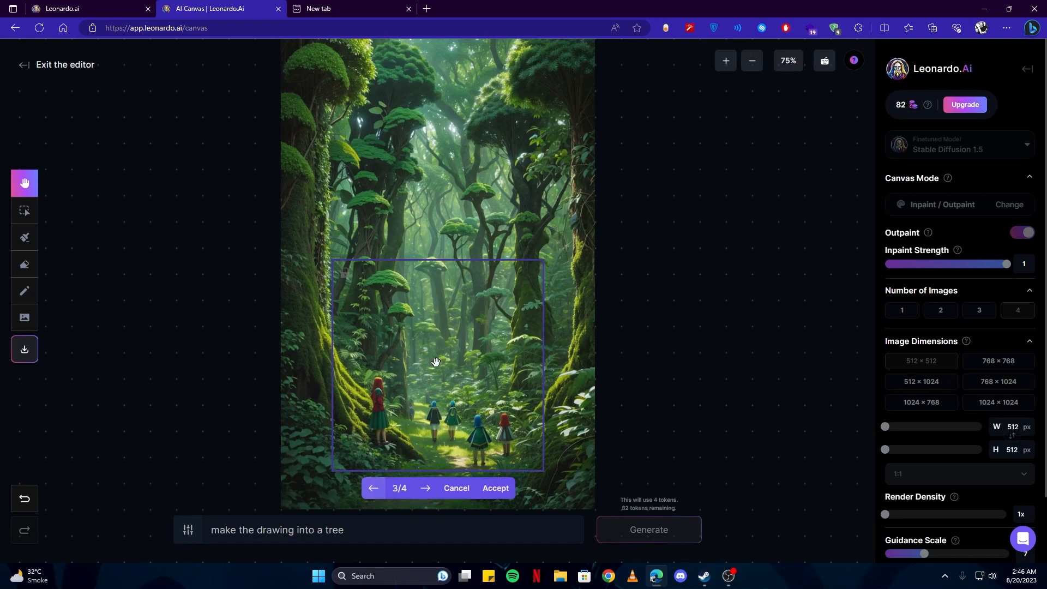
mouse_move(439, 328)
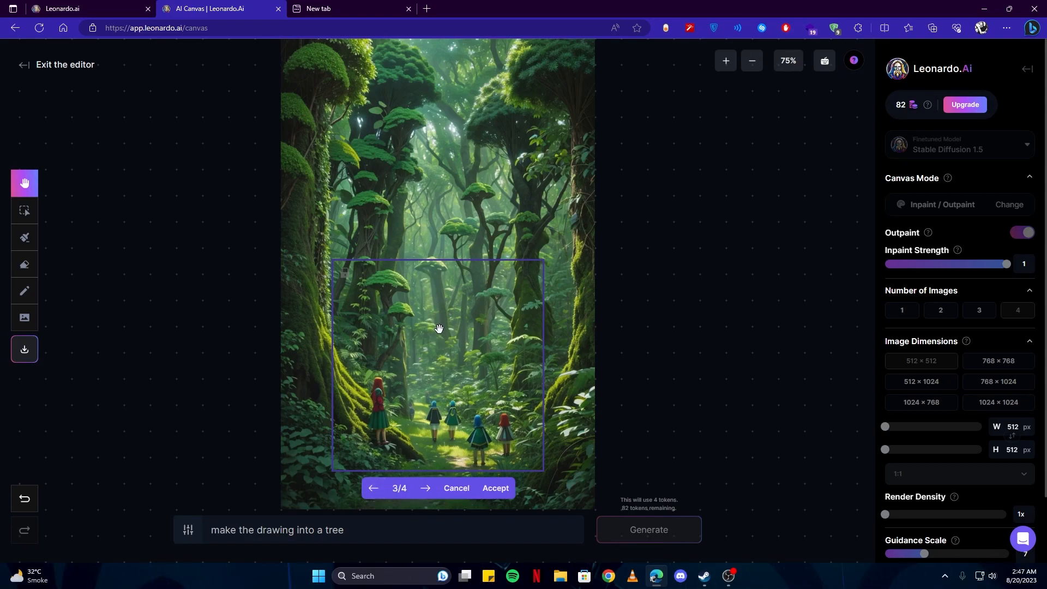
mouse_move(428, 248)
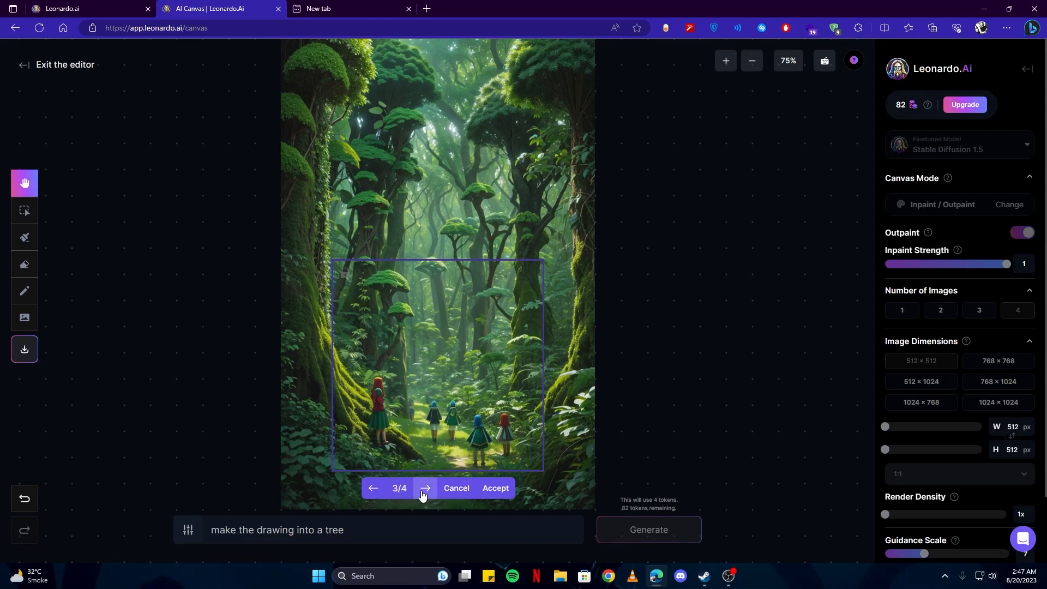
click(426, 488)
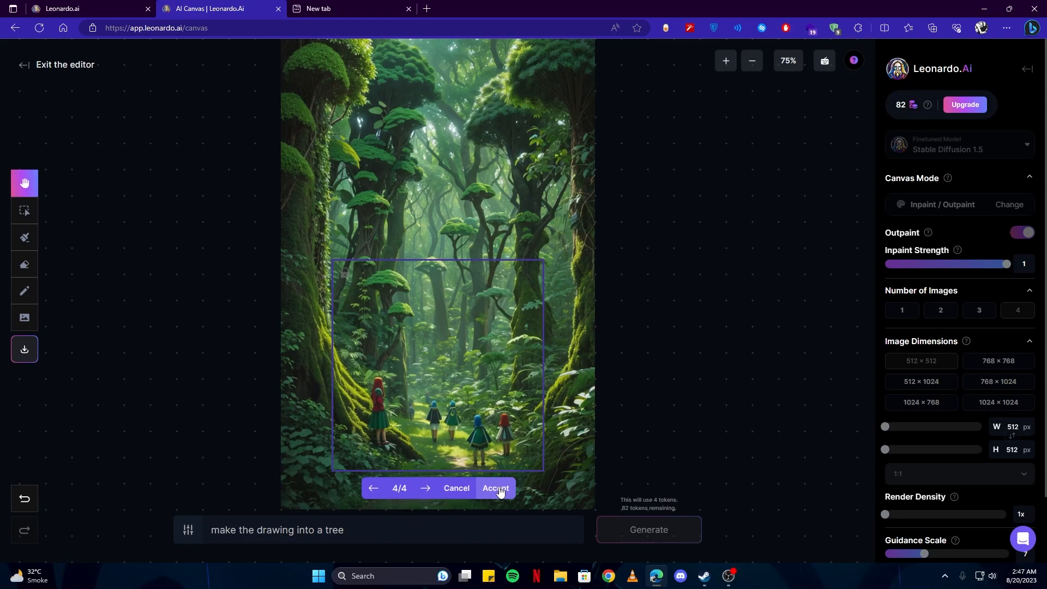
- Accept the fourth tree variation, then choose to upload an image from previous generations
click(495, 488)
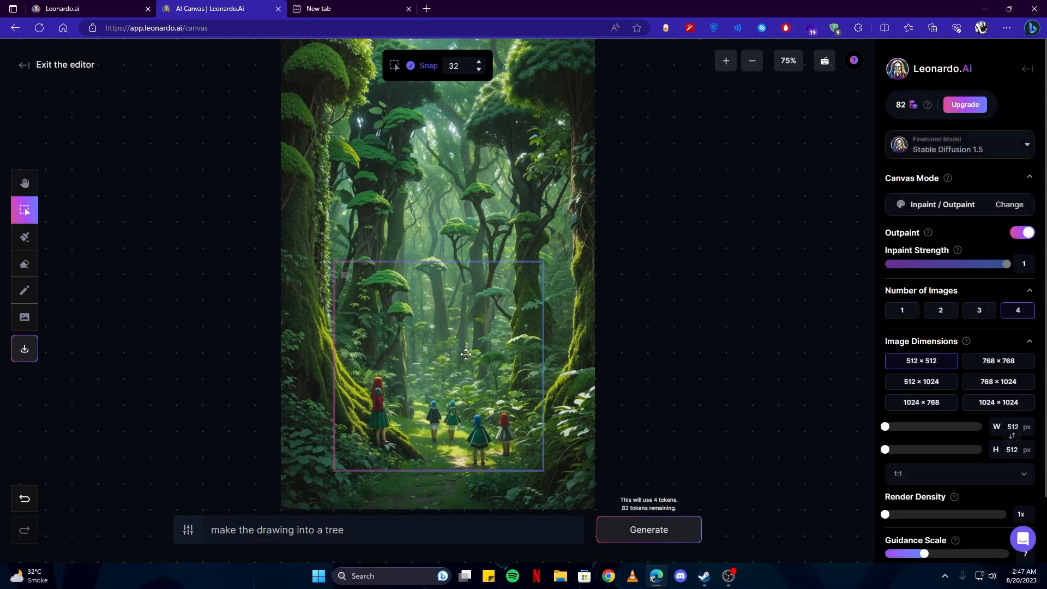
mouse_move(430, 300)
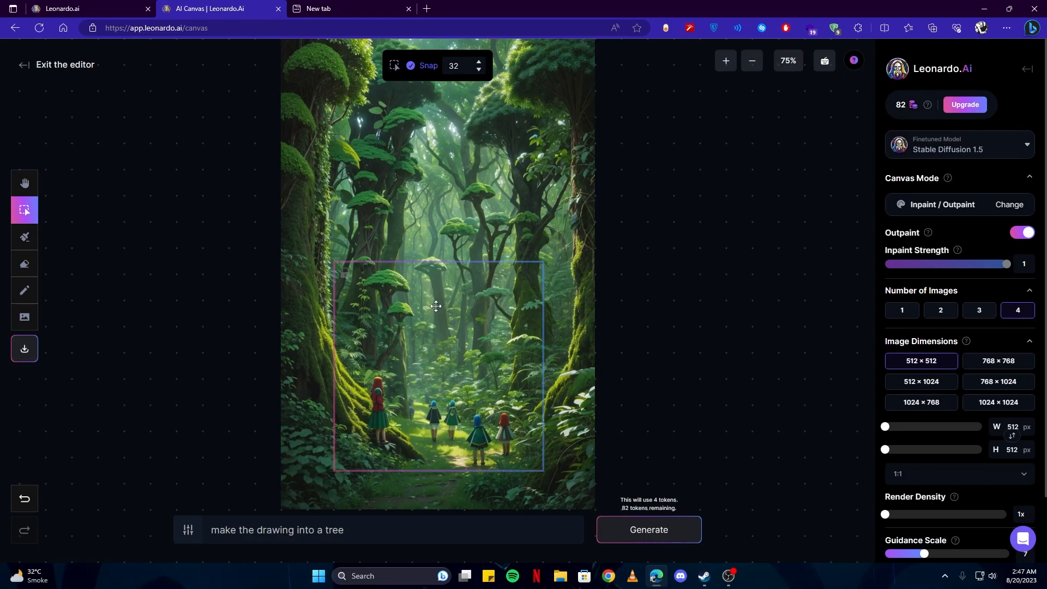
mouse_move(433, 297)
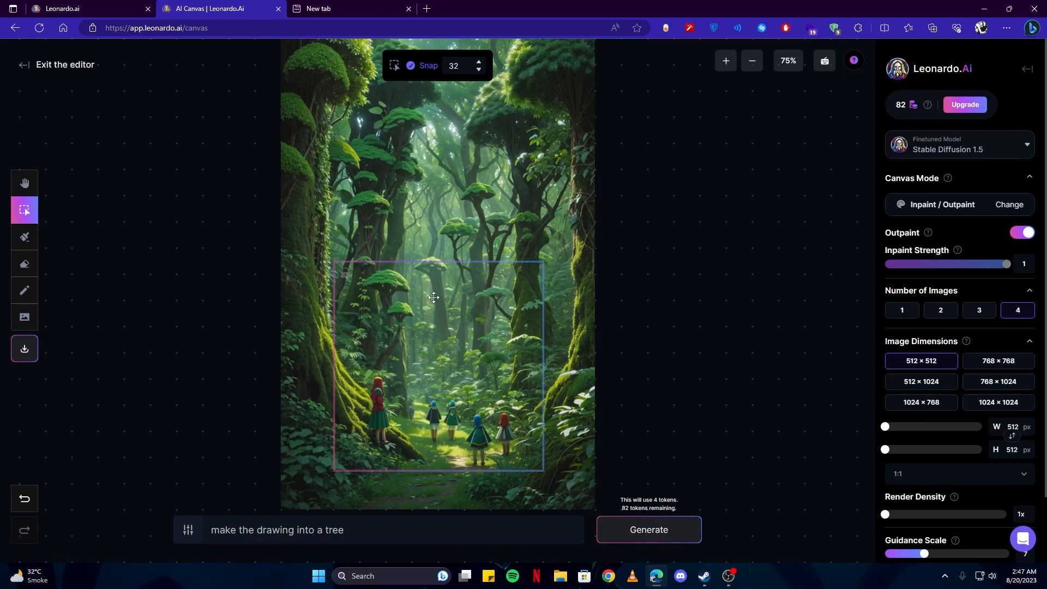
mouse_move(66, 333)
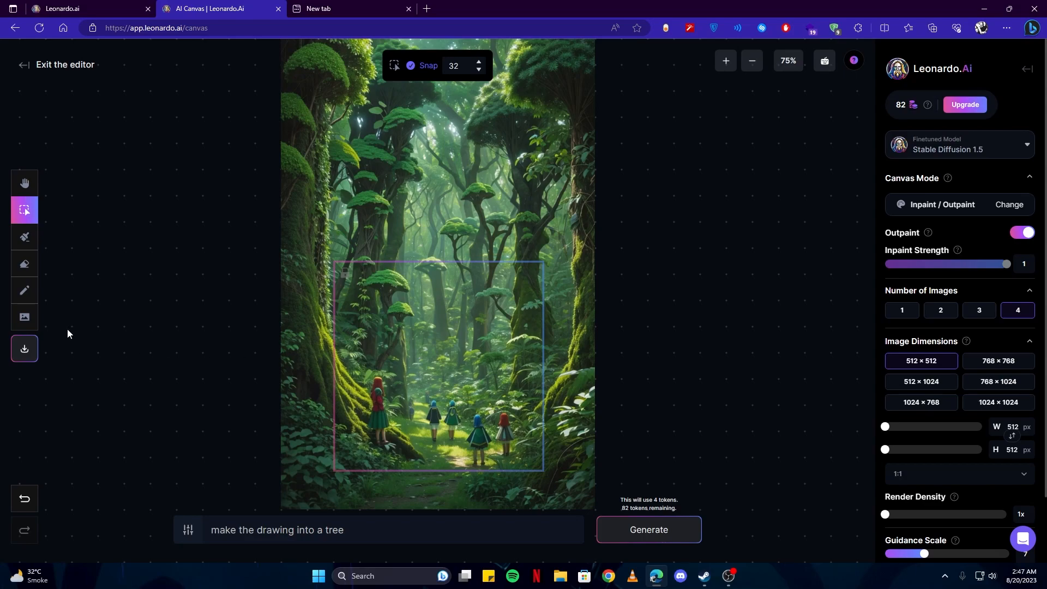
mouse_move(25, 350)
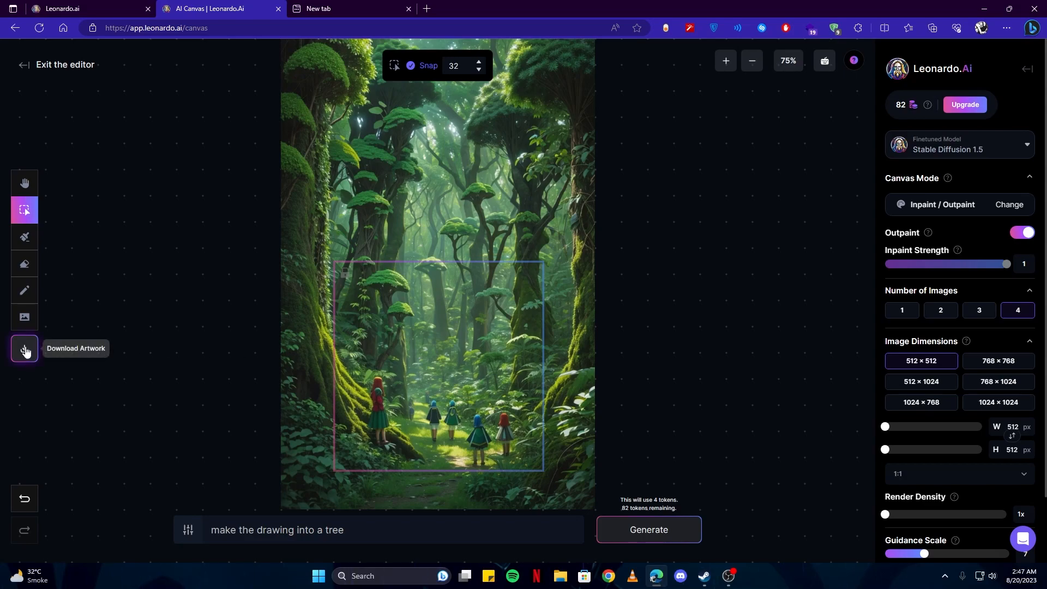
mouse_move(28, 93)
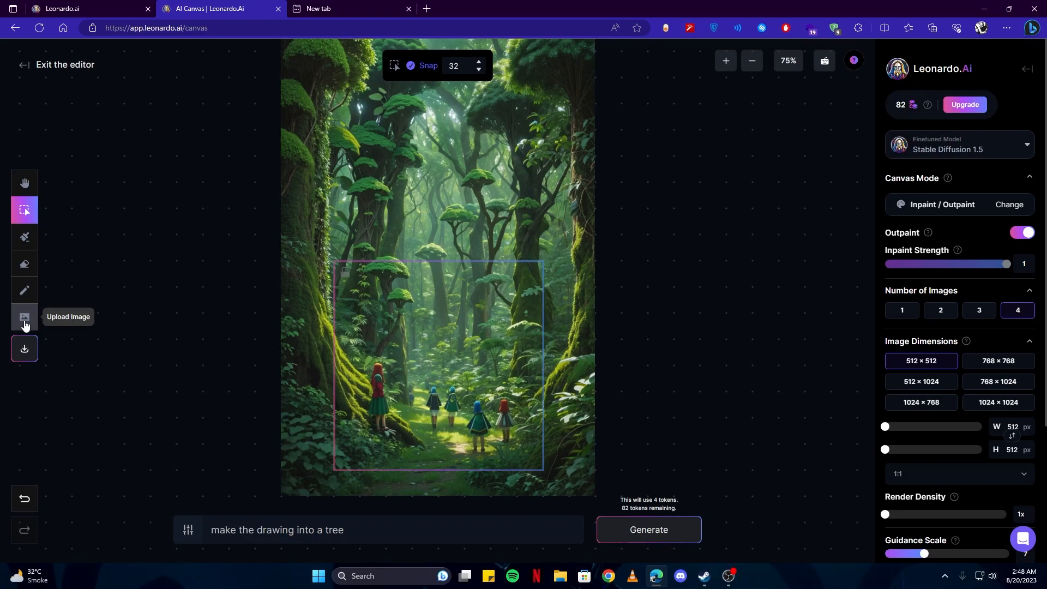
click(24, 316)
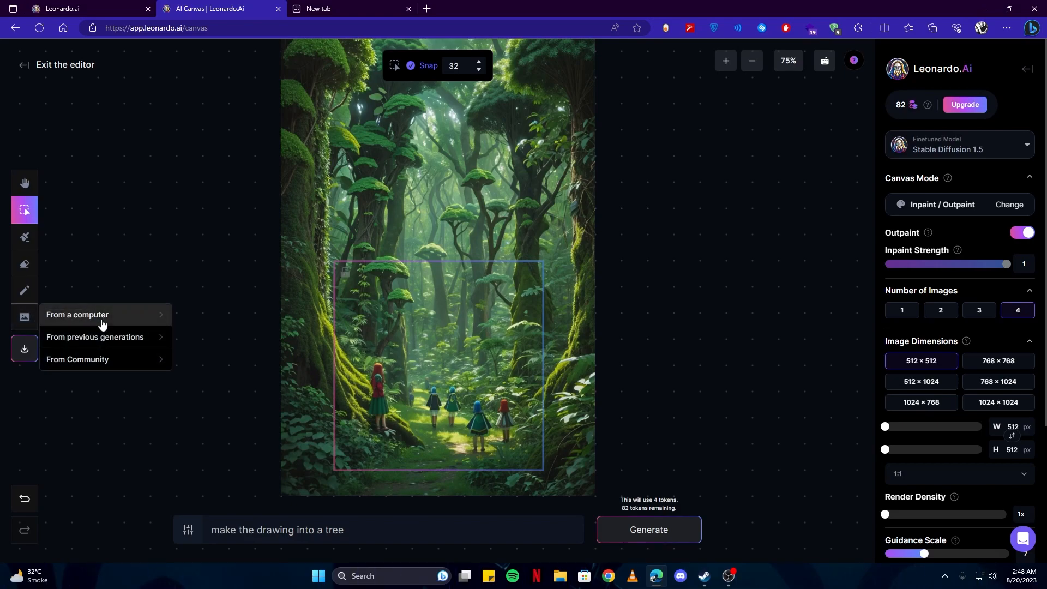
mouse_move(102, 342)
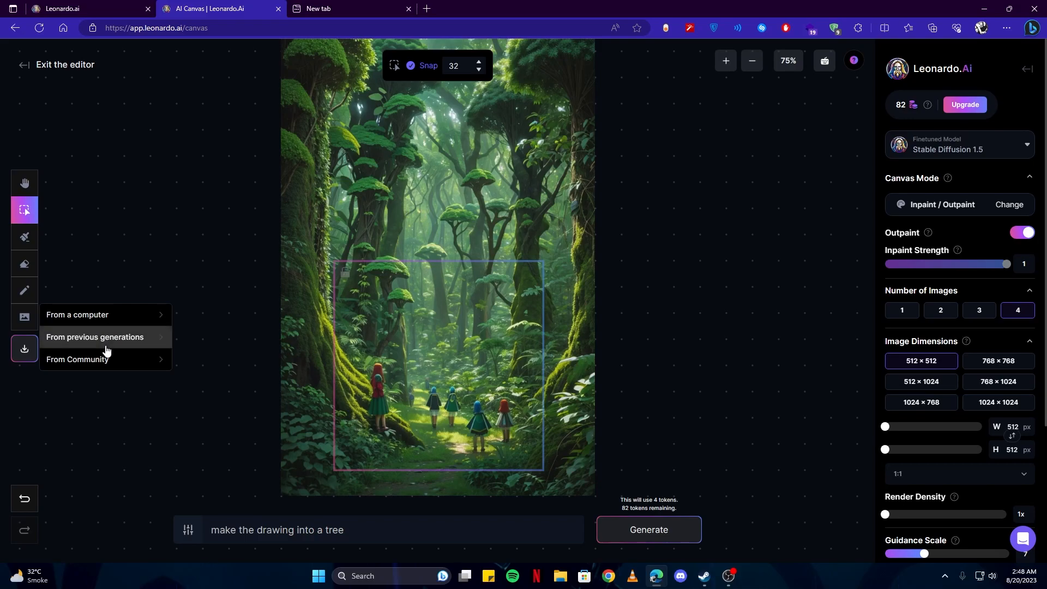
click(95, 342)
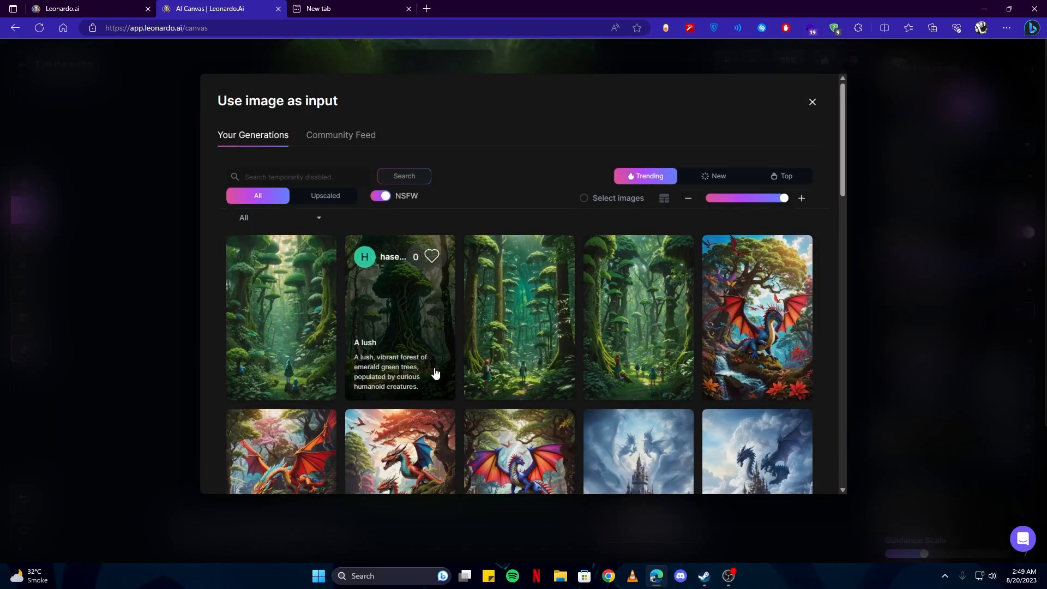
- Place a dragon image from previous generations and resize the generation frame to 768 × 1024
click(518, 316)
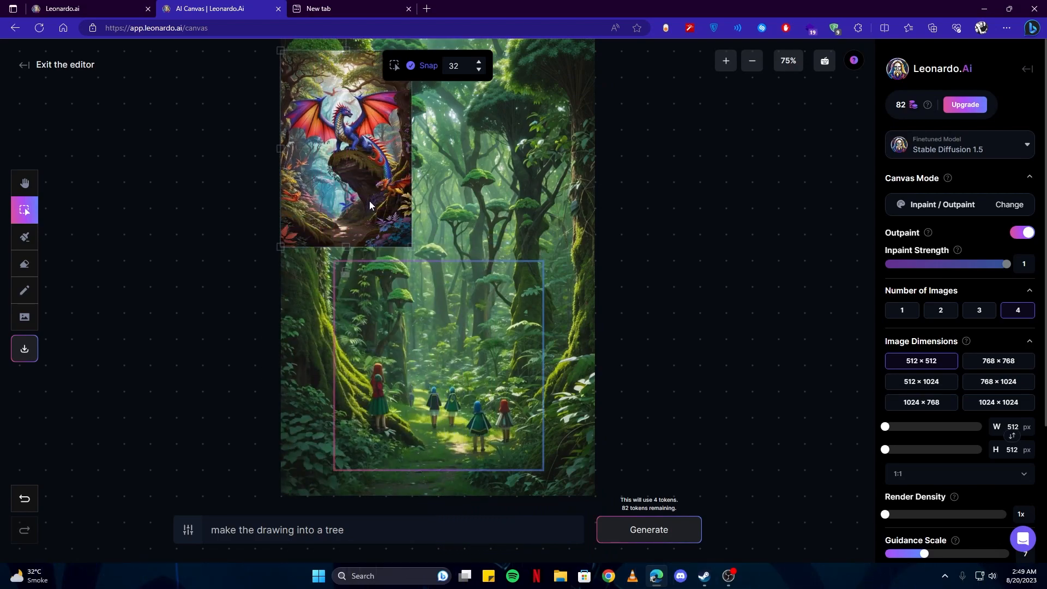
click(998, 360)
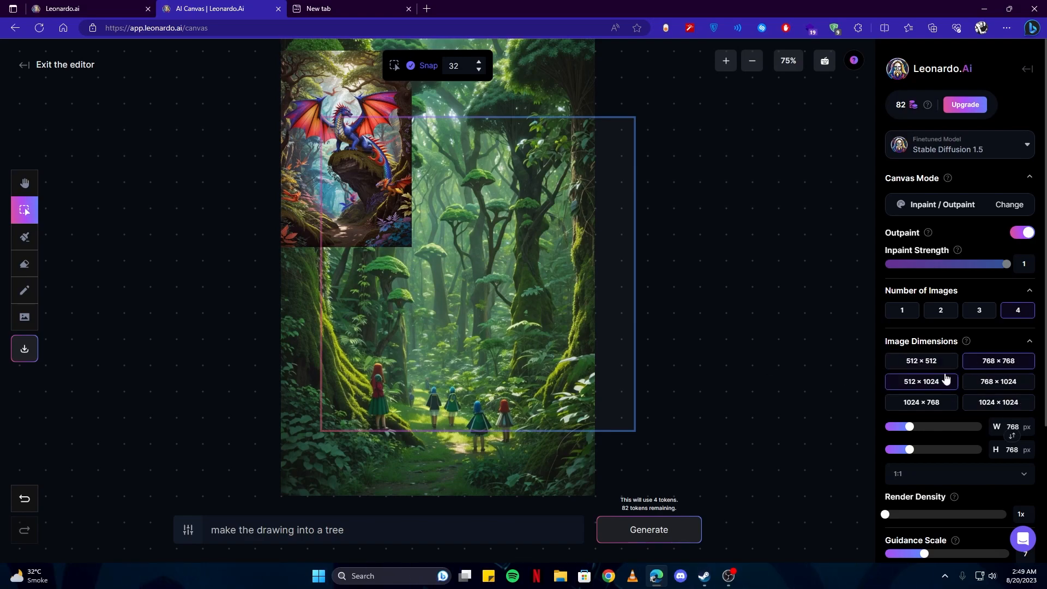
click(999, 360)
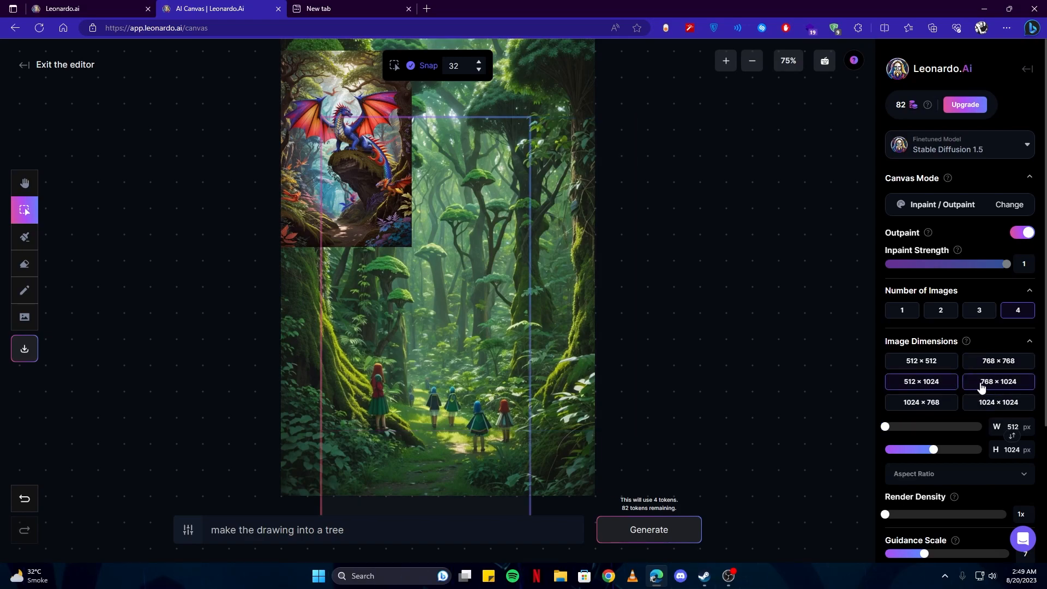
click(1000, 382)
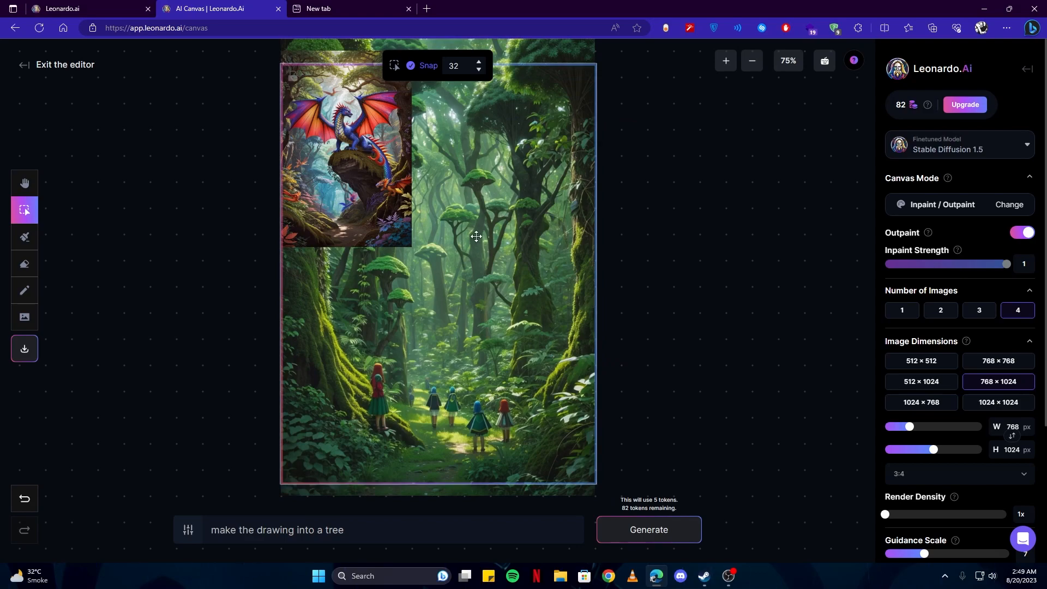
mouse_move(562, 205)
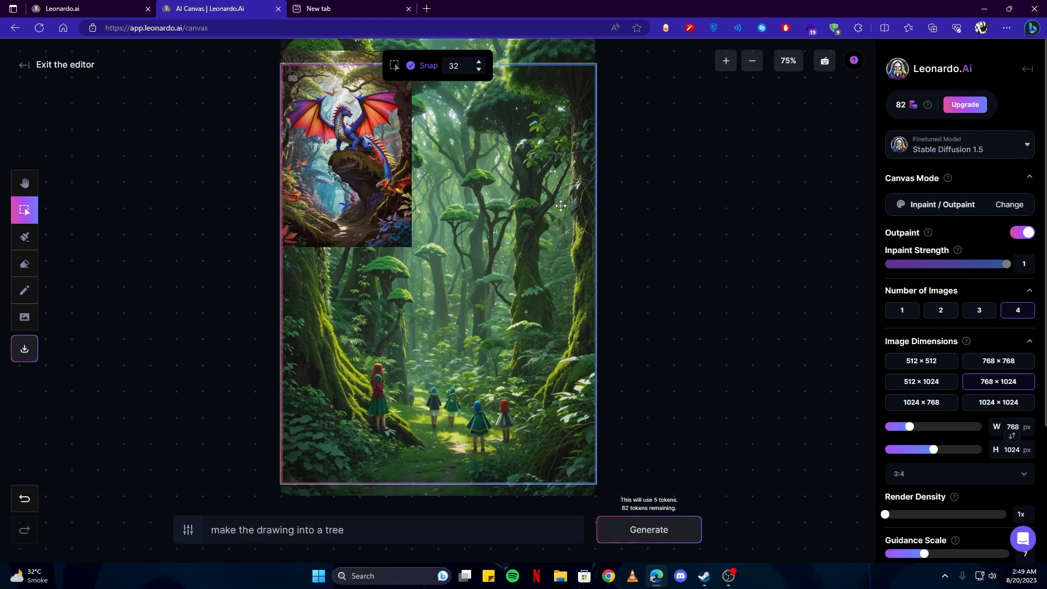
mouse_move(391, 212)
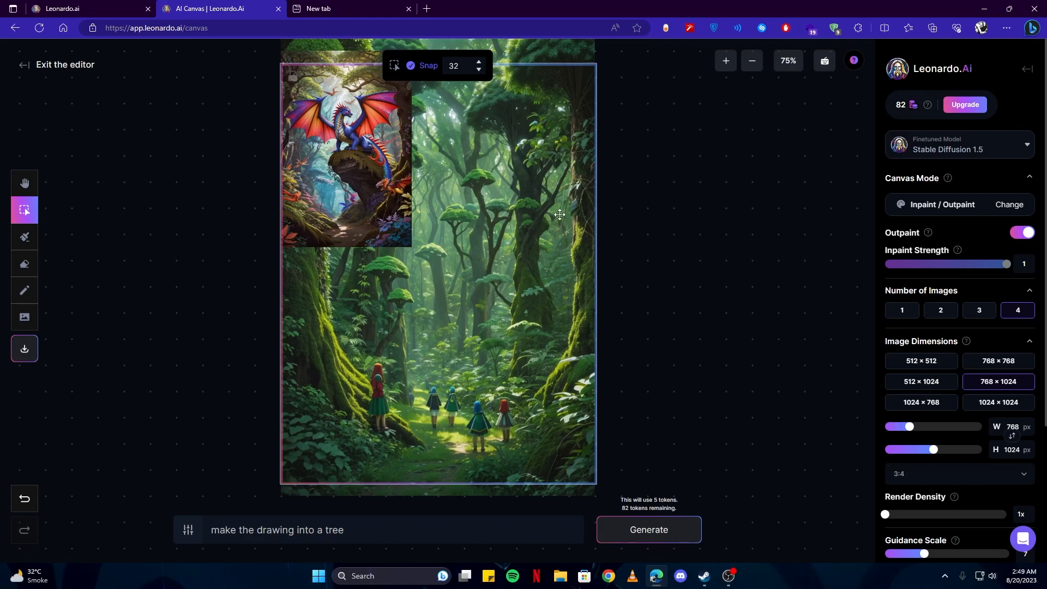
mouse_move(505, 180)
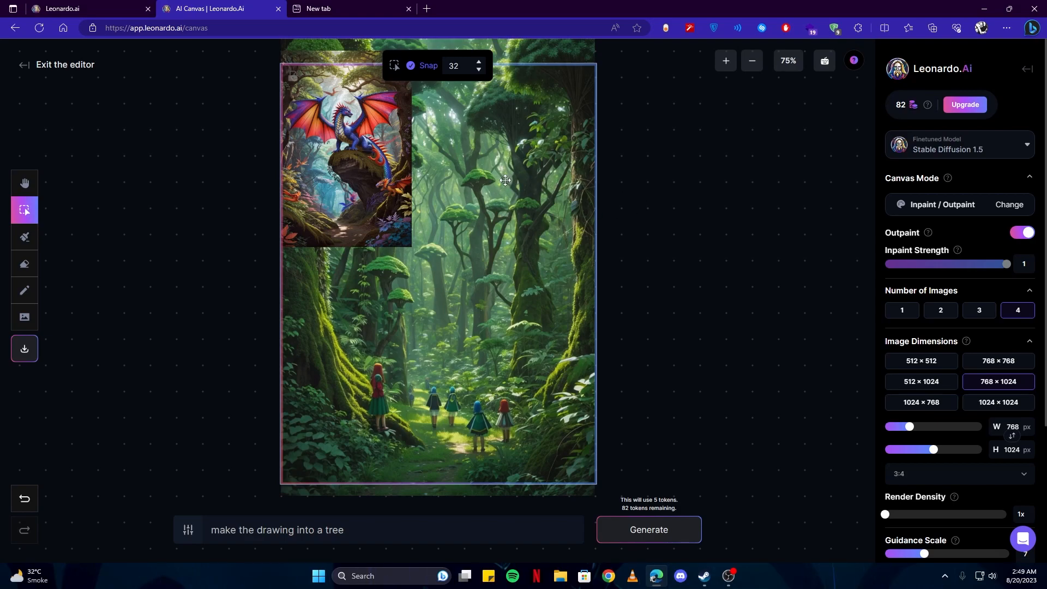
mouse_move(217, 208)
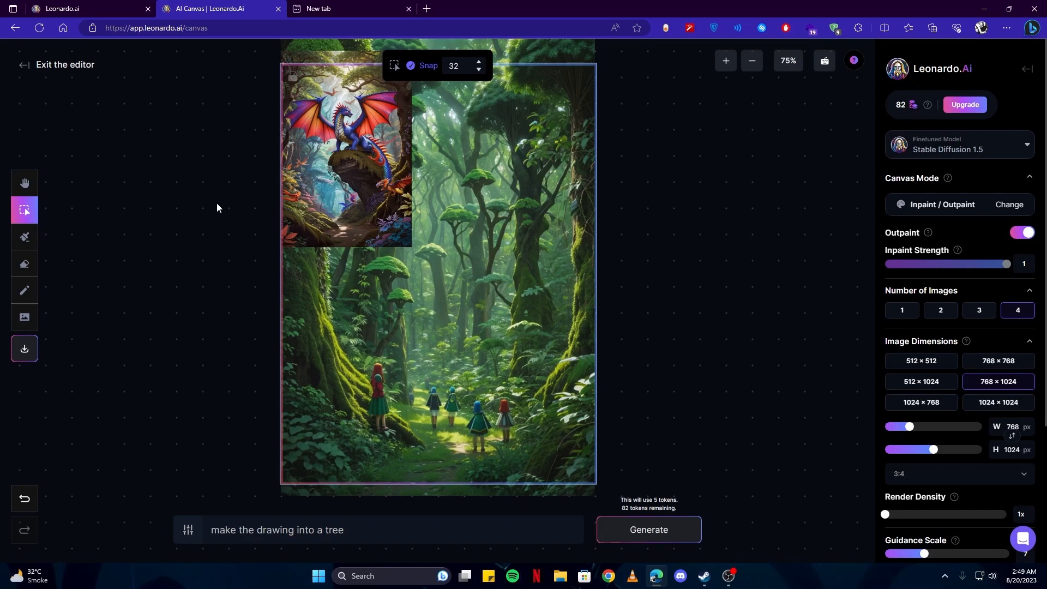
mouse_move(24, 71)
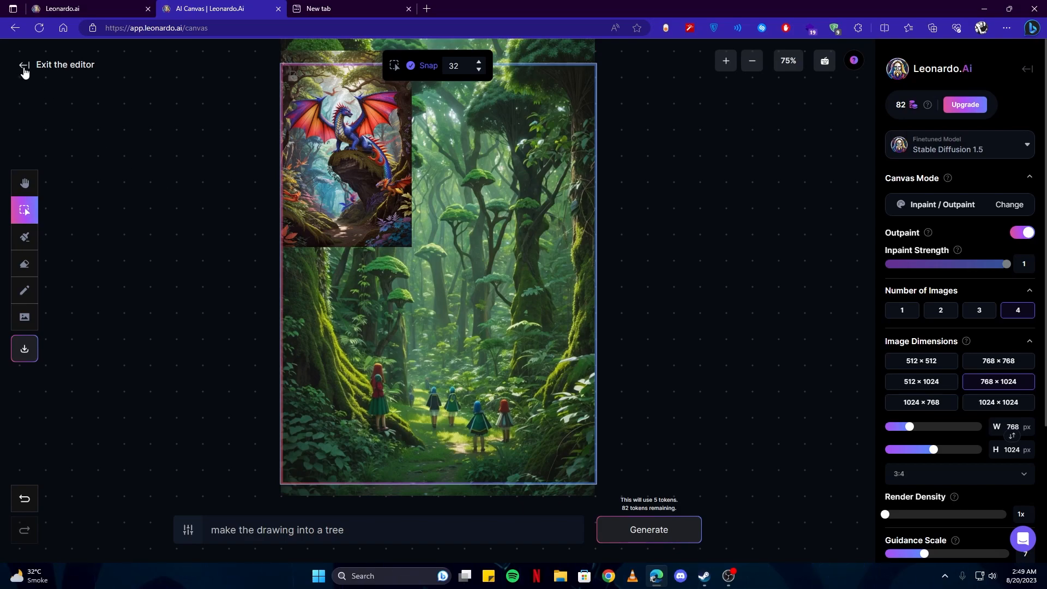
- Exit the canvas editor without saving and return to the Personal Feed
click(57, 65)
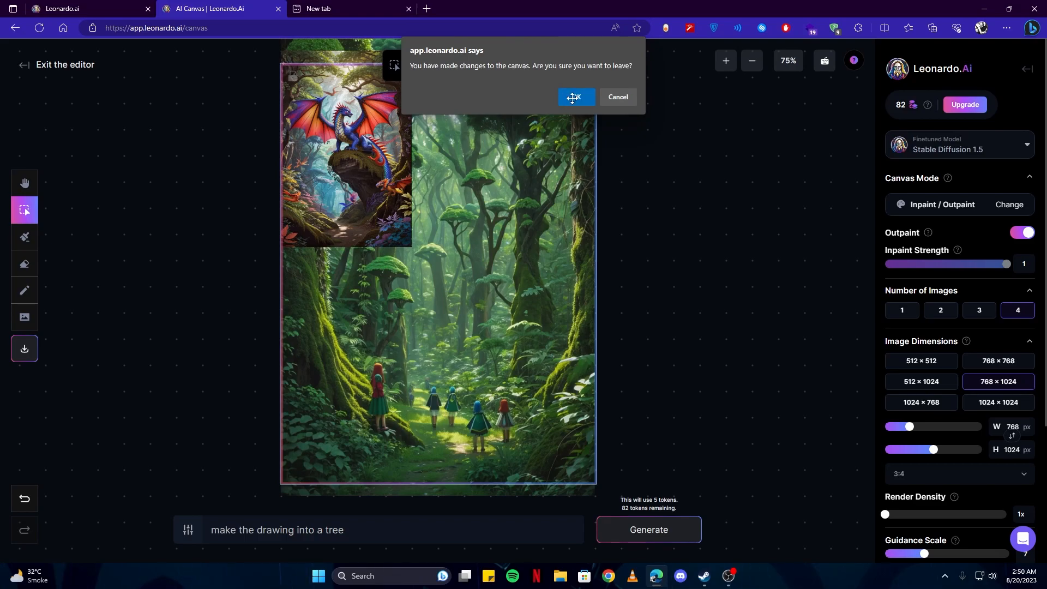
click(576, 99)
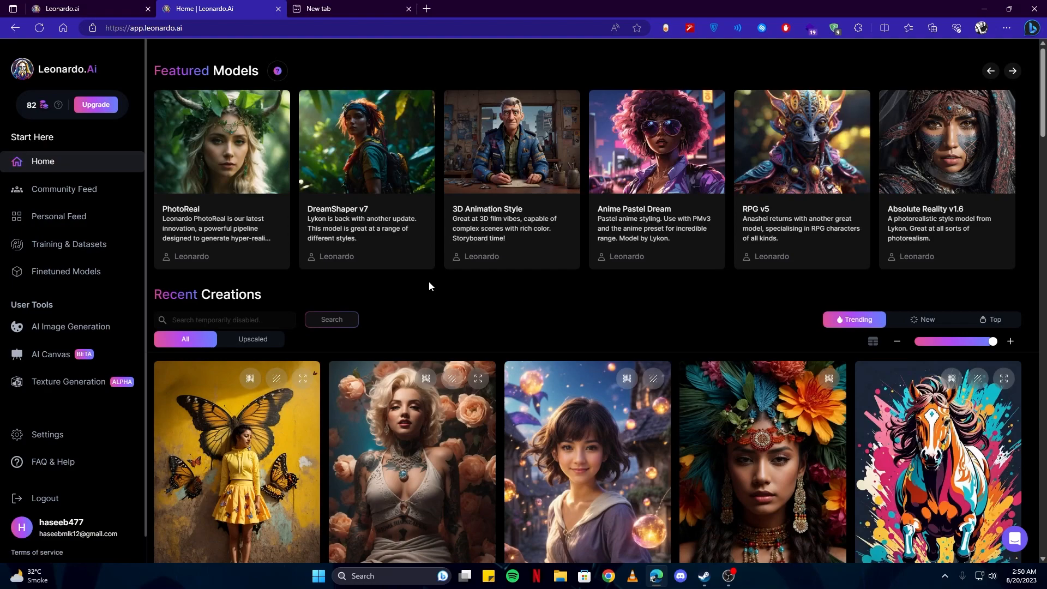
click(59, 217)
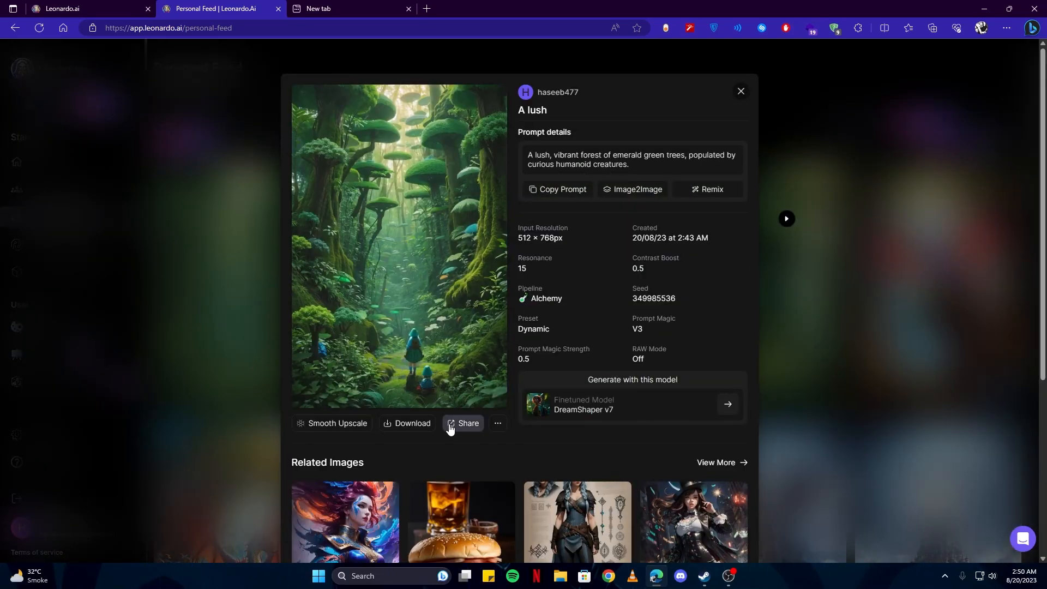
- Switch to the forest image with the group of creatures and show its extra actions list
click(468, 426)
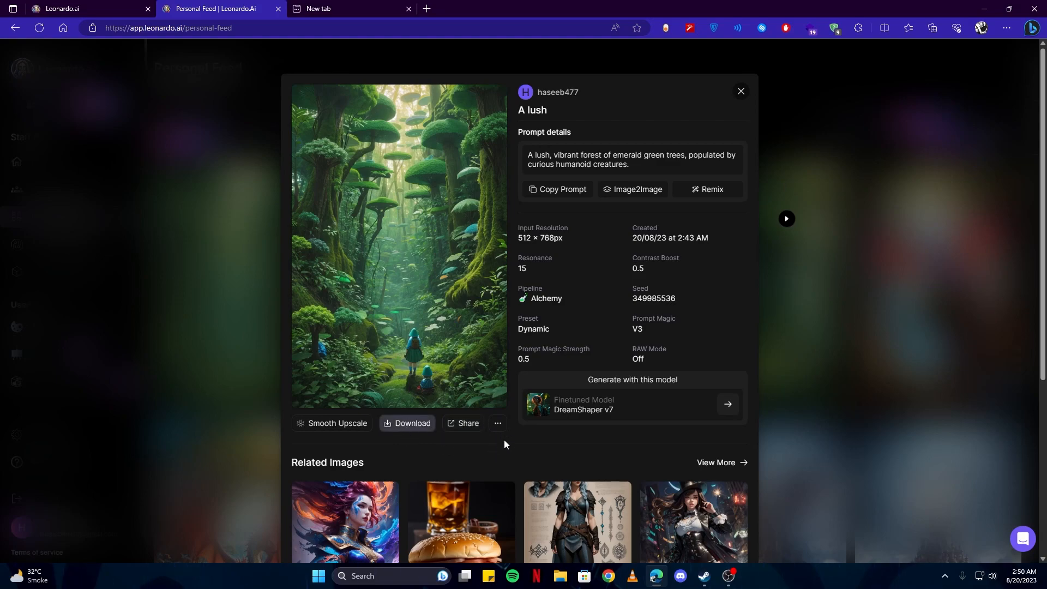
click(497, 427)
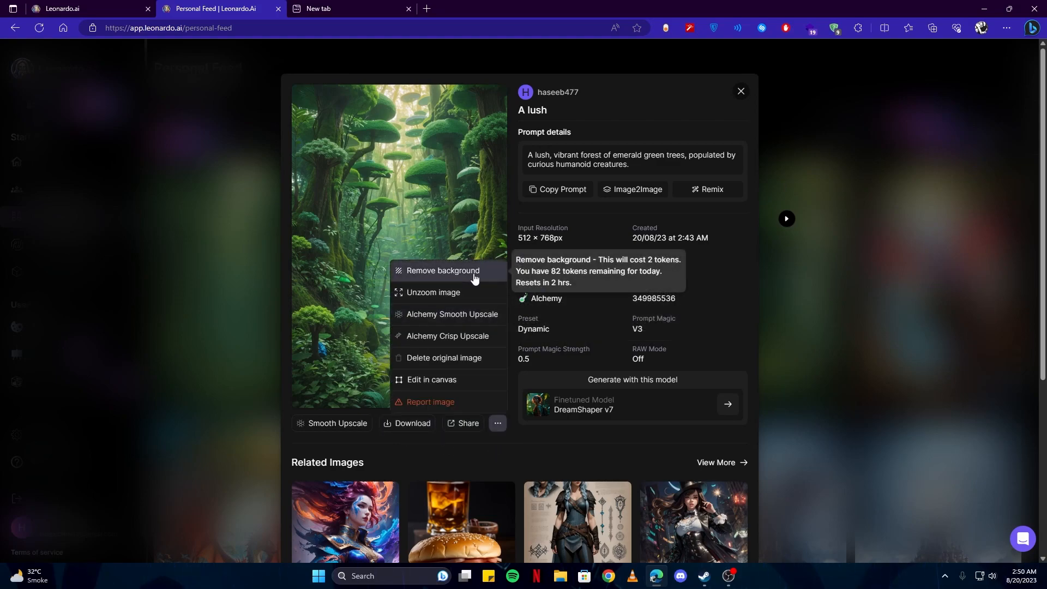
mouse_move(342, 290)
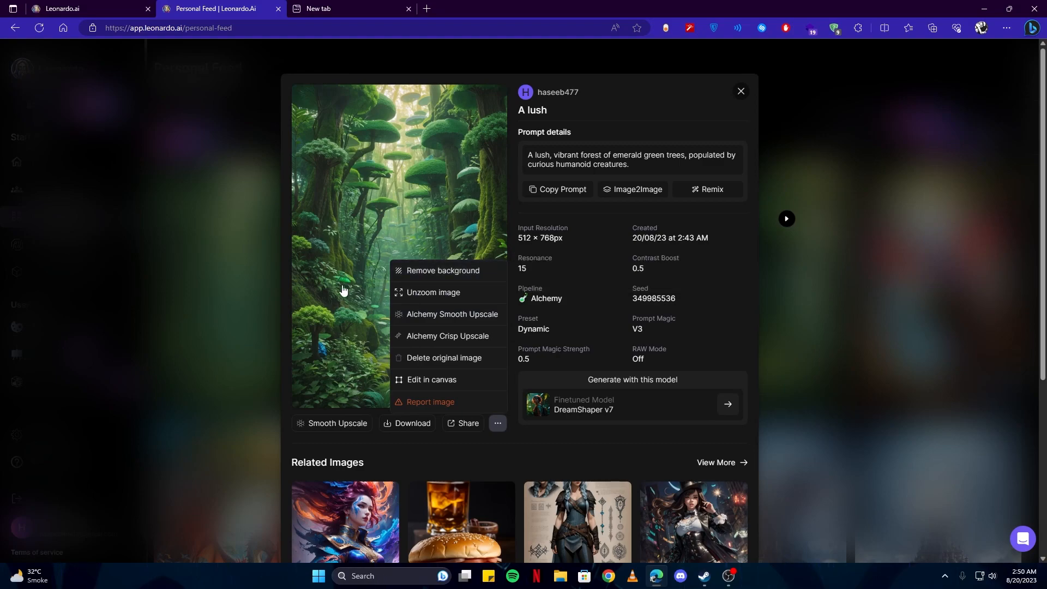
mouse_move(451, 275)
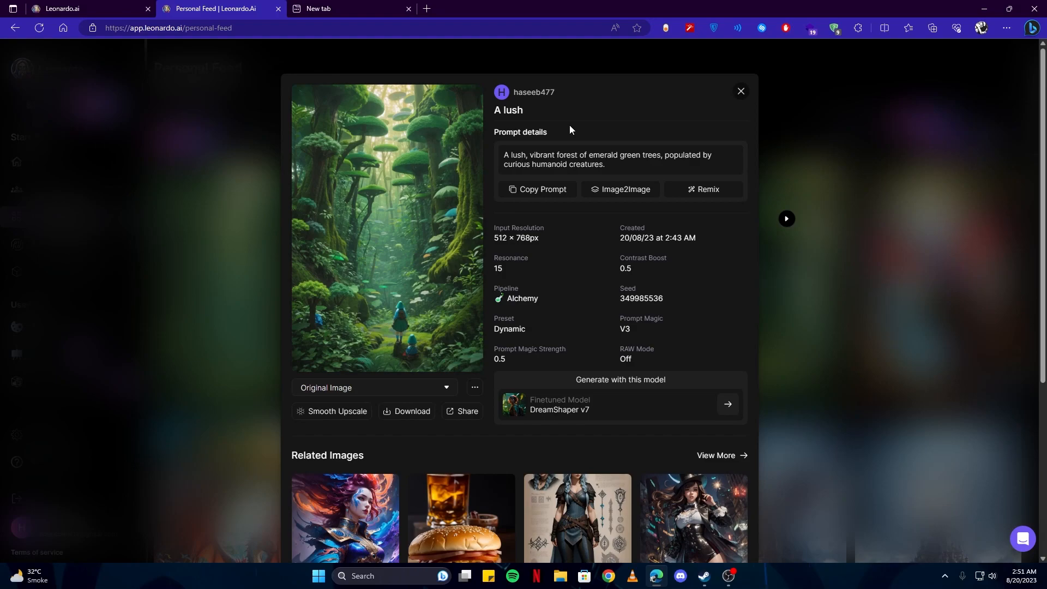
mouse_move(620, 191)
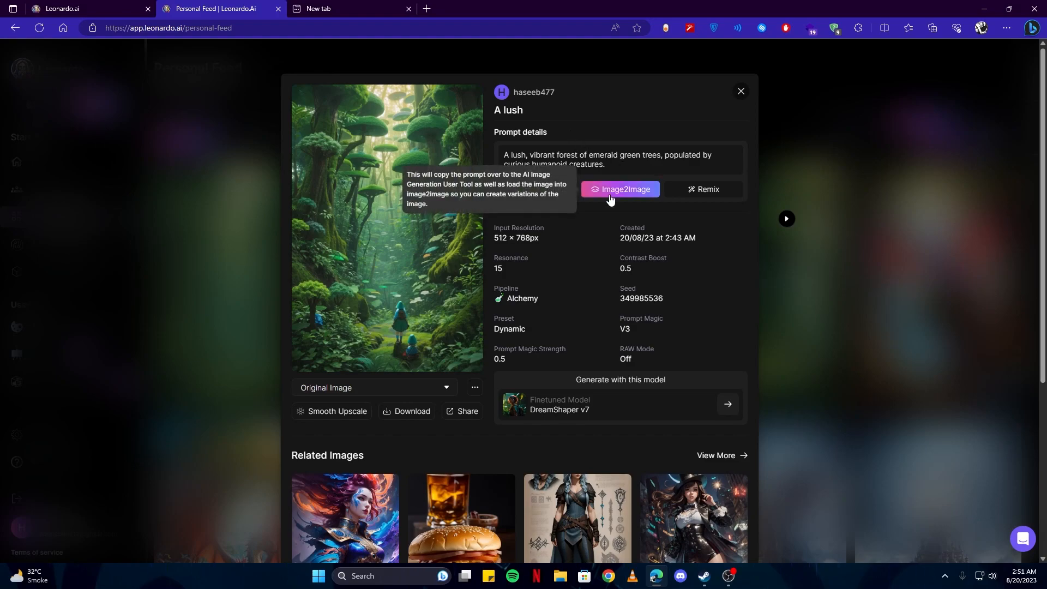
mouse_move(619, 192)
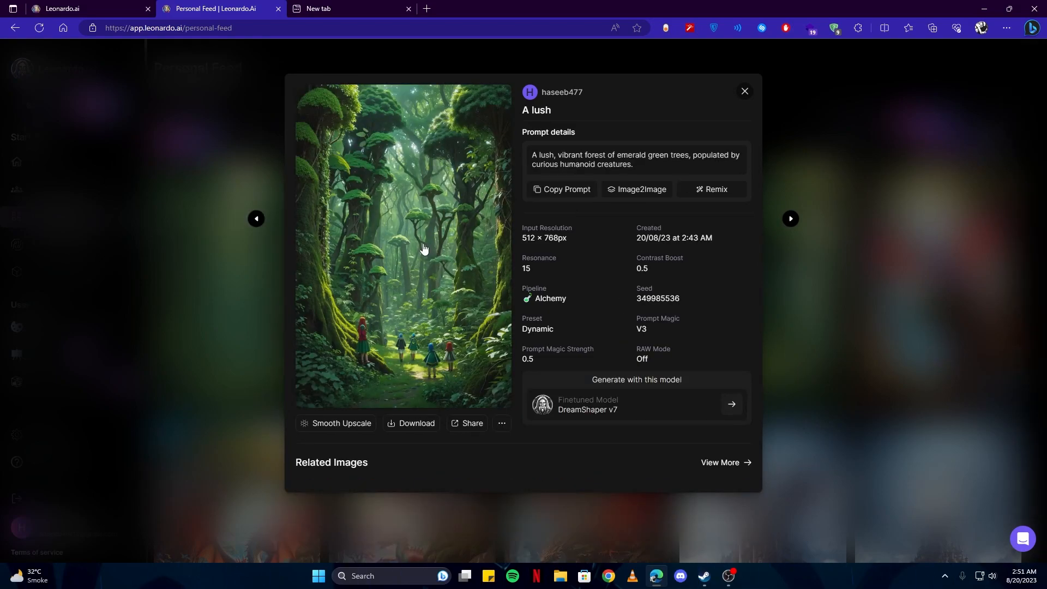
mouse_move(341, 423)
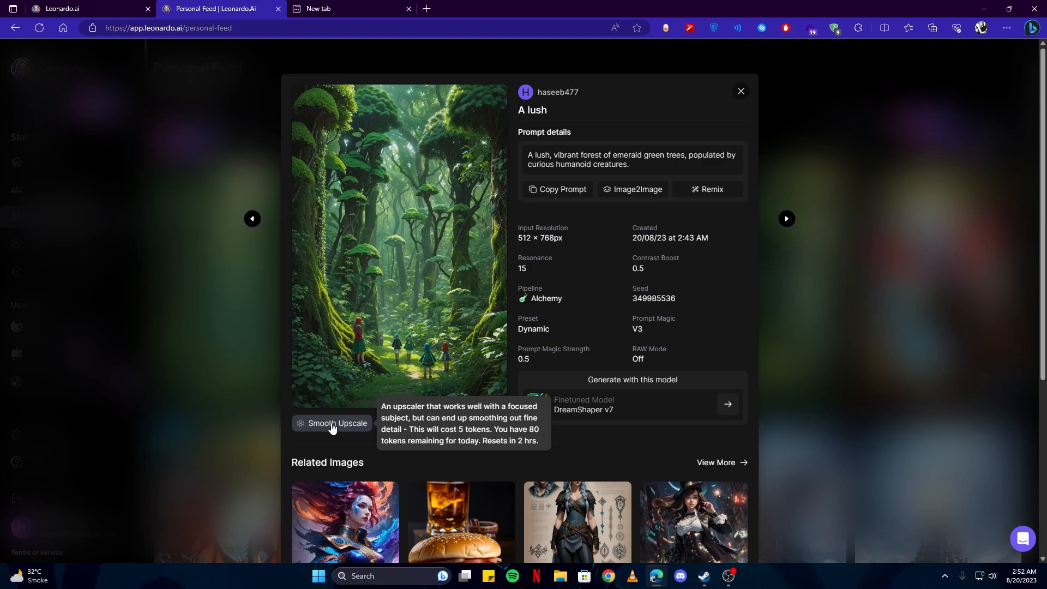
- Request a Smooth Upscale of the forest image, close the viewer and go back to Home
click(331, 431)
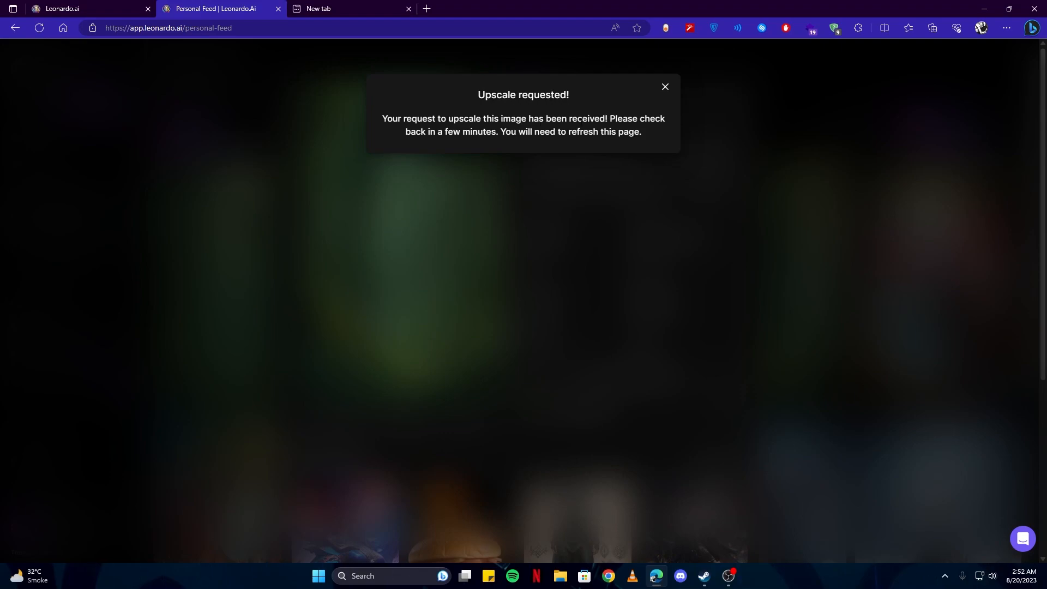
mouse_move(664, 89)
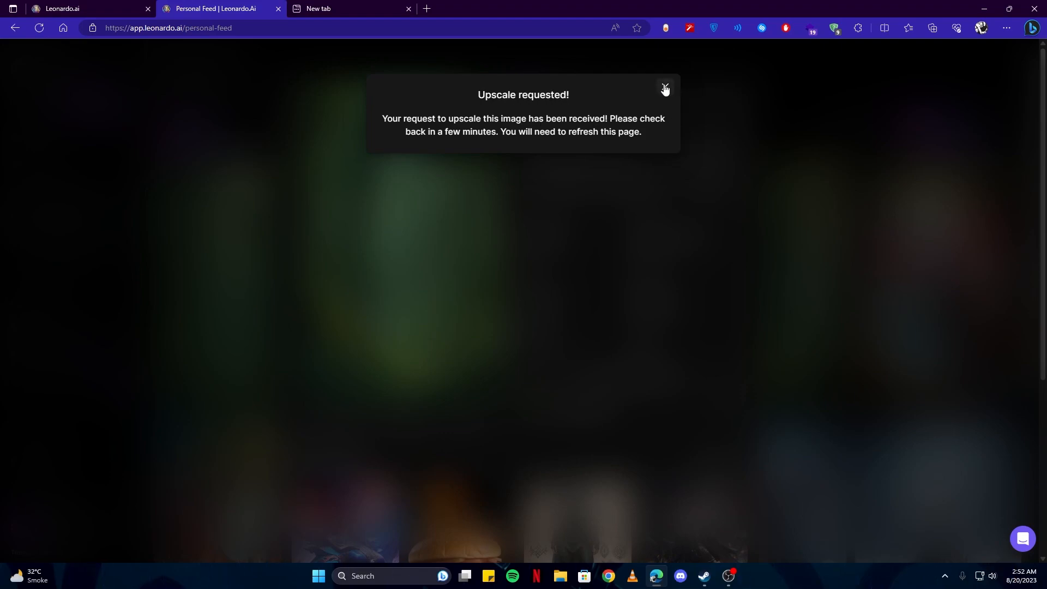
click(664, 89)
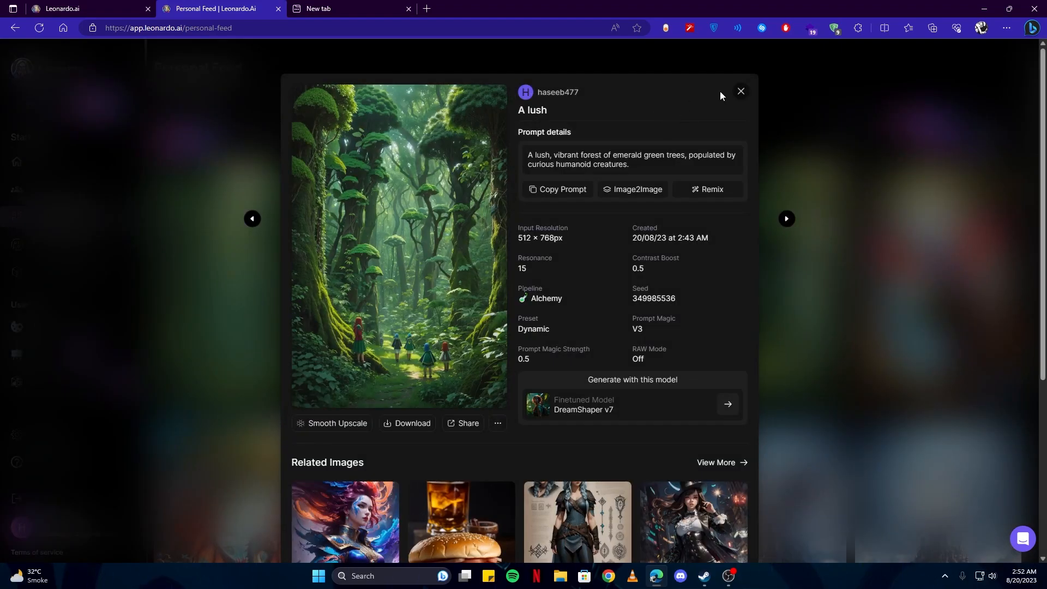
click(740, 91)
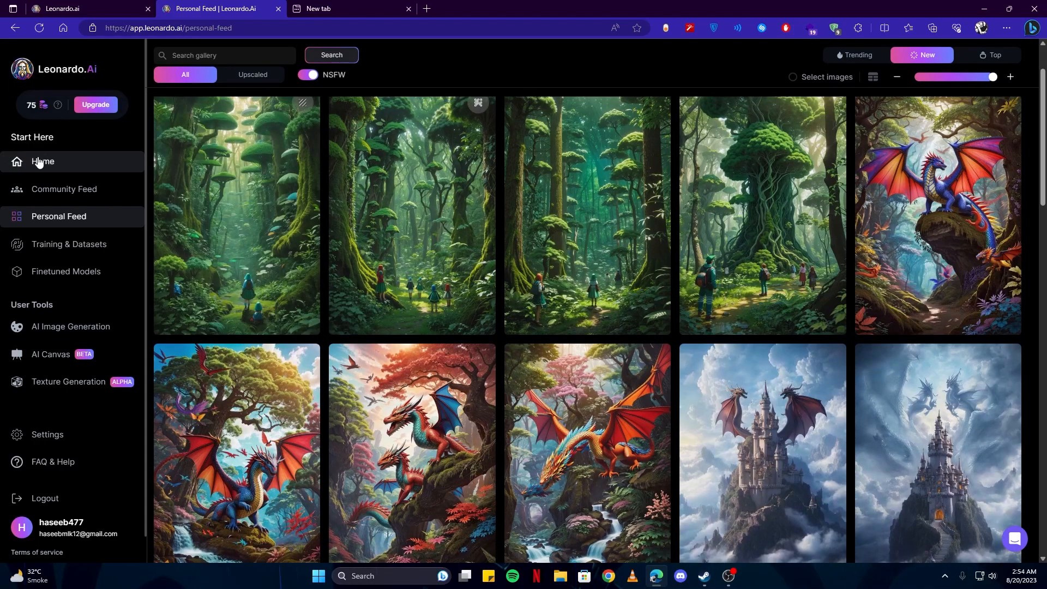
click(42, 161)
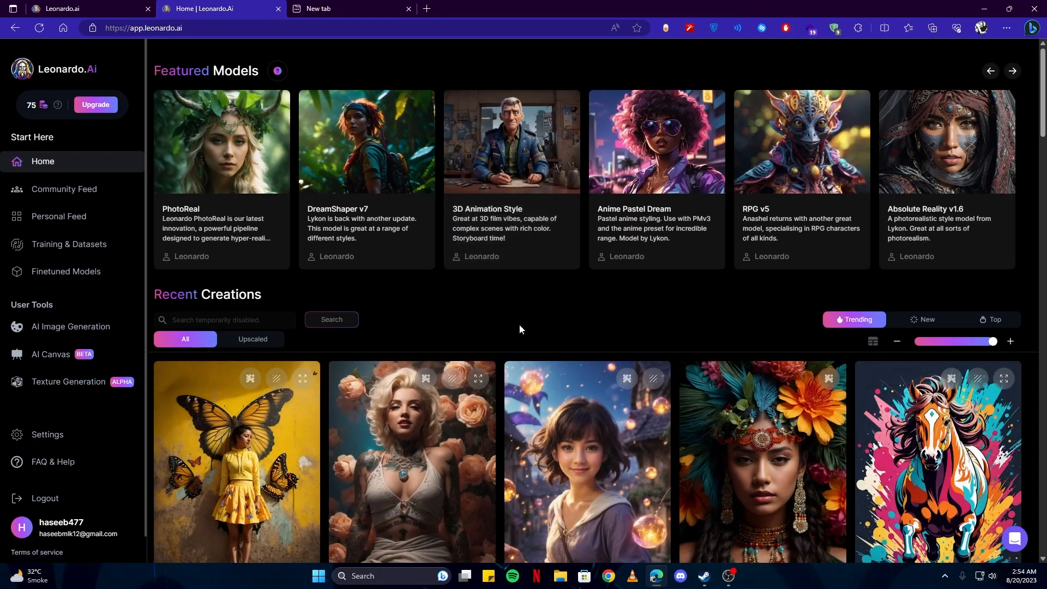